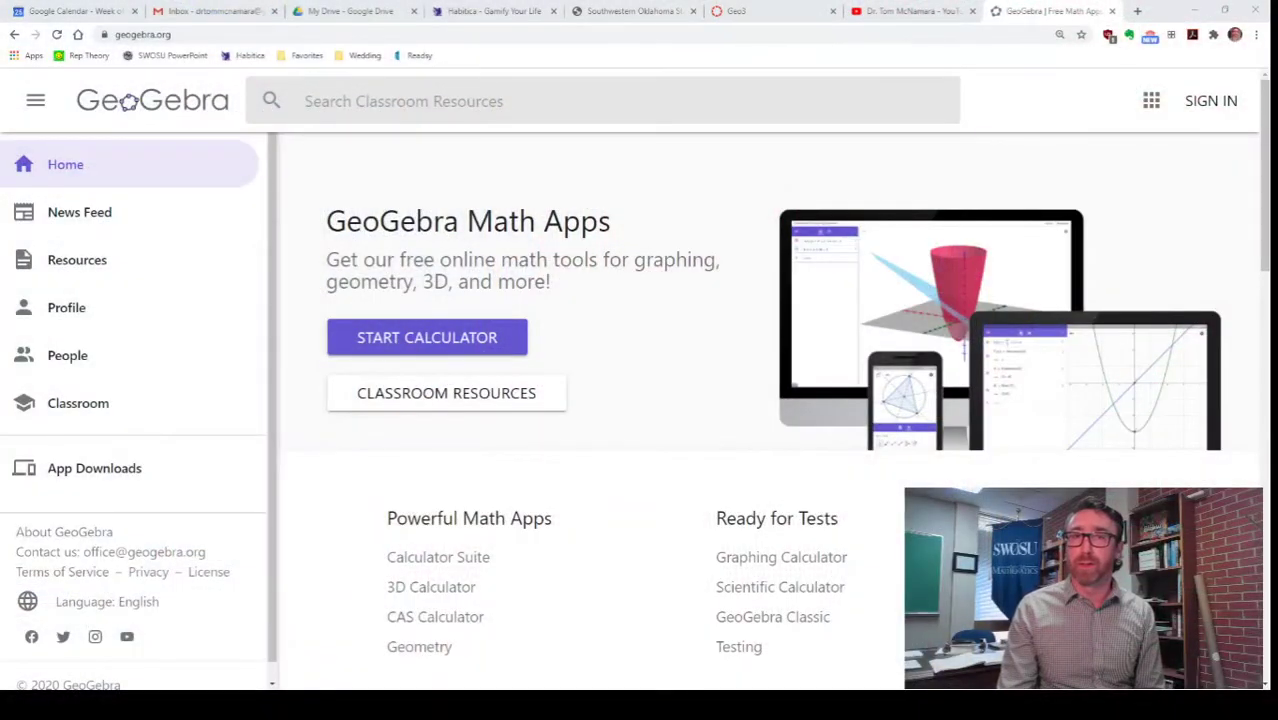
{"action": "mouse_move", "coordinate": [744, 364]}
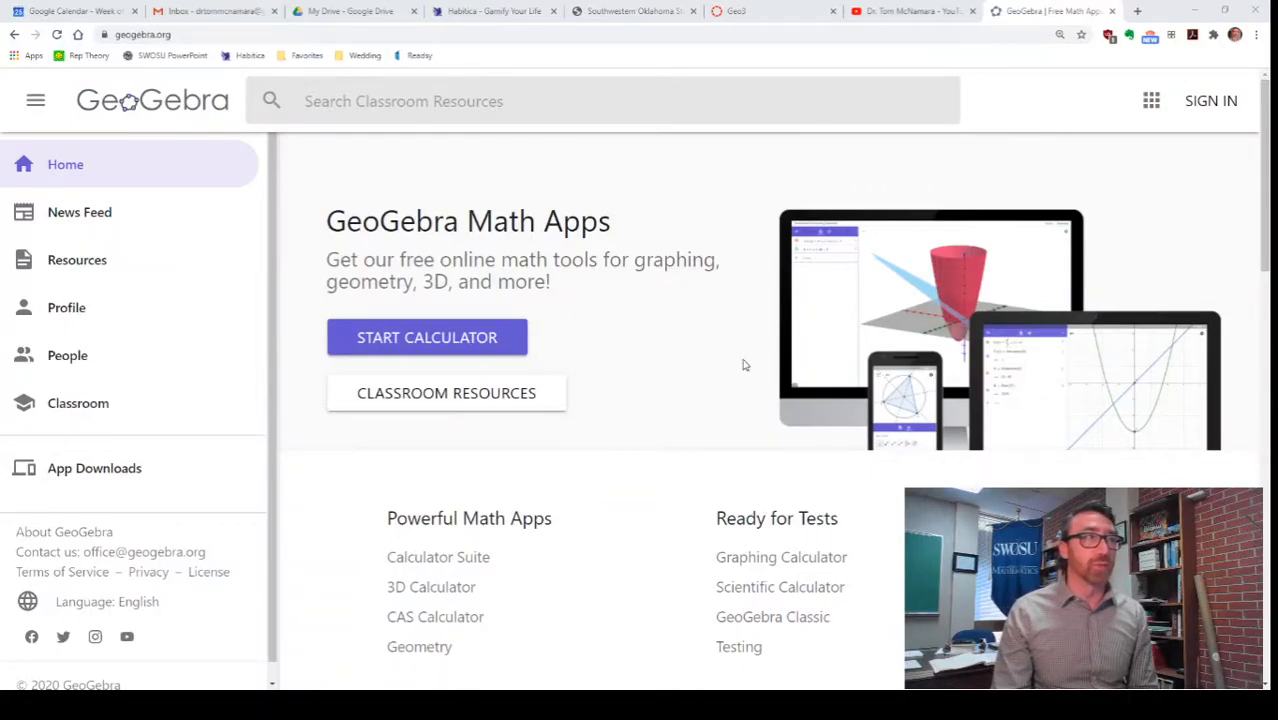
Start the online calculator, then switch to the Geometry app from the app switcher
{"action": "left_click", "coordinate": [426, 336]}
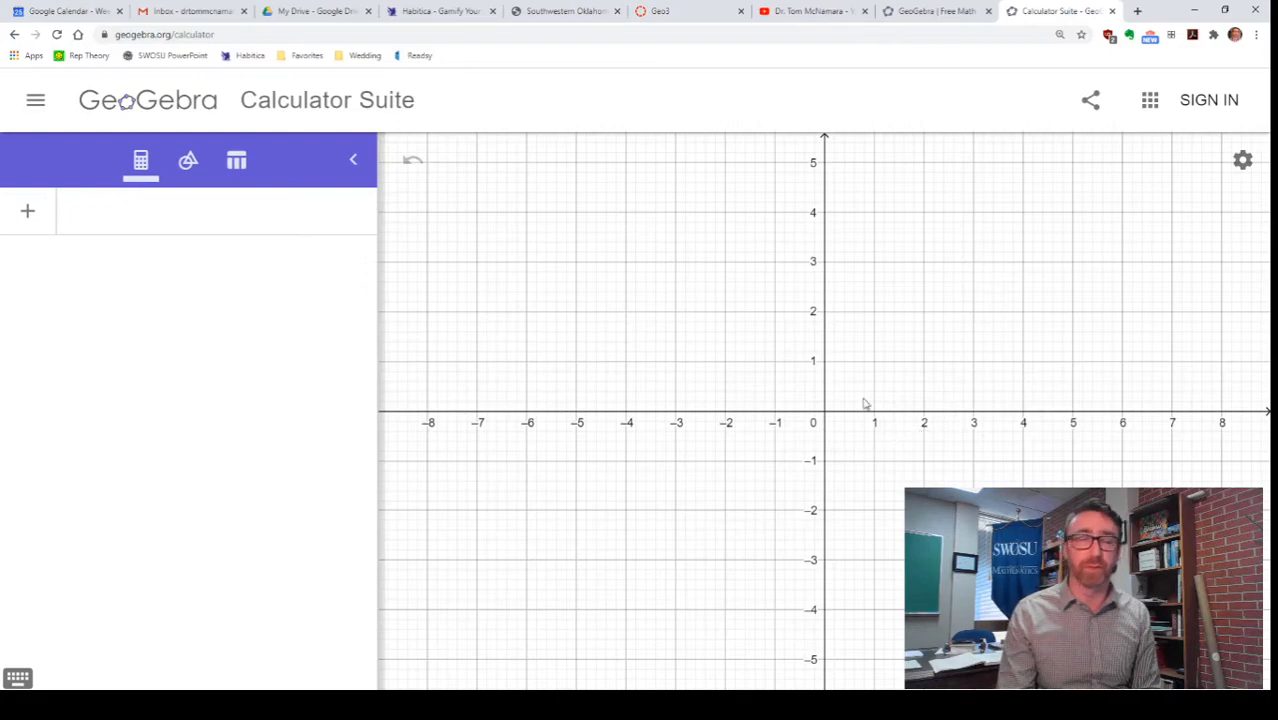
{"action": "mouse_move", "coordinate": [1148, 100]}
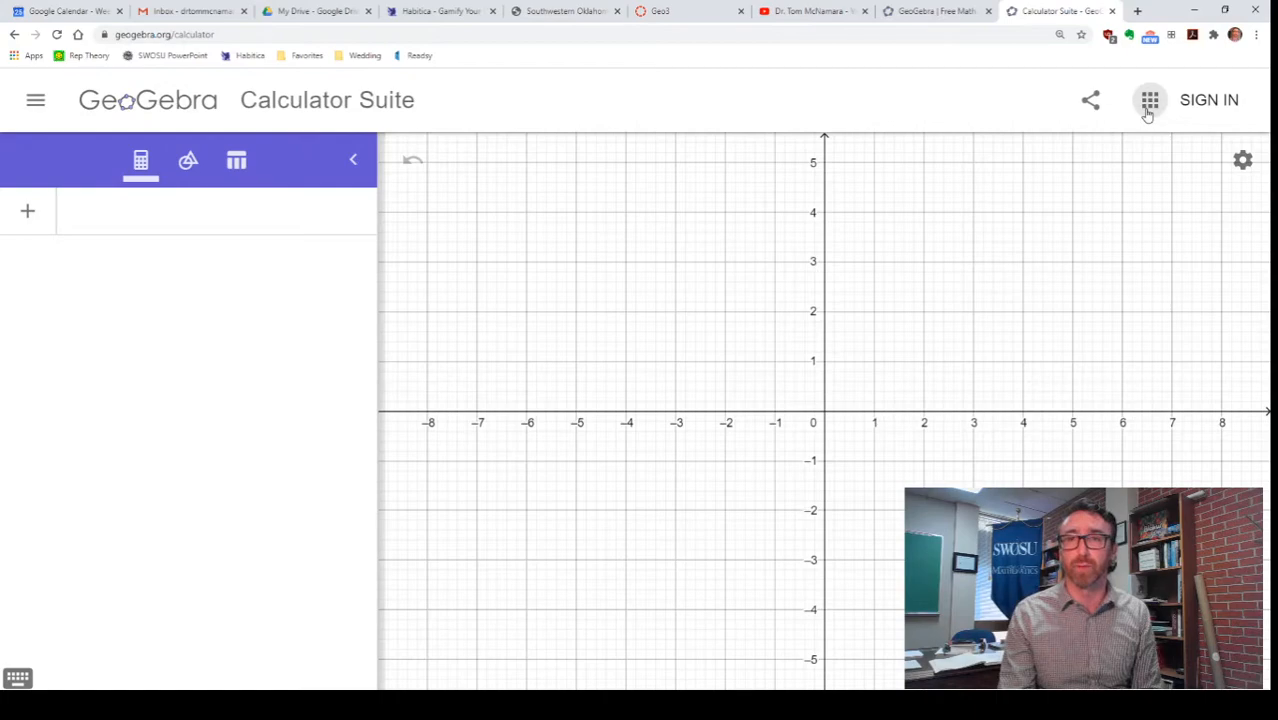
{"action": "left_click", "coordinate": [1148, 100]}
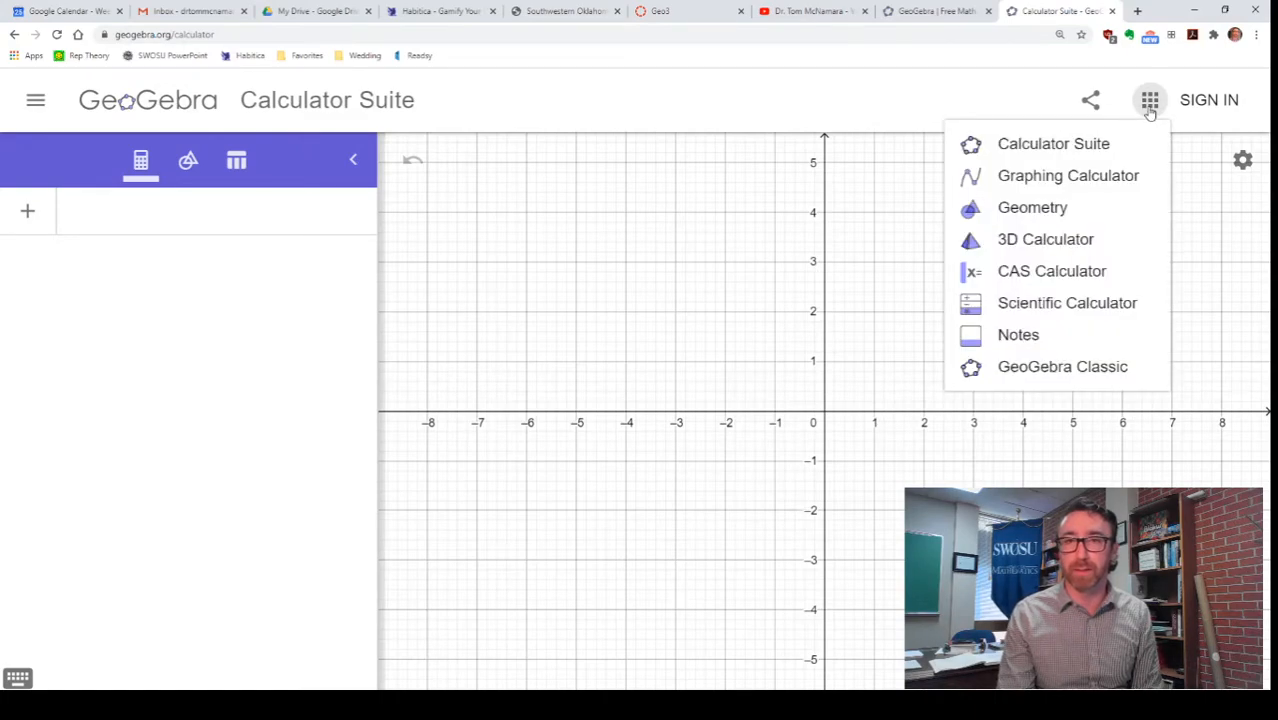
{"action": "mouse_move", "coordinate": [1068, 206]}
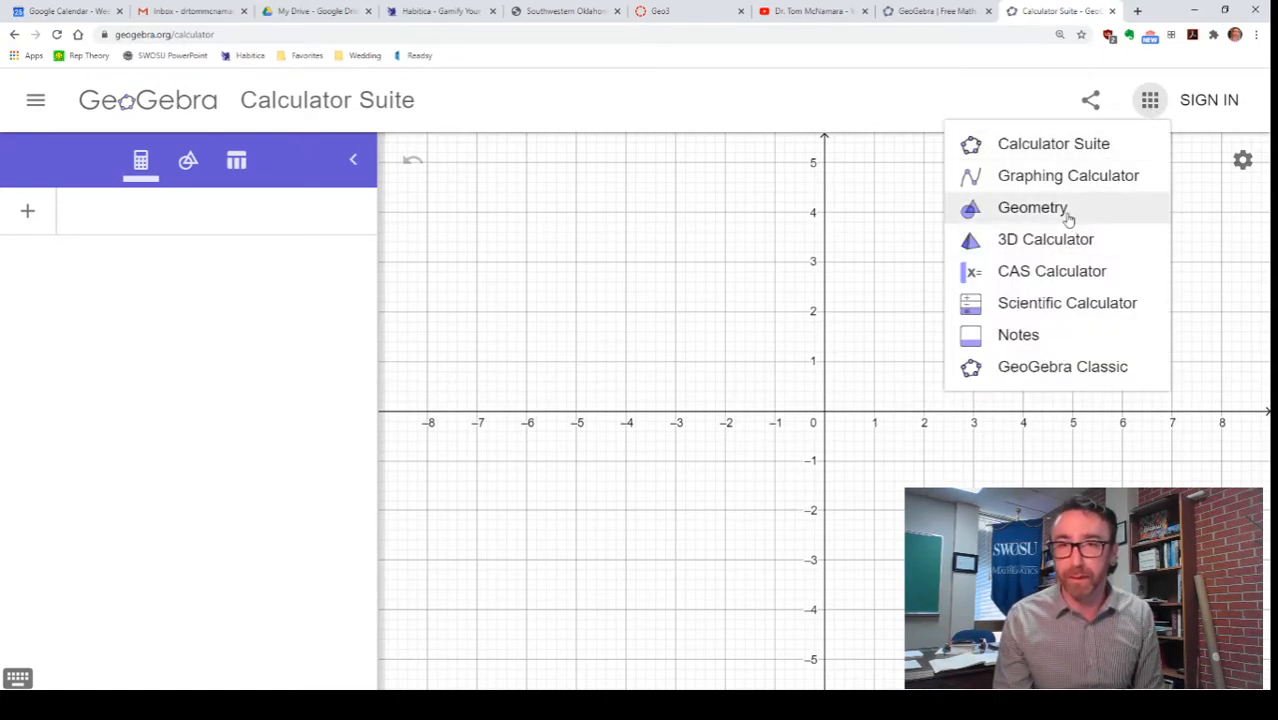
{"action": "left_click", "coordinate": [1032, 206]}
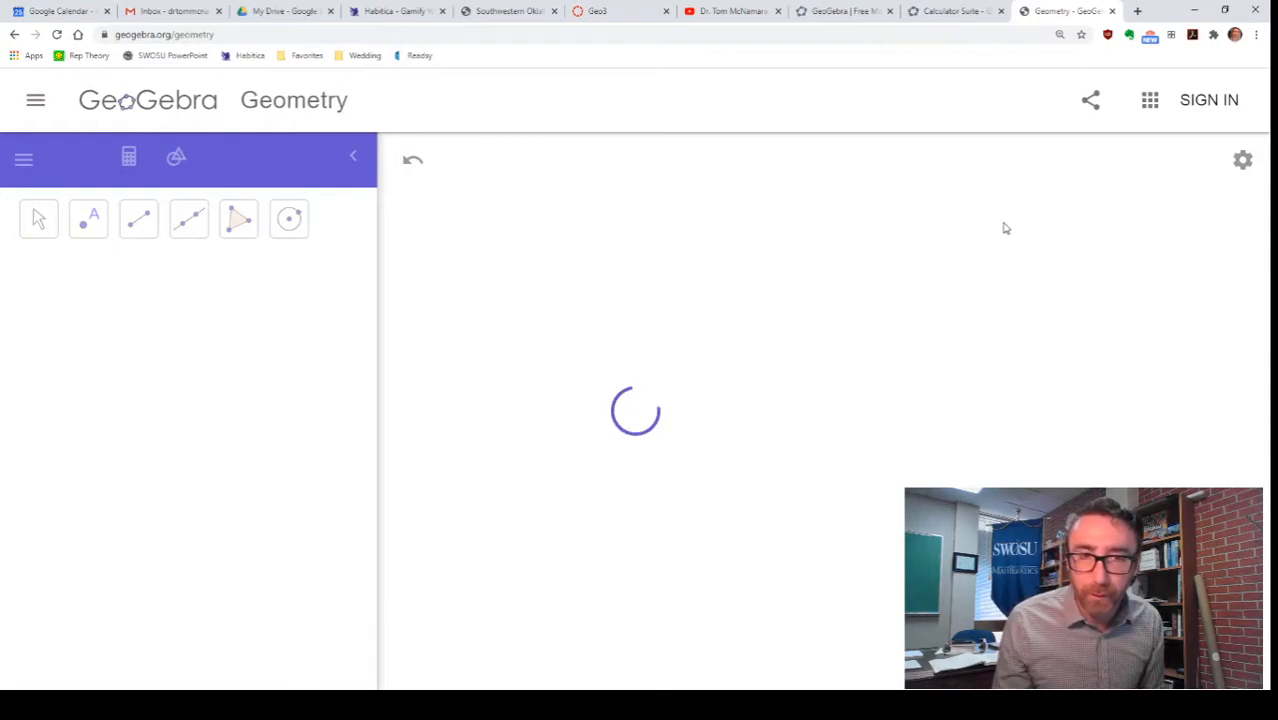
{"action": "left_click", "coordinate": [176, 156]}
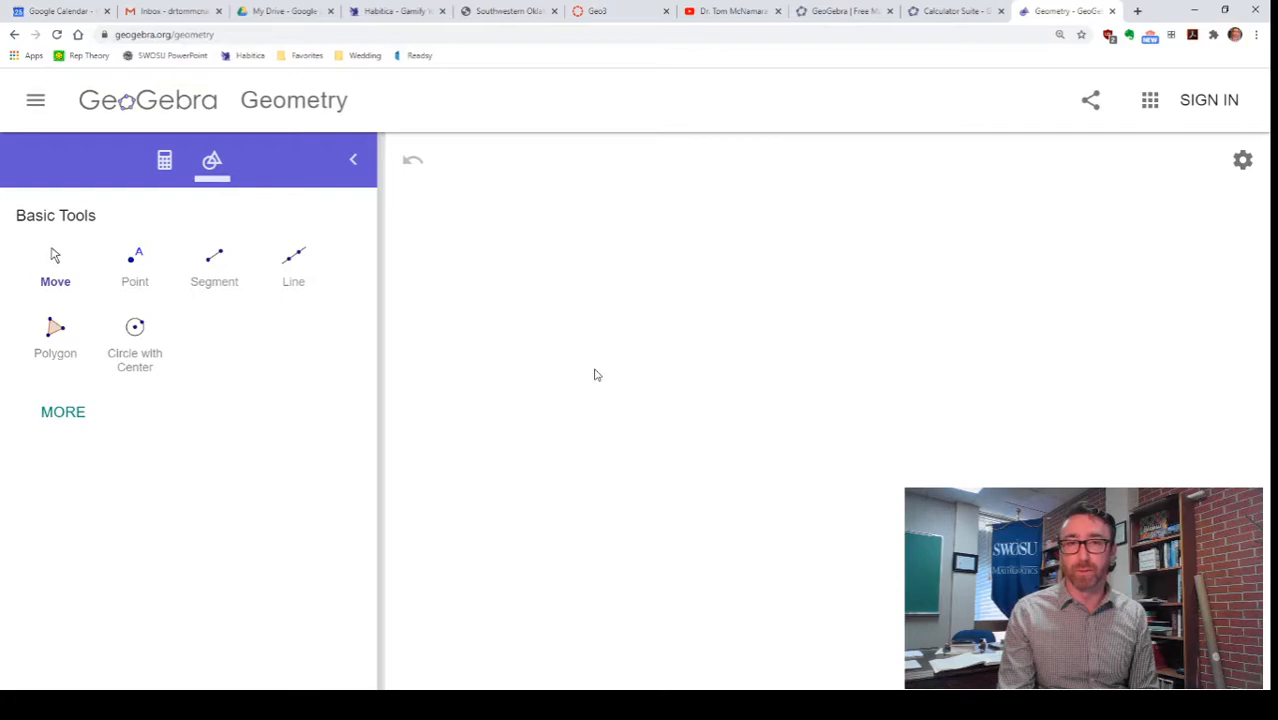
{"action": "right_click", "coordinate": [596, 376]}
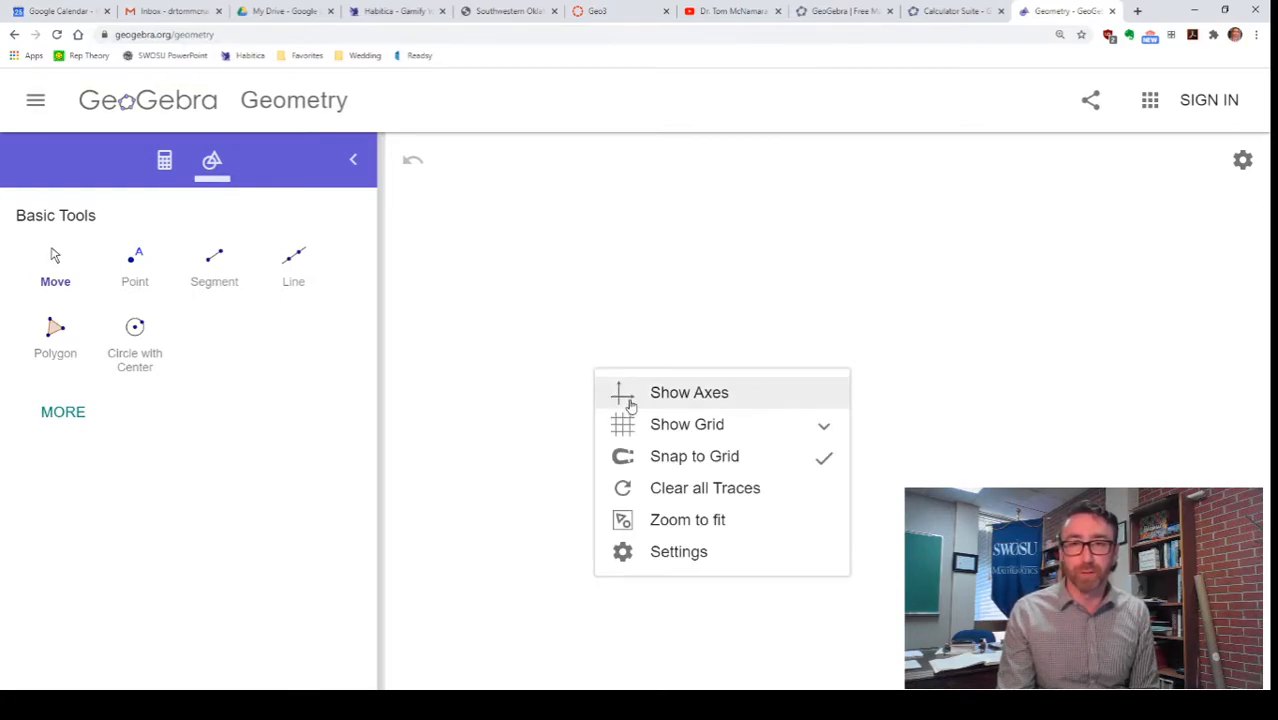
{"action": "left_click", "coordinate": [688, 392]}
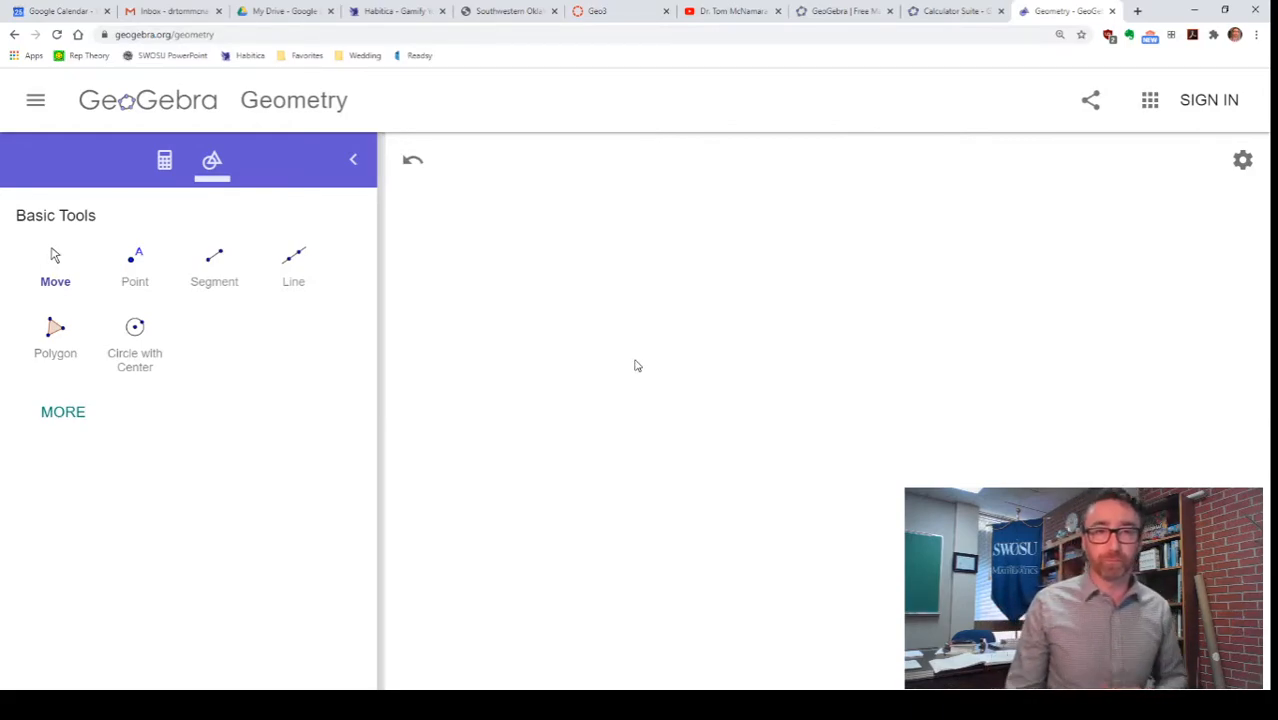
{"action": "mouse_move", "coordinate": [572, 276]}
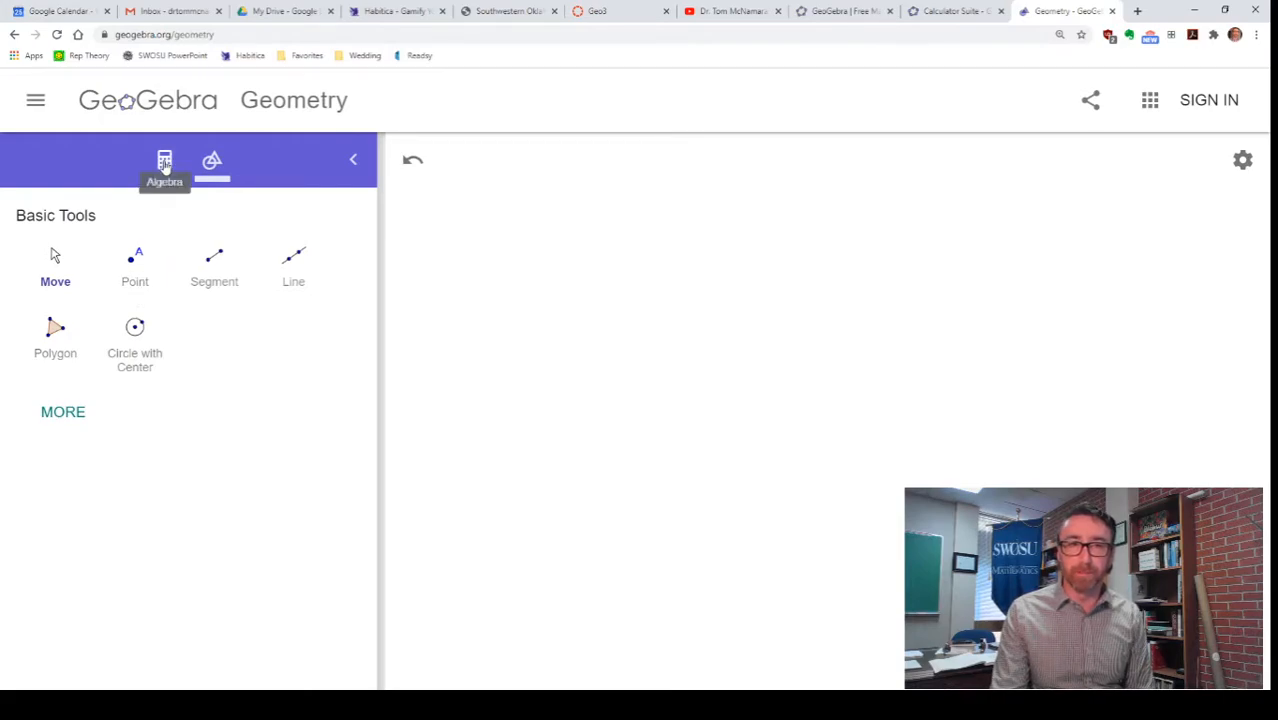
{"action": "left_click", "coordinate": [164, 160]}
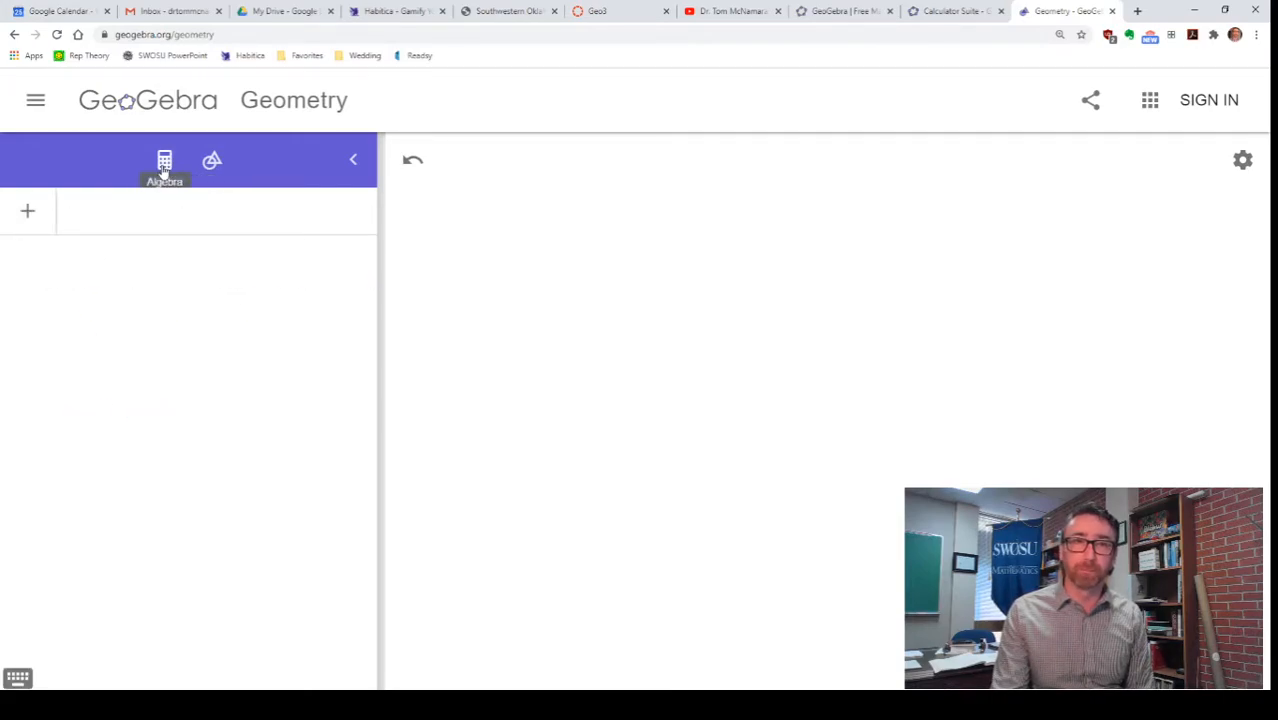
{"action": "mouse_move", "coordinate": [196, 172]}
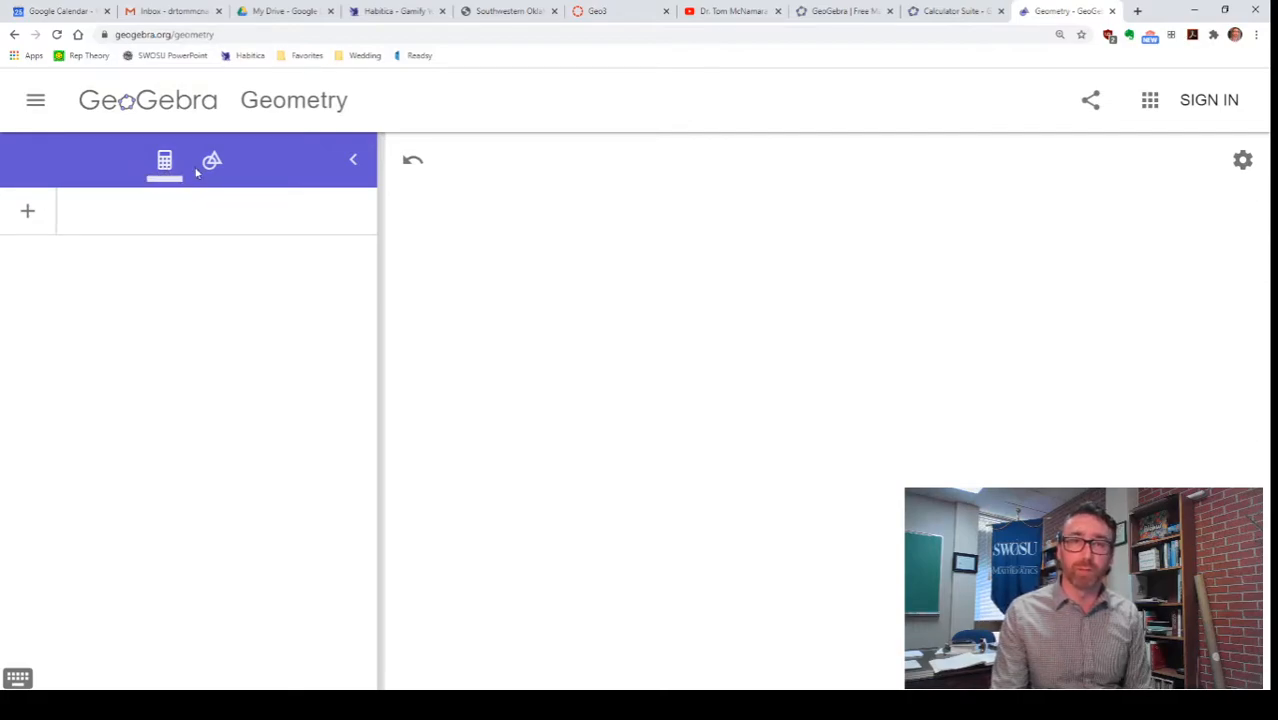
{"action": "left_click", "coordinate": [212, 160]}
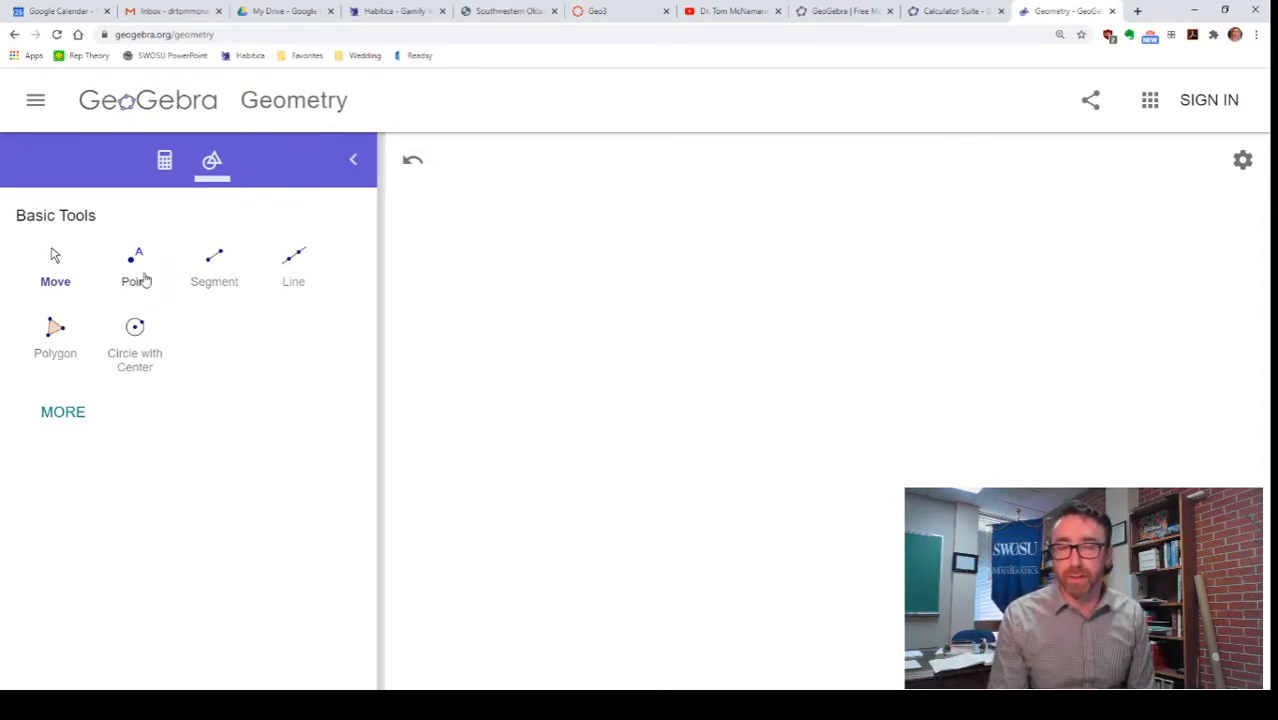
{"action": "mouse_move", "coordinate": [230, 284]}
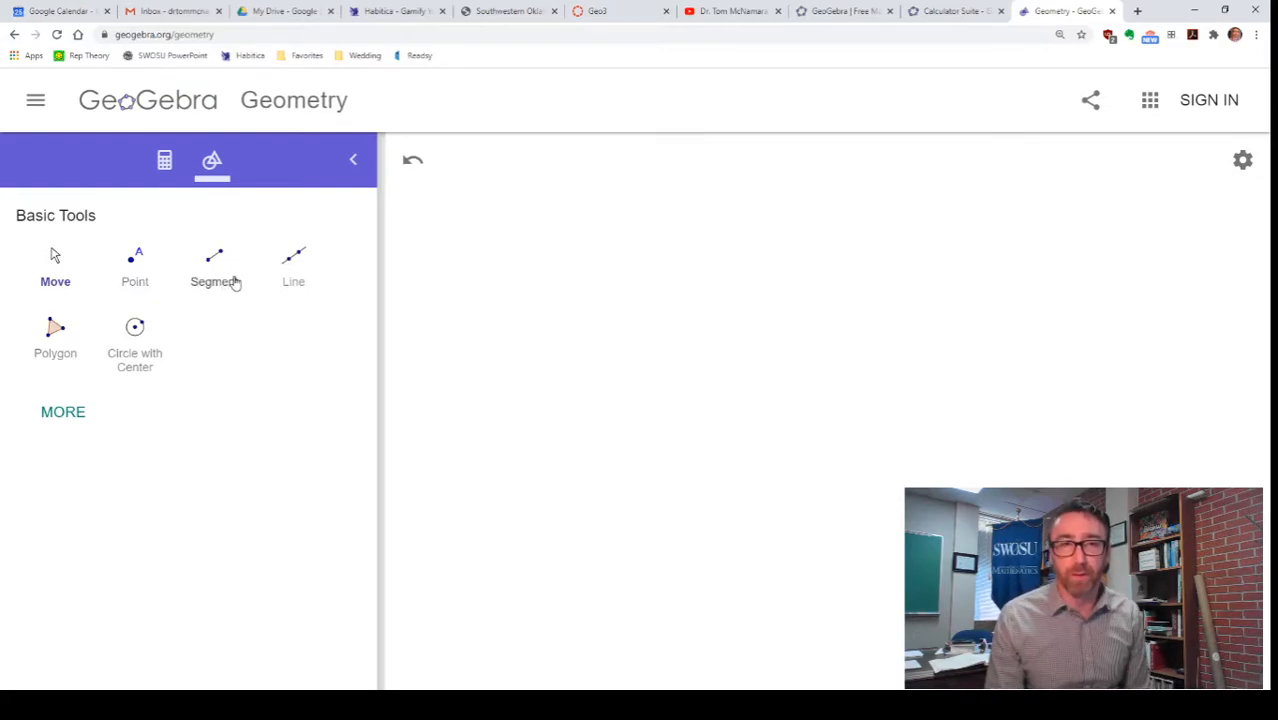
{"action": "mouse_move", "coordinate": [136, 268]}
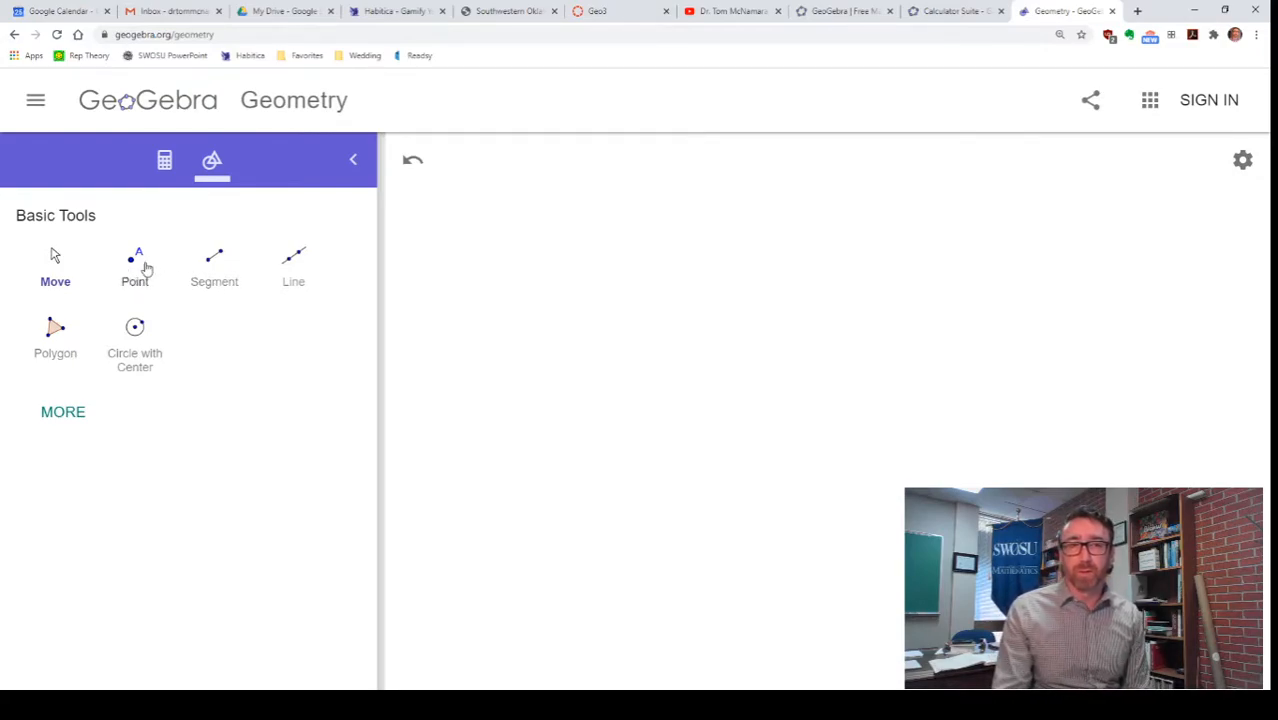
Place four free points A, B, C, D in a rough rectangle and join them as a polygon
{"action": "left_click", "coordinate": [134, 264]}
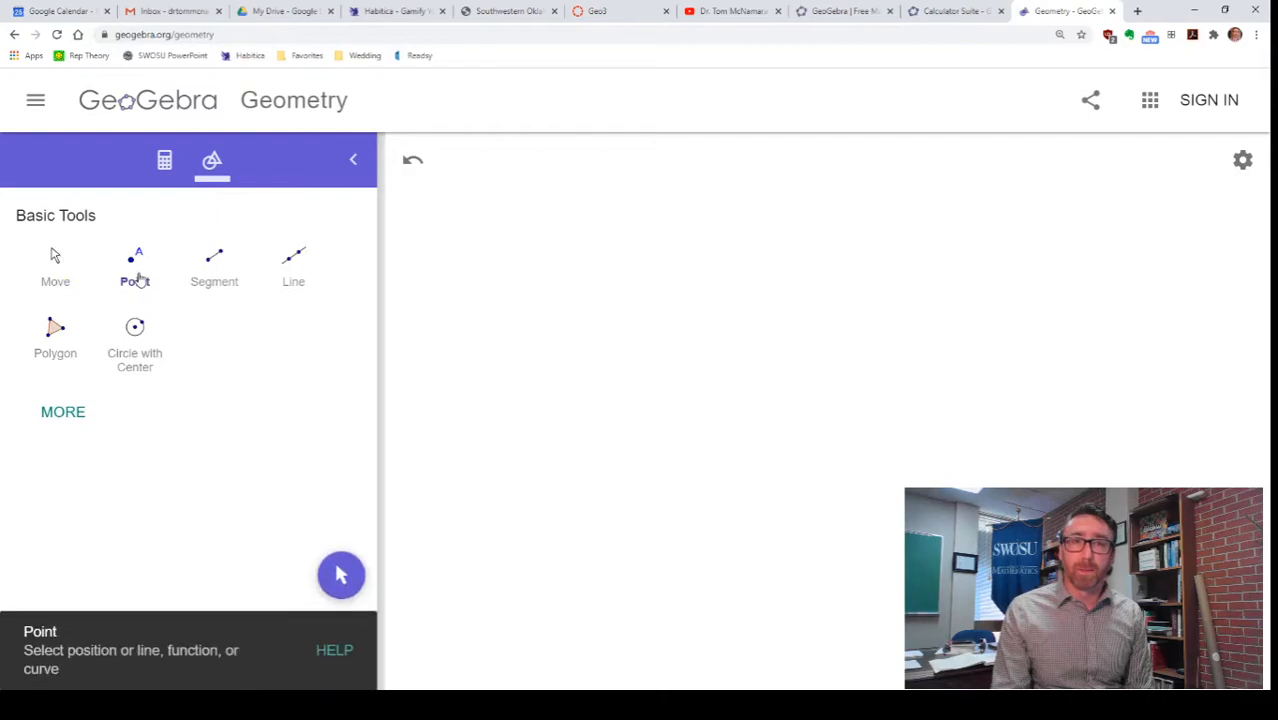
{"action": "mouse_move", "coordinate": [588, 300]}
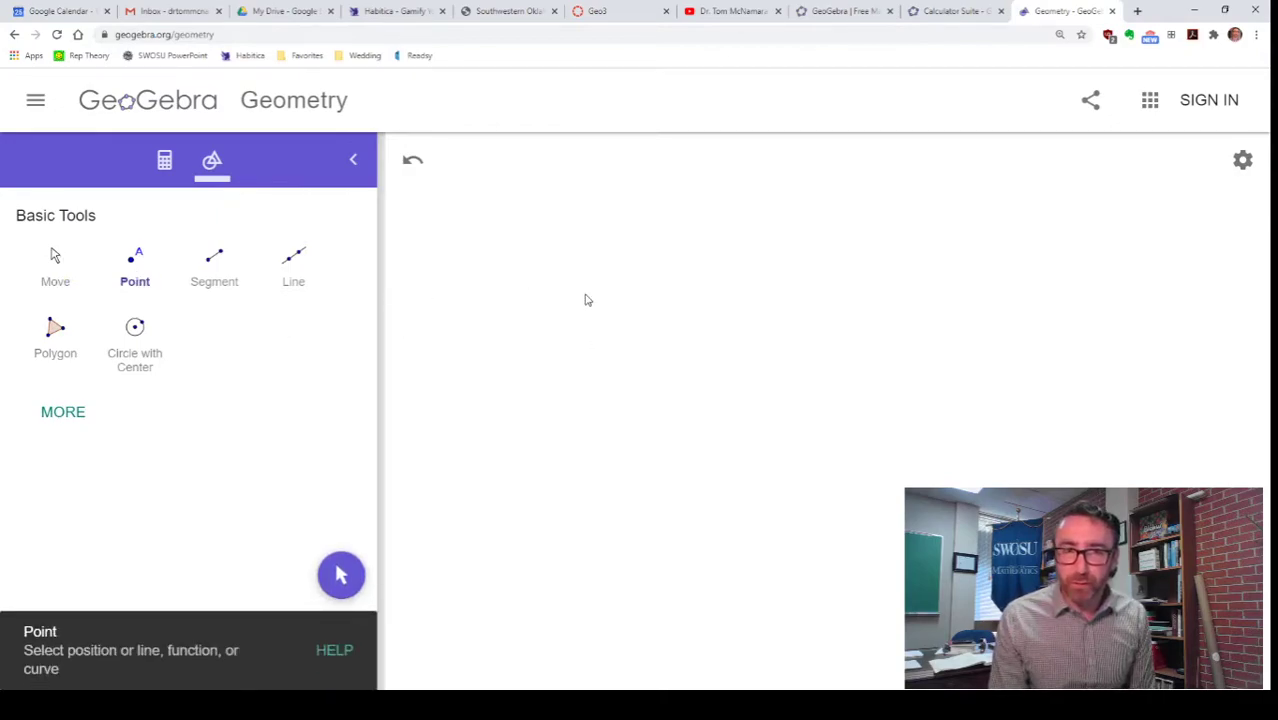
{"action": "mouse_move", "coordinate": [600, 280]}
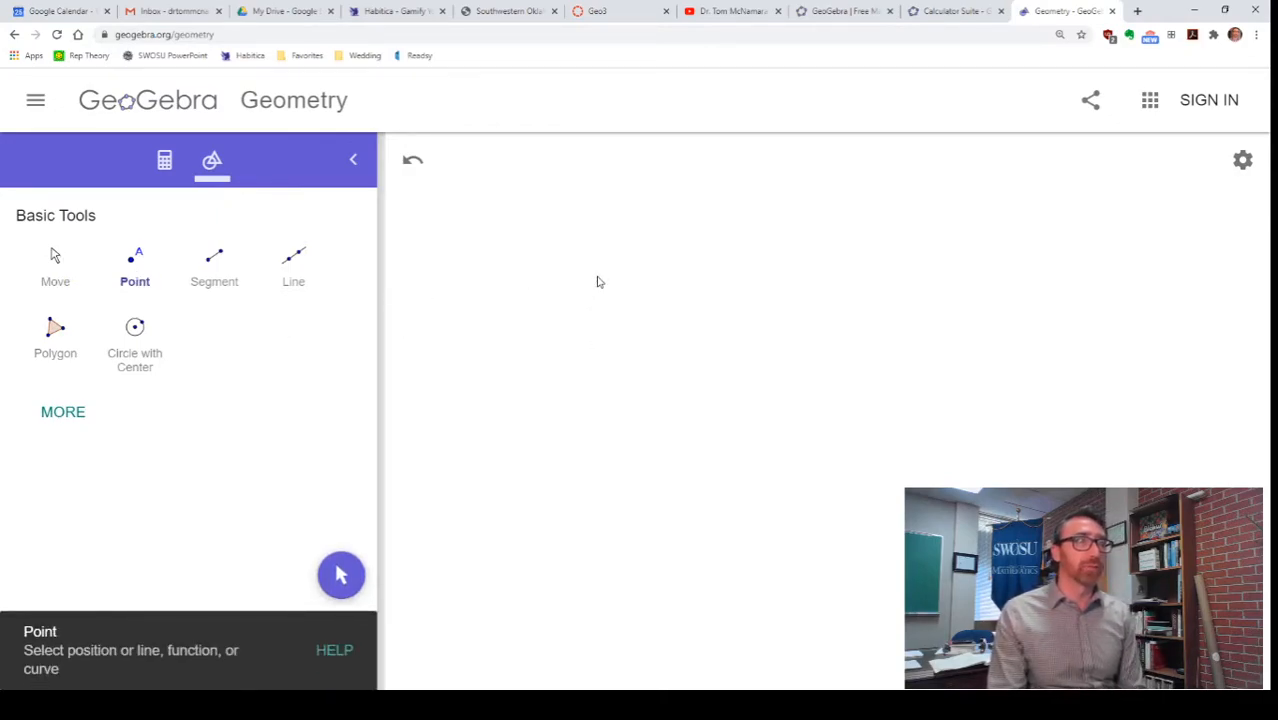
{"action": "left_click", "coordinate": [596, 278]}
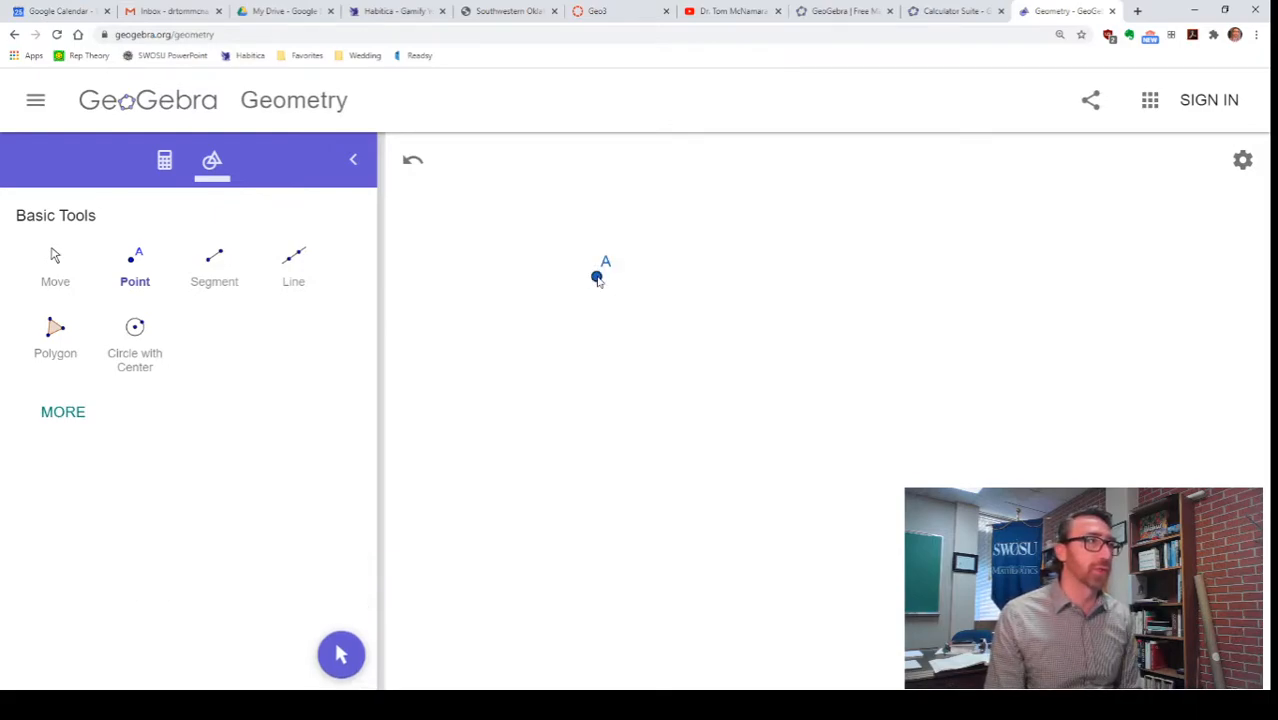
{"action": "left_click", "coordinate": [896, 278]}
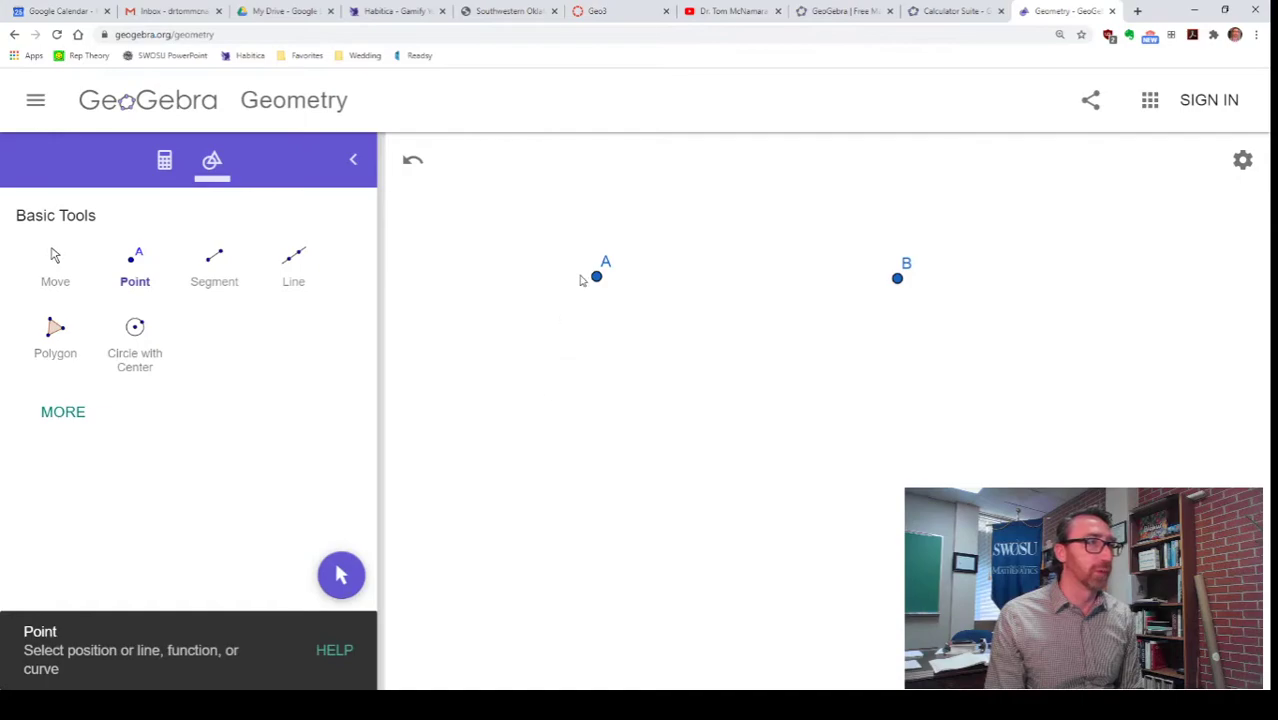
{"action": "left_click", "coordinate": [590, 408]}
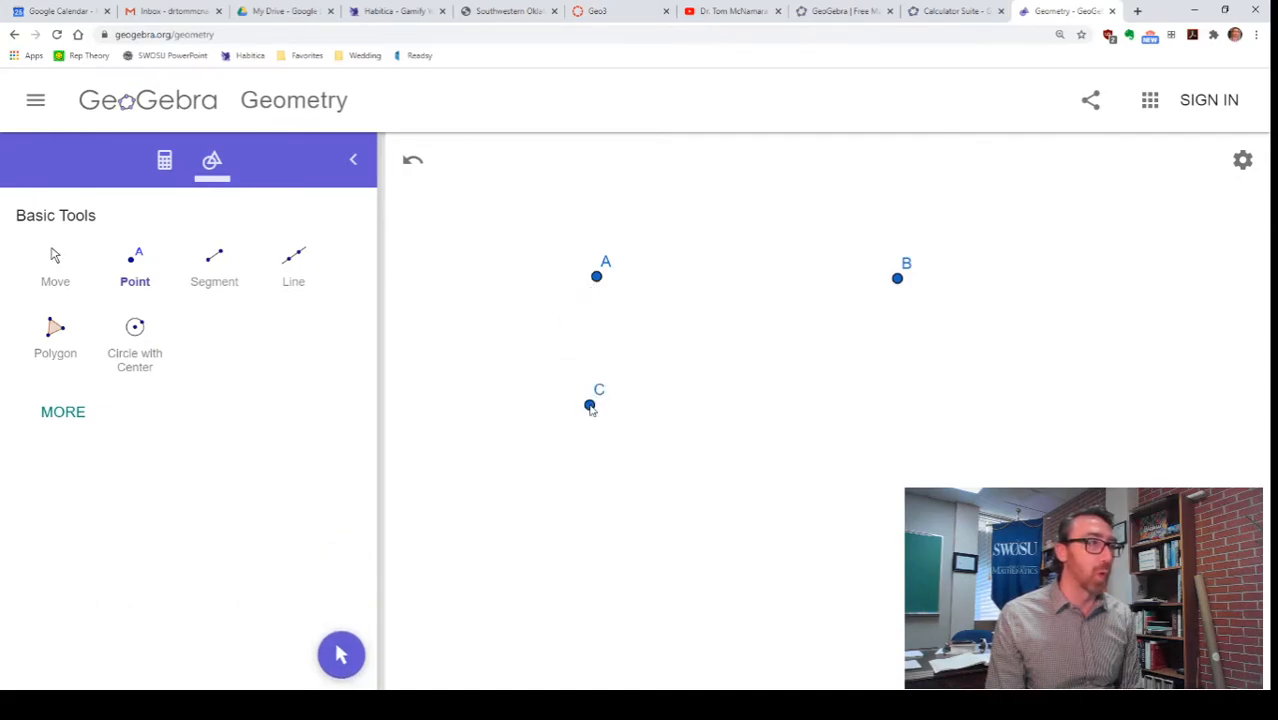
{"action": "mouse_move", "coordinate": [904, 408]}
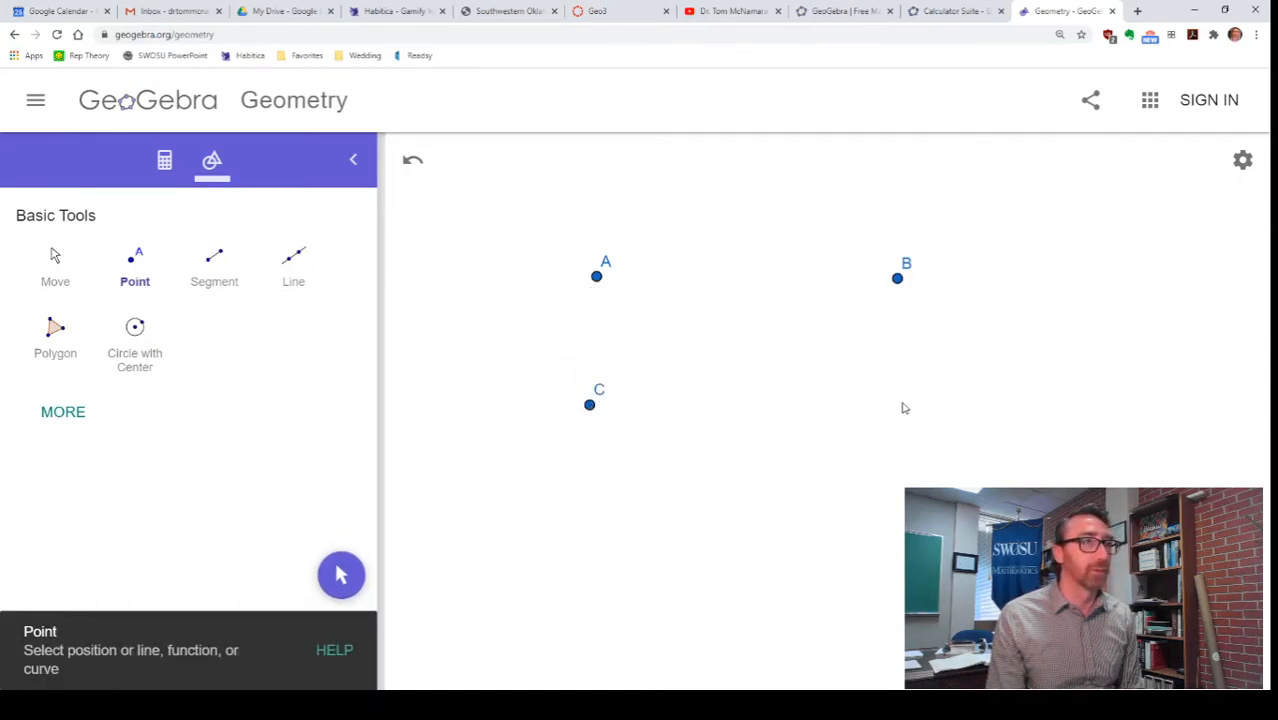
{"action": "left_click", "coordinate": [906, 400]}
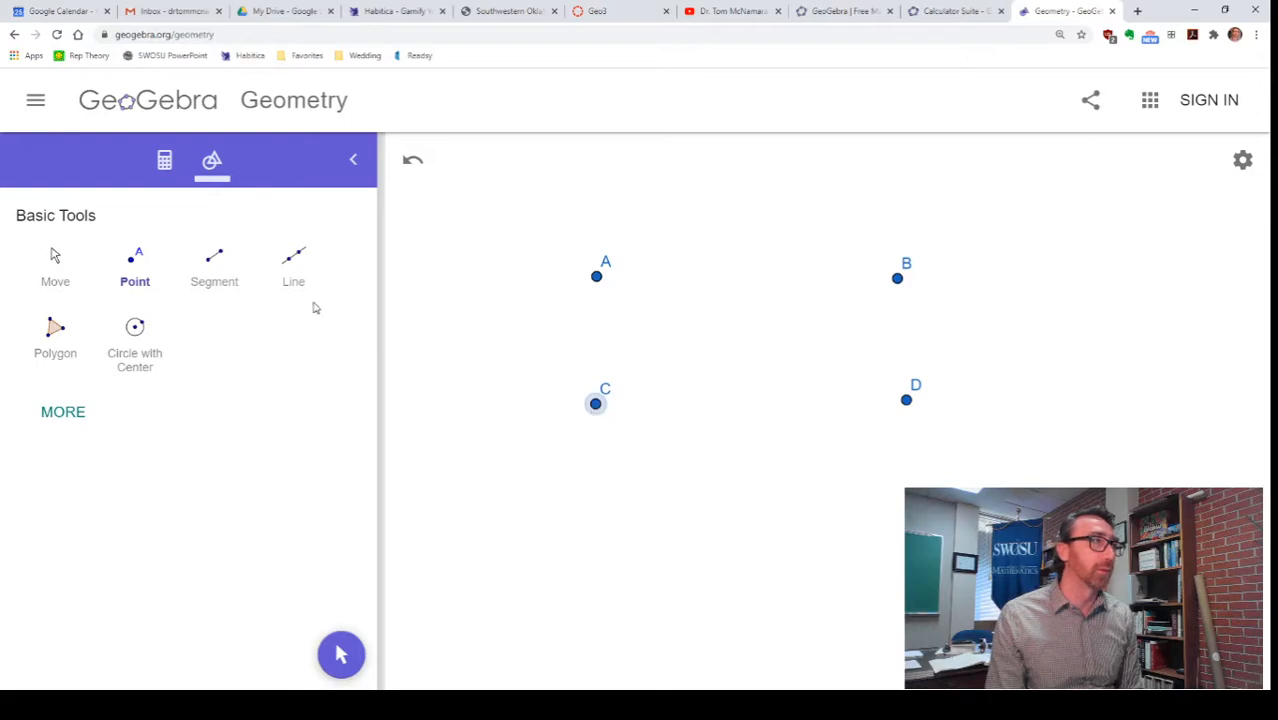
{"action": "left_click", "coordinate": [54, 336]}
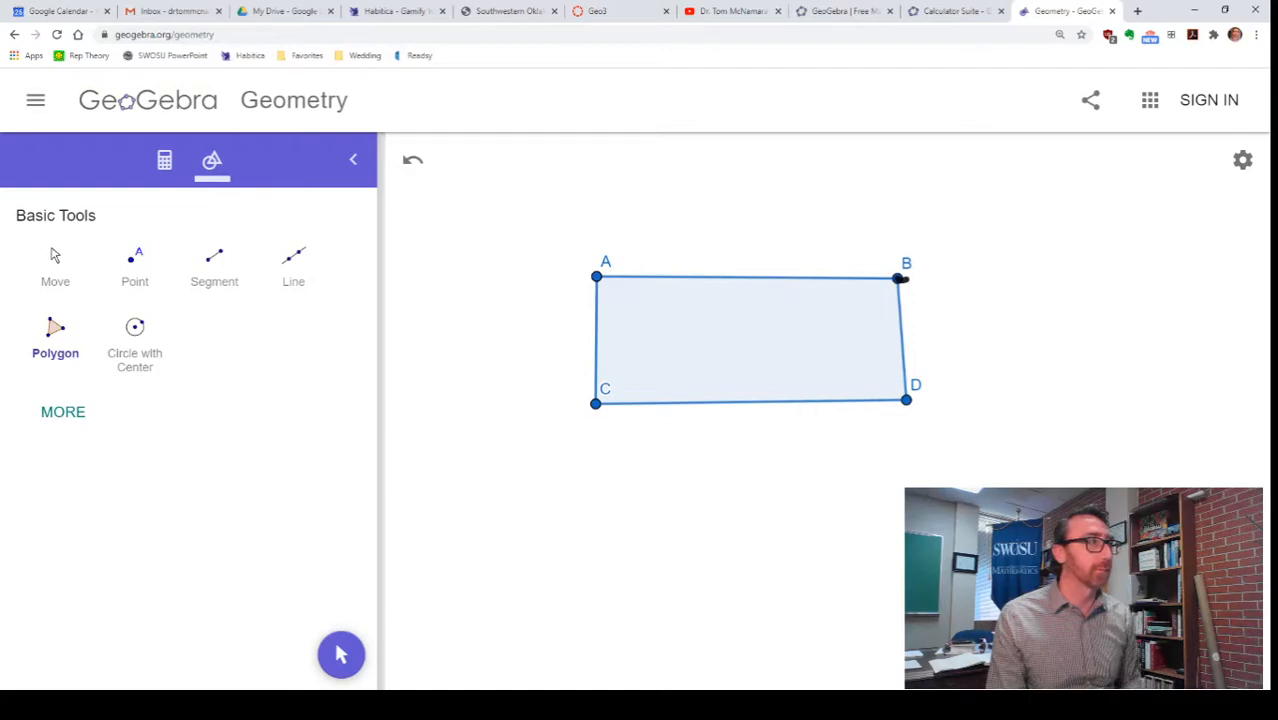
Drag vertex B around to show the hand-drawn quadrilateral loses its rectangular shape
{"action": "left_click", "coordinate": [750, 336]}
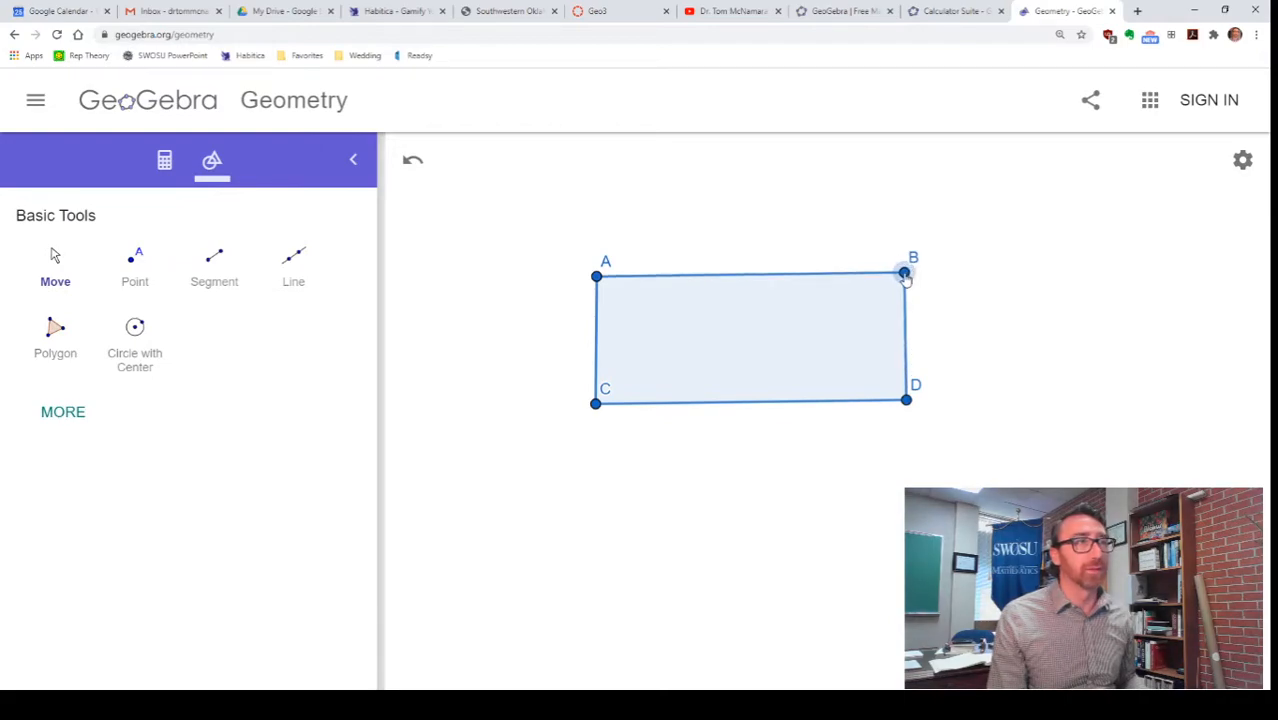
{"action": "left_click_drag", "start_coordinate": [904, 276], "coordinate": [960, 290]}
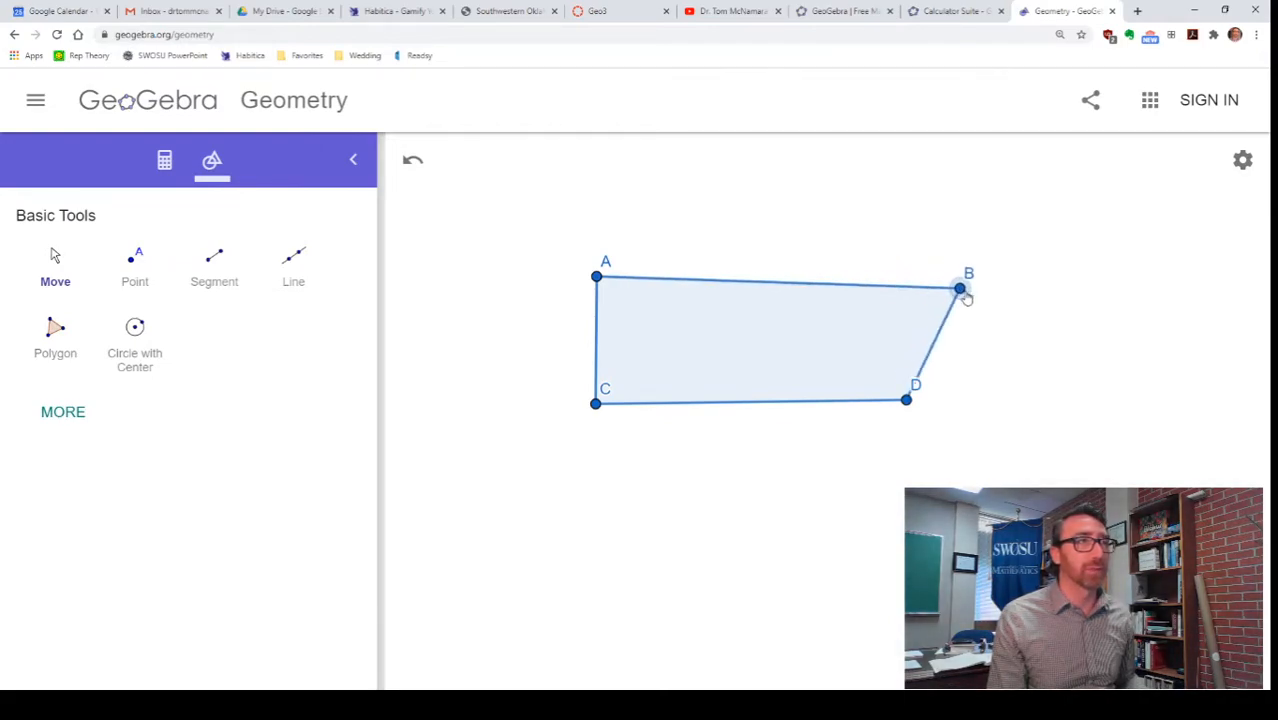
{"action": "left_click_drag", "start_coordinate": [964, 290], "coordinate": [870, 230]}
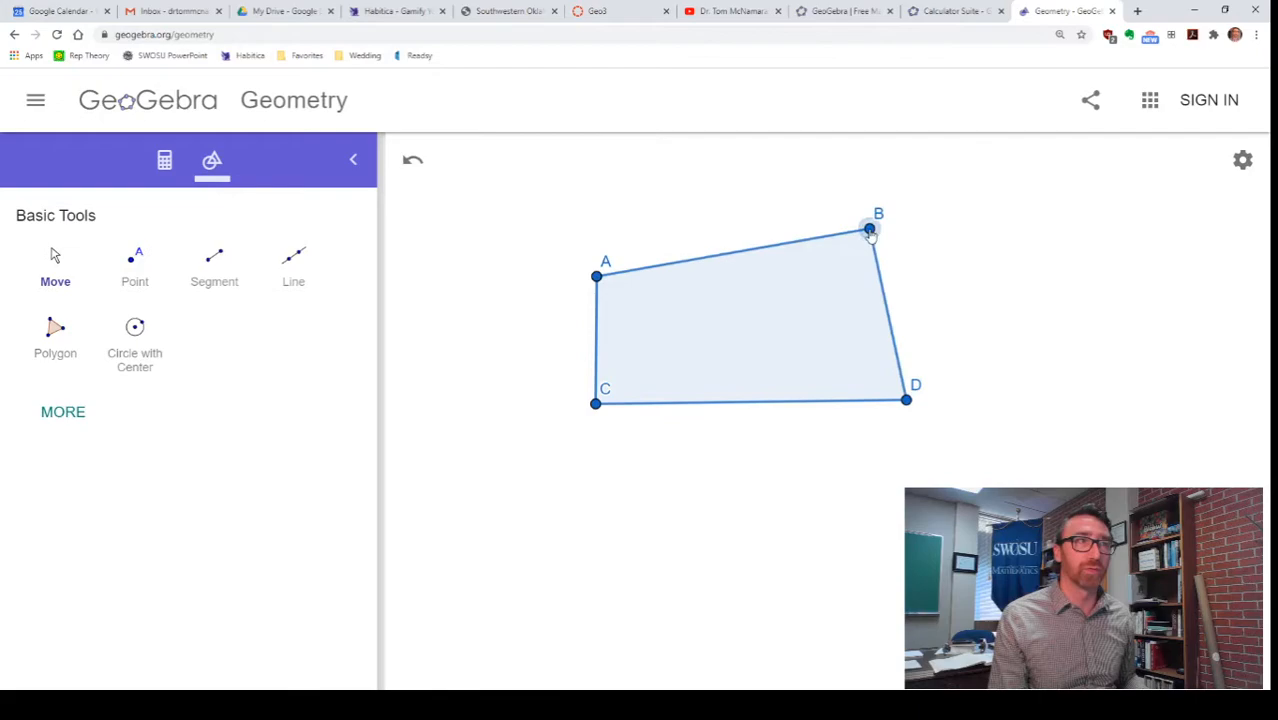
{"action": "left_click_drag", "start_coordinate": [868, 230], "coordinate": [970, 272]}
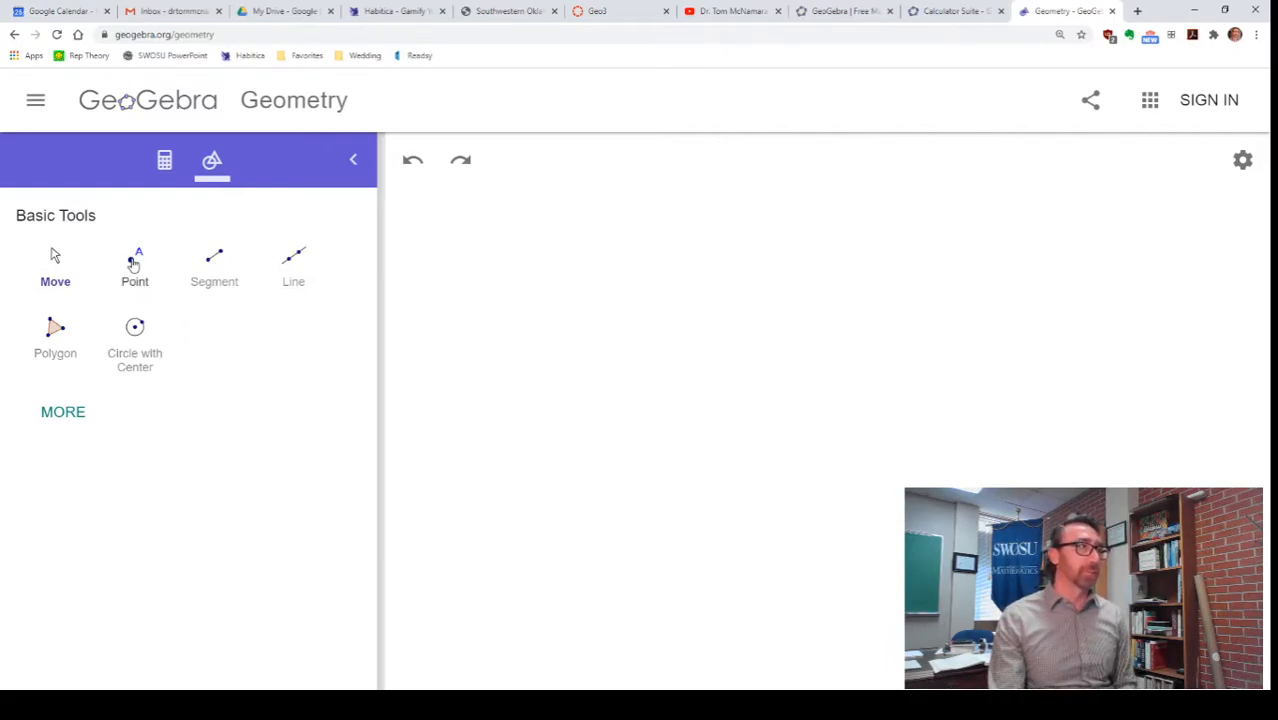
Place B, draw segment AB and construct a line through A perpendicular to AB
{"action": "left_click", "coordinate": [616, 296]}
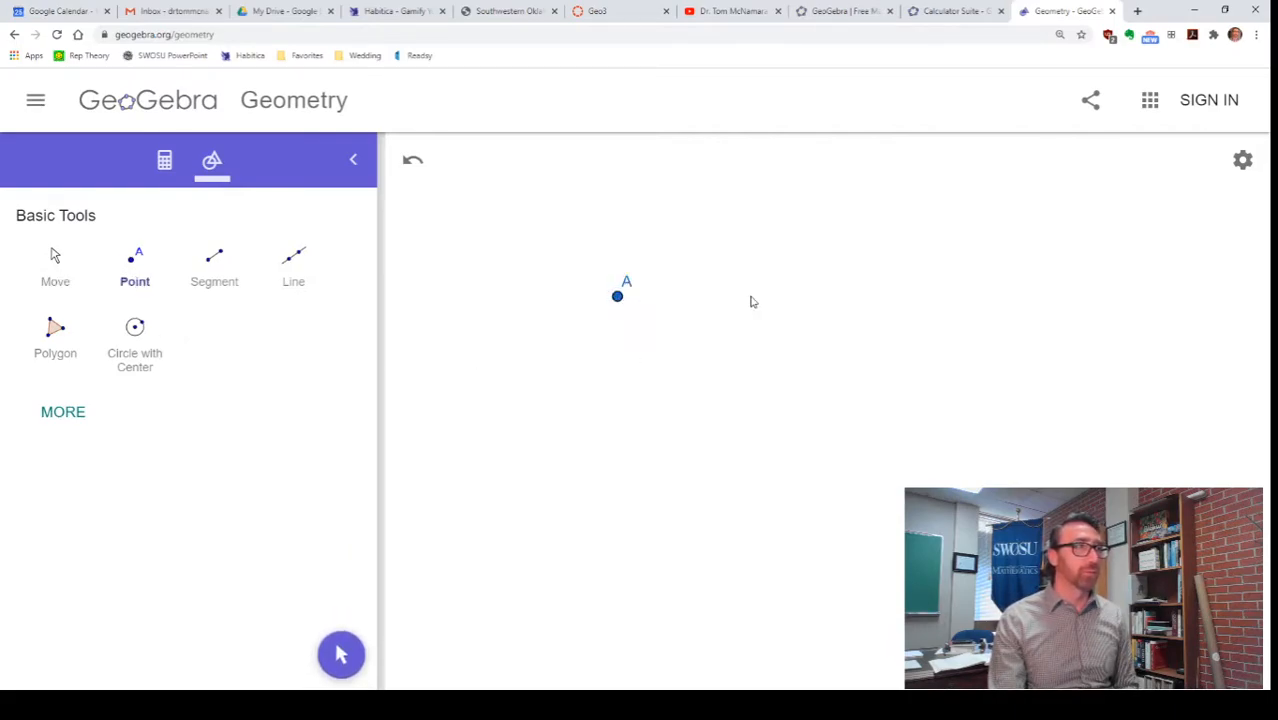
{"action": "left_click", "coordinate": [968, 252]}
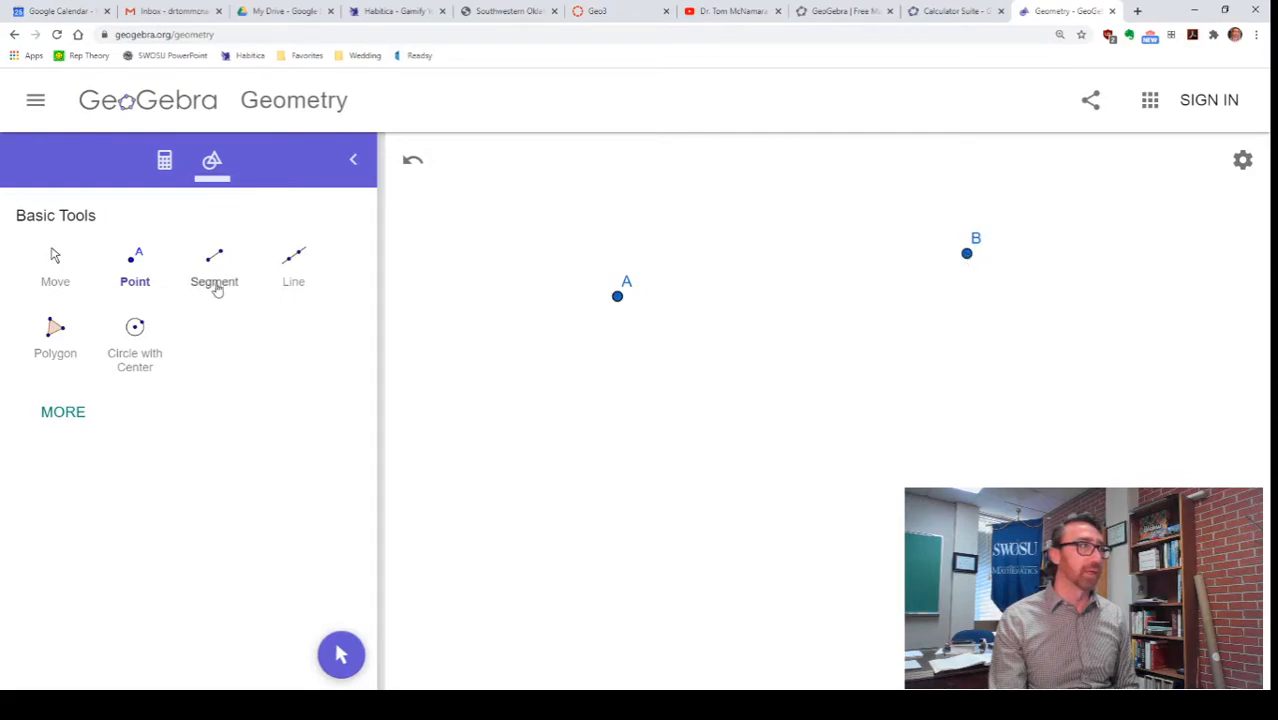
{"action": "left_click", "coordinate": [214, 264]}
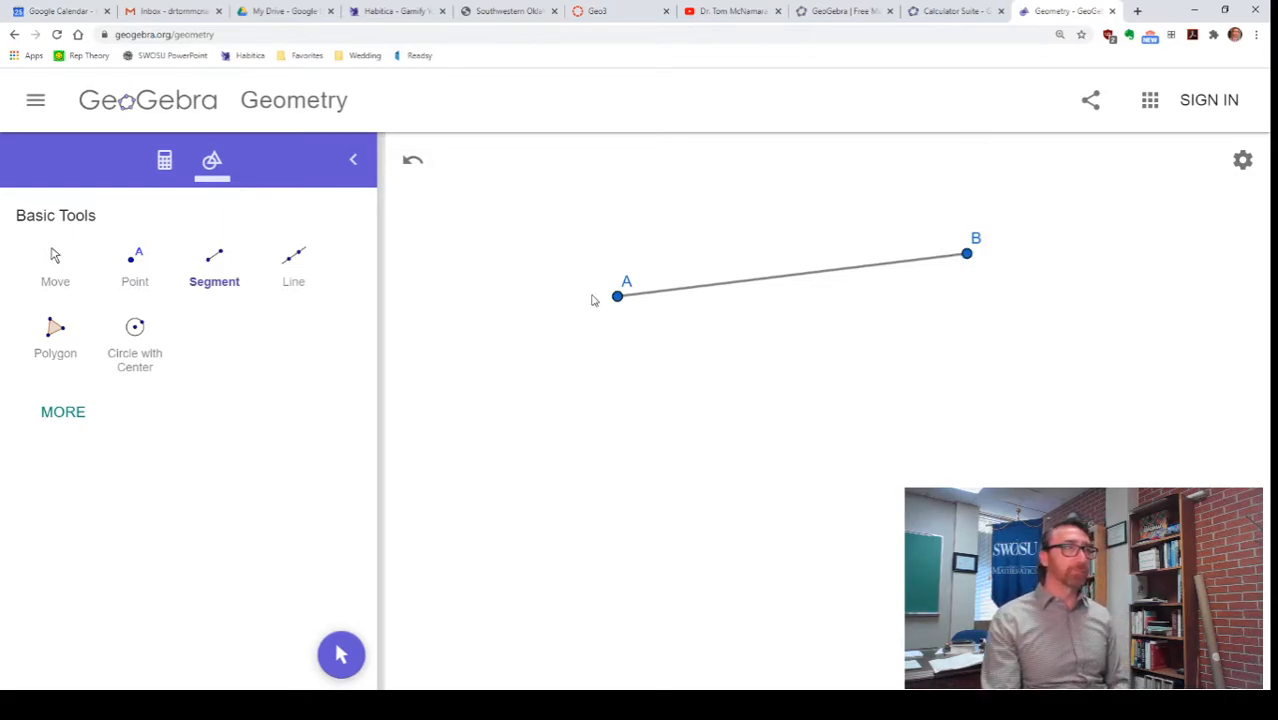
{"action": "mouse_move", "coordinate": [624, 298]}
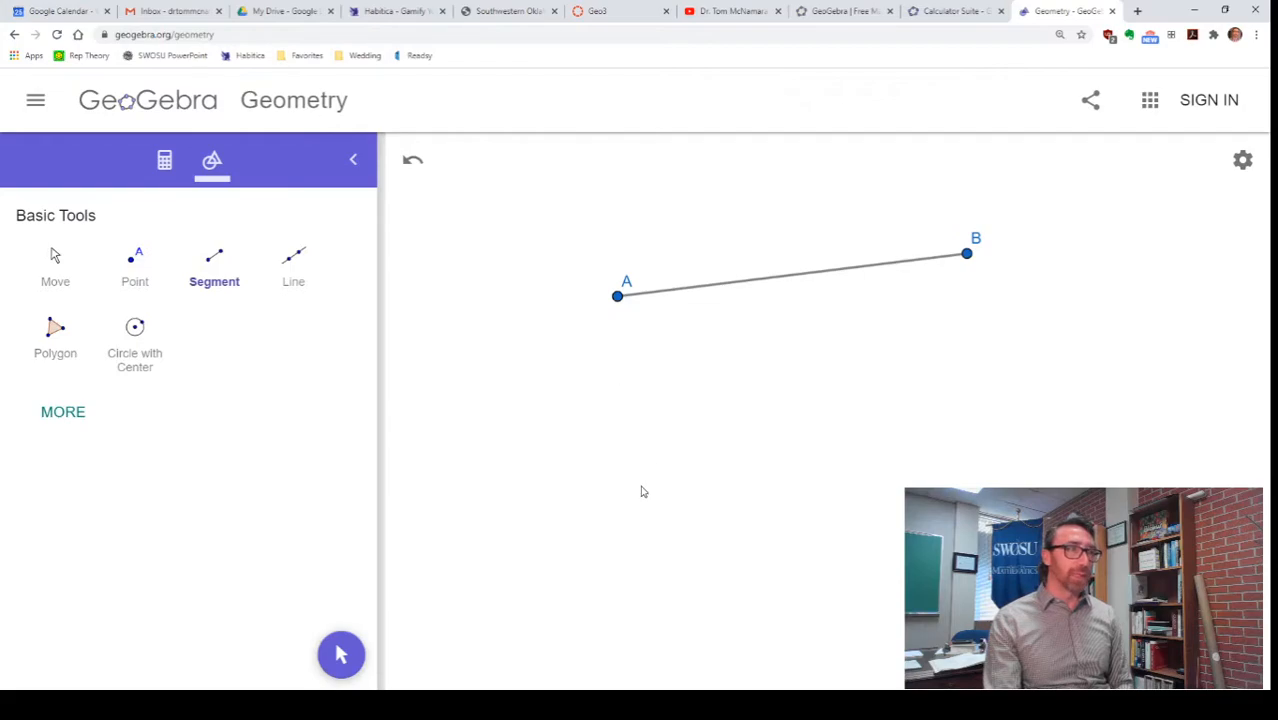
{"action": "left_click", "coordinate": [62, 412]}
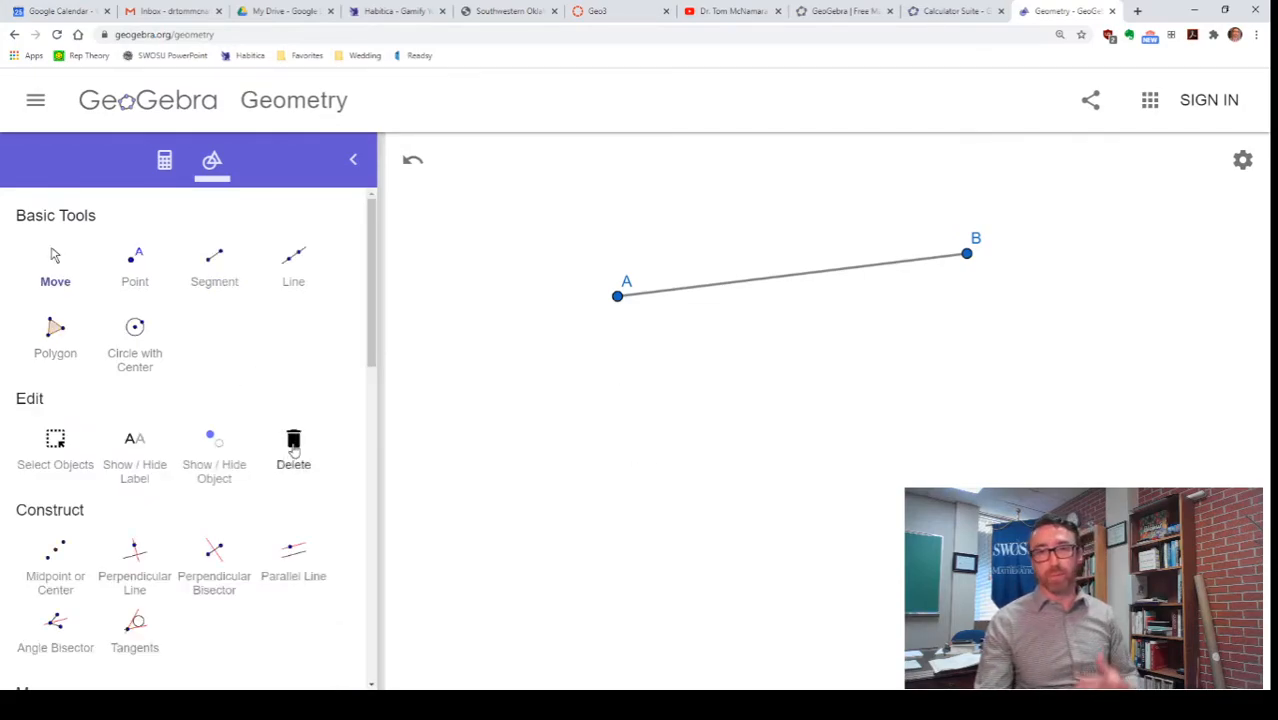
{"action": "mouse_move", "coordinate": [134, 560]}
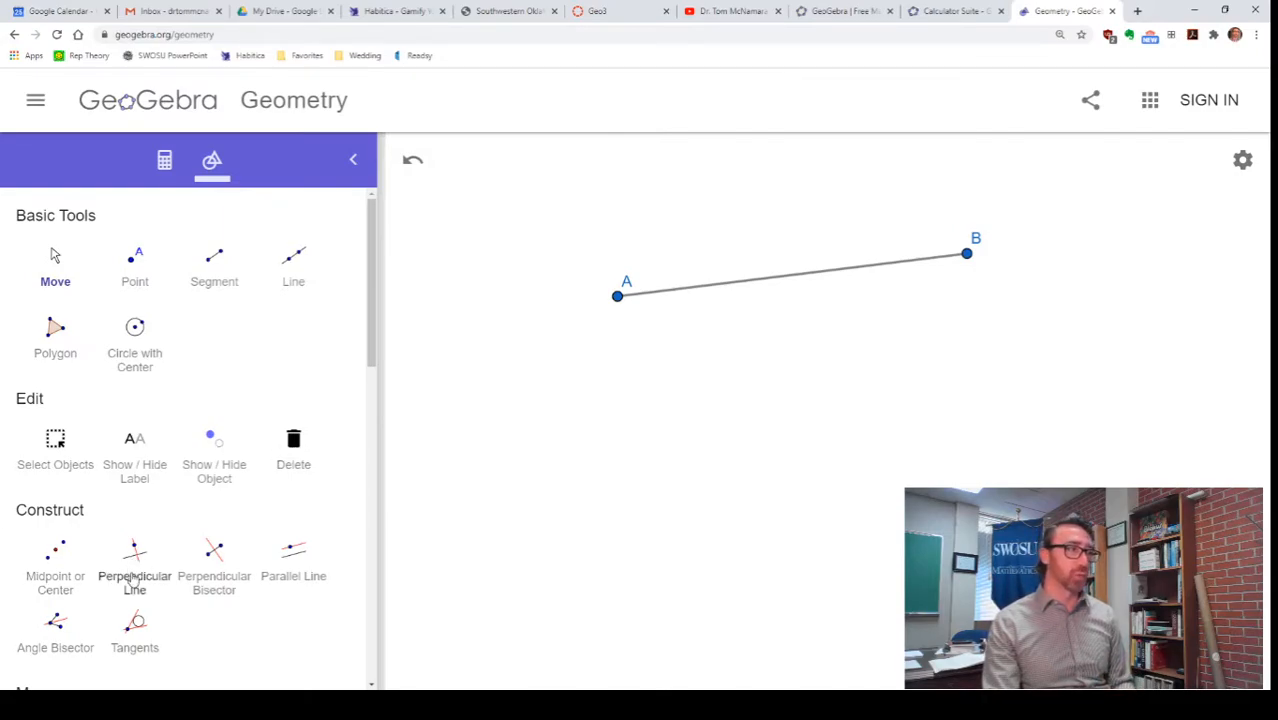
{"action": "left_click", "coordinate": [134, 560]}
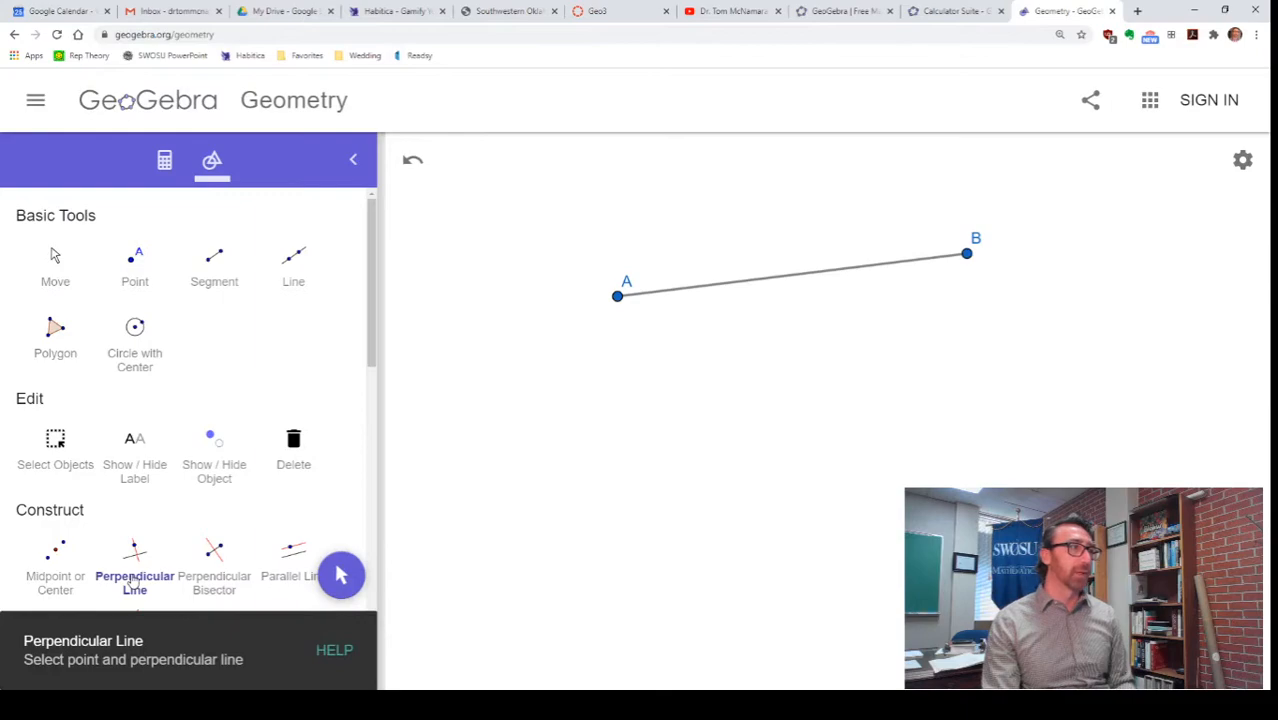
{"action": "mouse_move", "coordinate": [106, 660]}
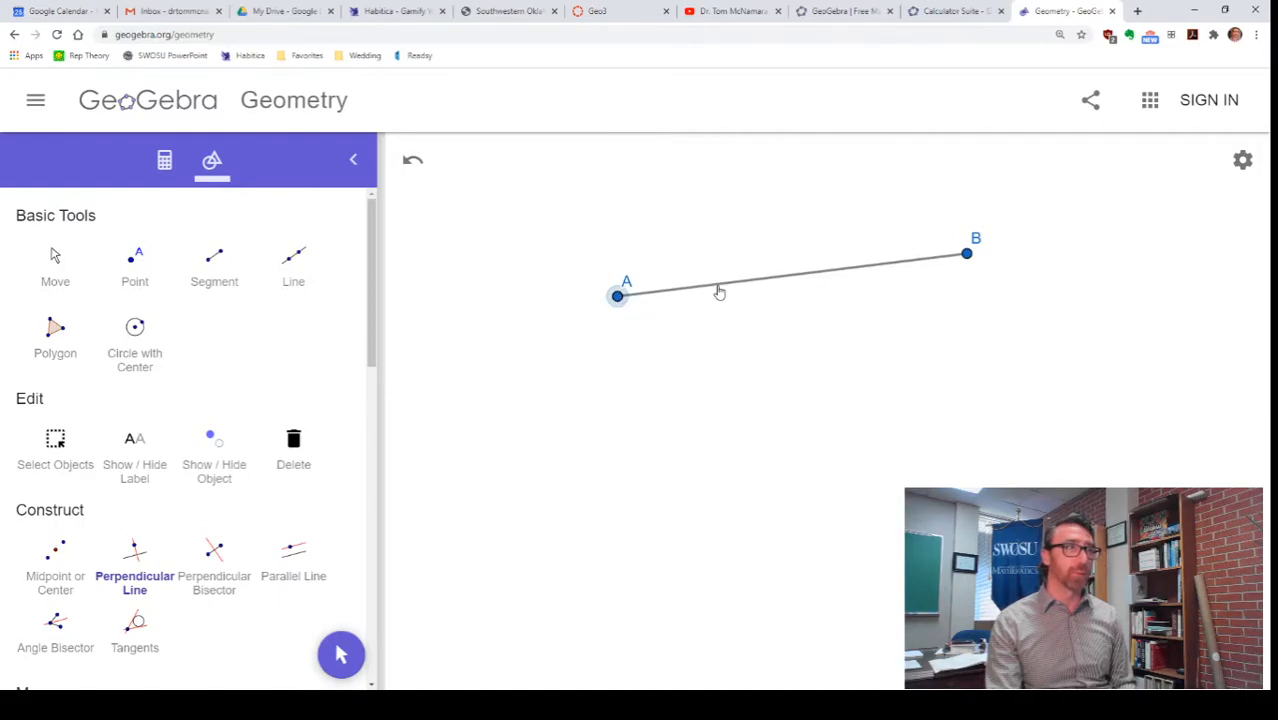
{"action": "left_click", "coordinate": [616, 296]}
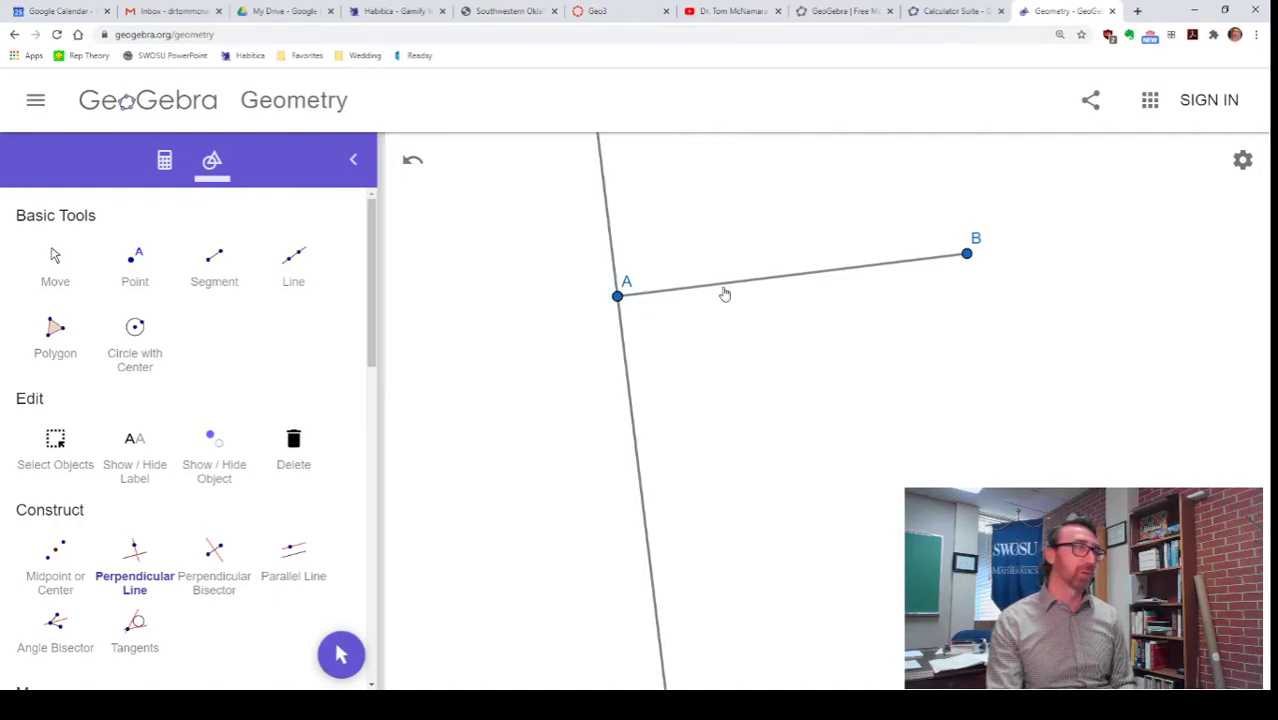
Drag B to several positions to confirm the perpendicular through A follows
{"action": "left_click", "coordinate": [54, 264]}
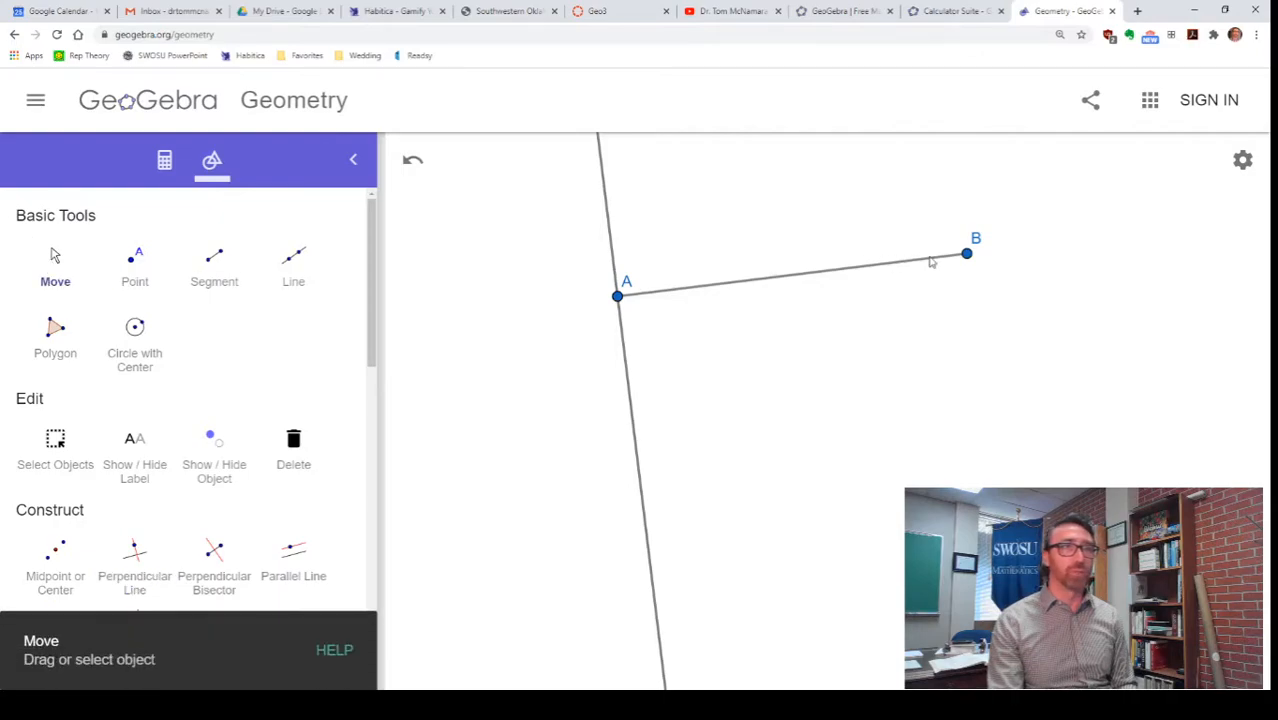
{"action": "left_click_drag", "start_coordinate": [966, 252], "coordinate": [868, 342]}
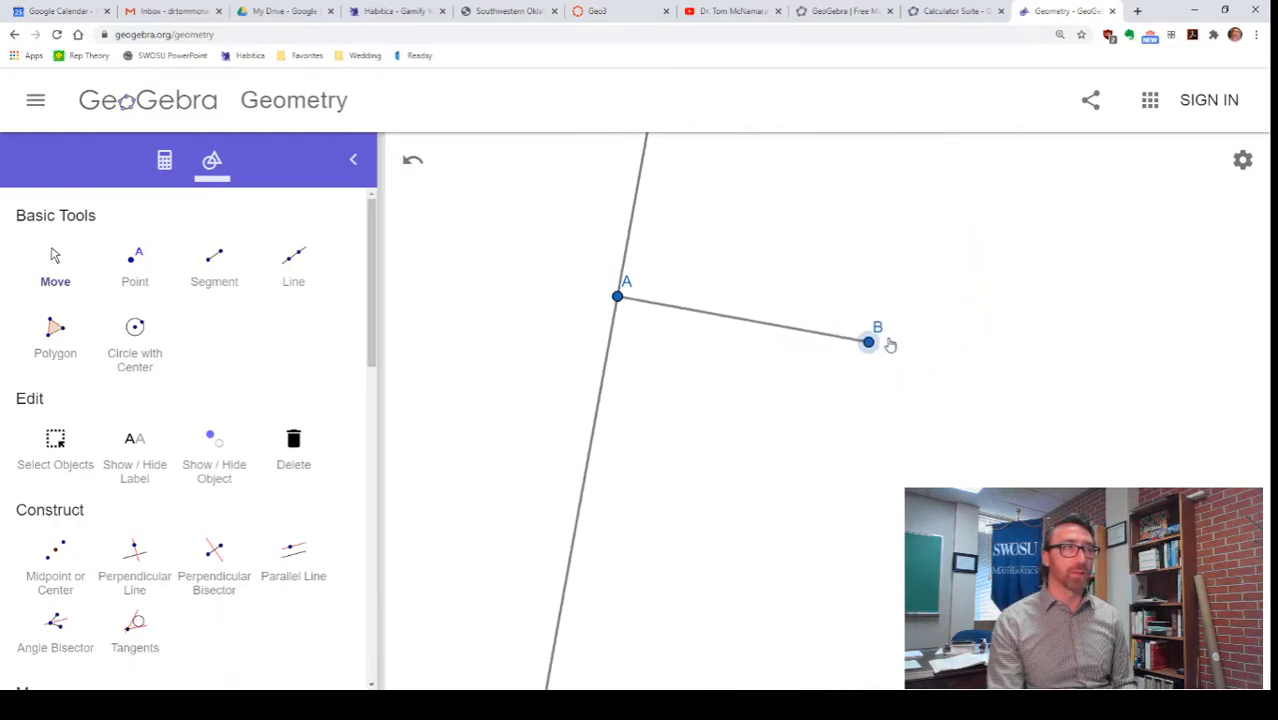
{"action": "left_click_drag", "start_coordinate": [868, 342], "coordinate": [994, 240]}
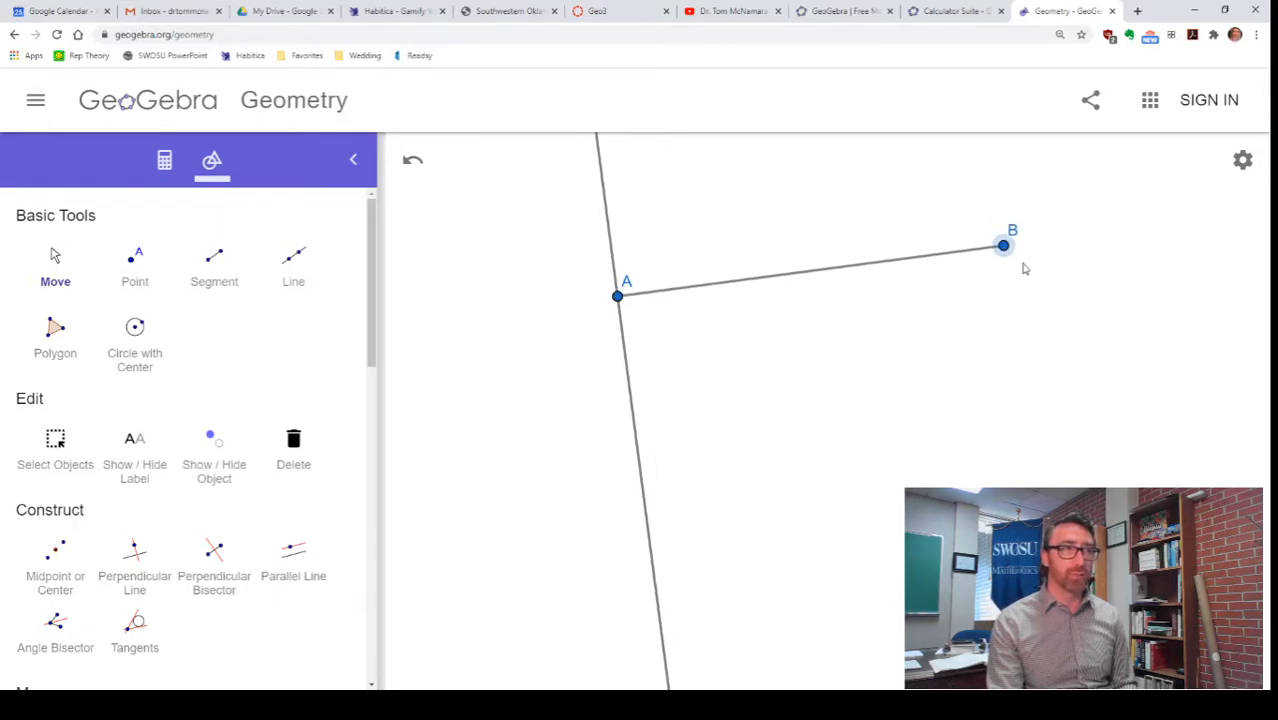
{"action": "left_click_drag", "start_coordinate": [1004, 244], "coordinate": [600, 400]}
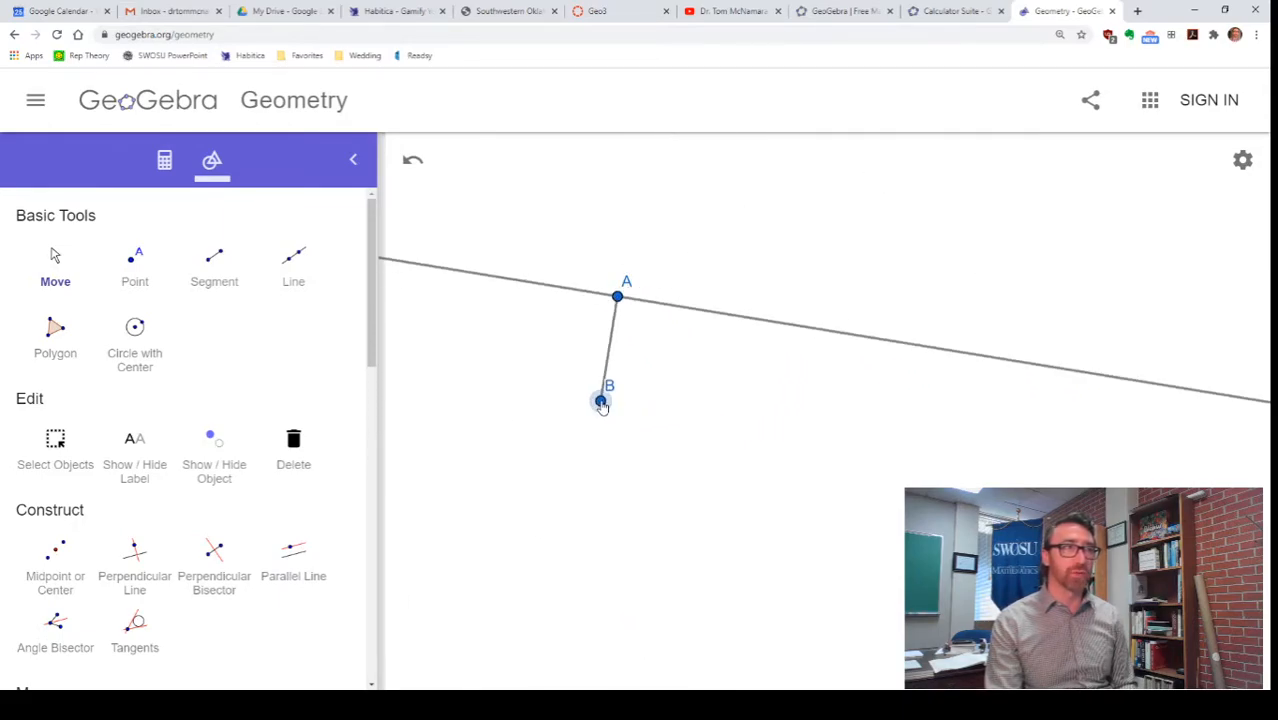
{"action": "left_click_drag", "start_coordinate": [600, 400], "coordinate": [978, 252]}
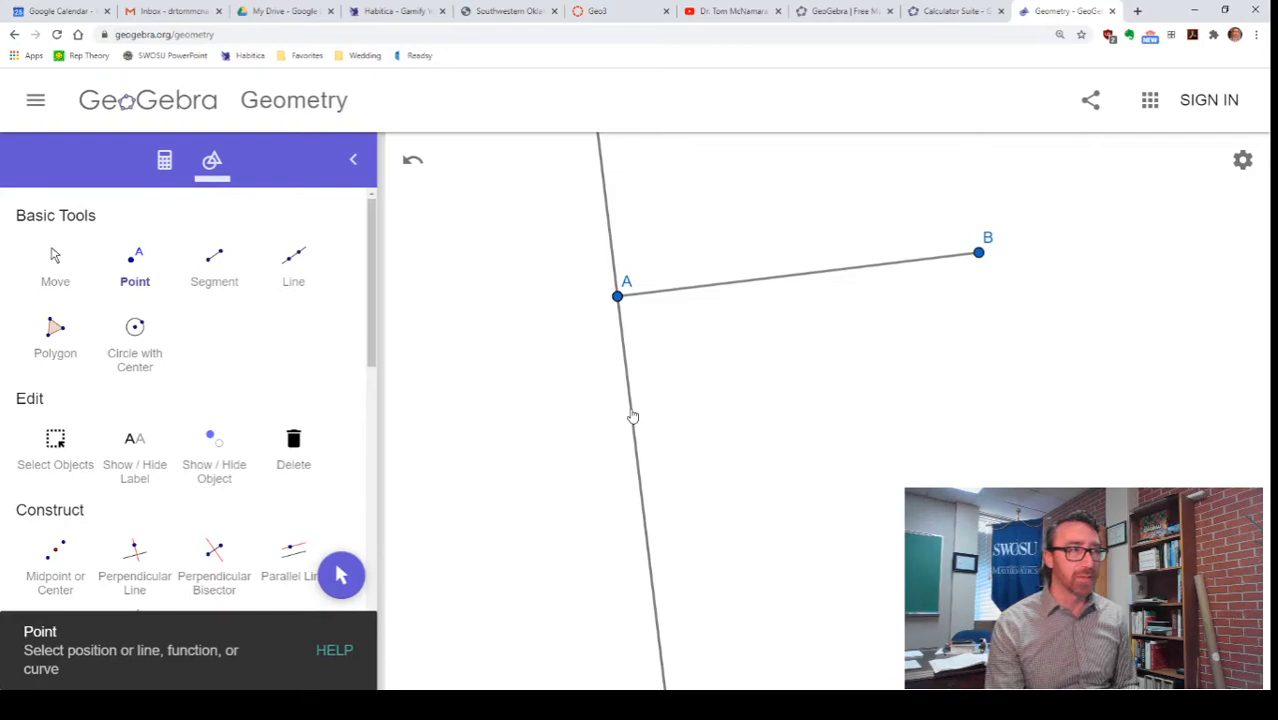
Create point C on the perpendicular line below A and slide it up and down the line
{"action": "left_click", "coordinate": [632, 410]}
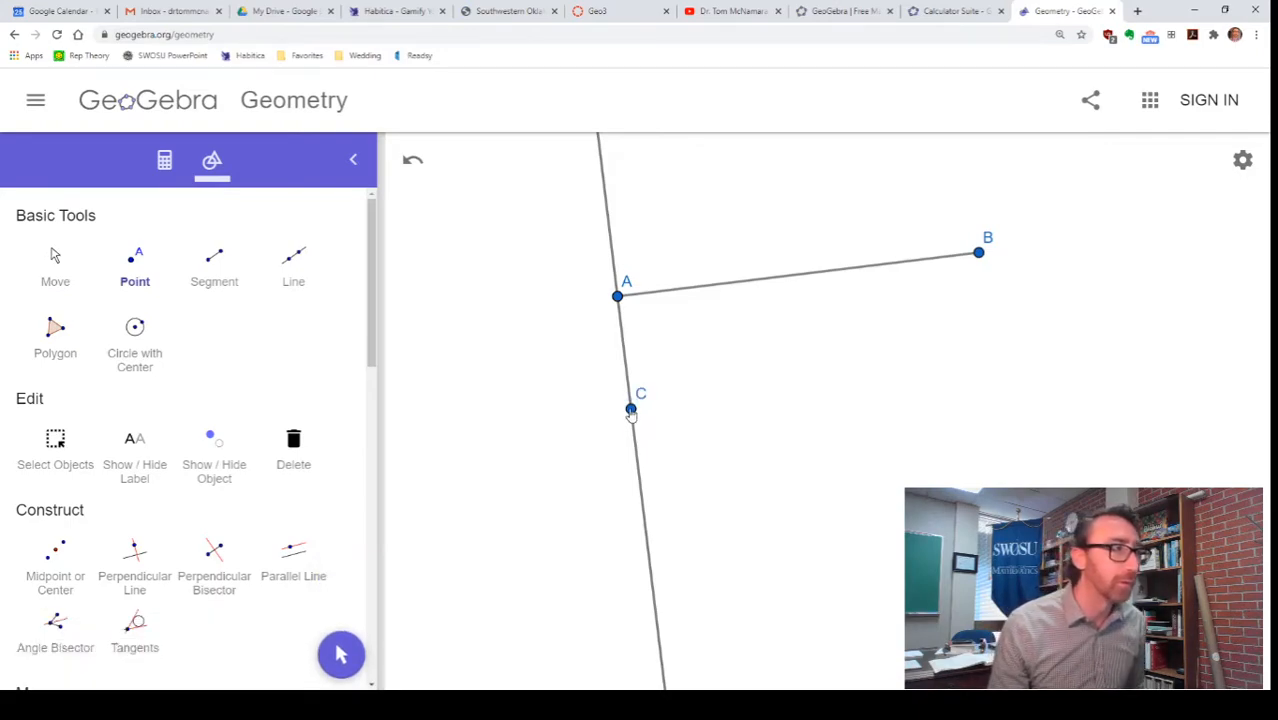
{"action": "left_click", "coordinate": [54, 264]}
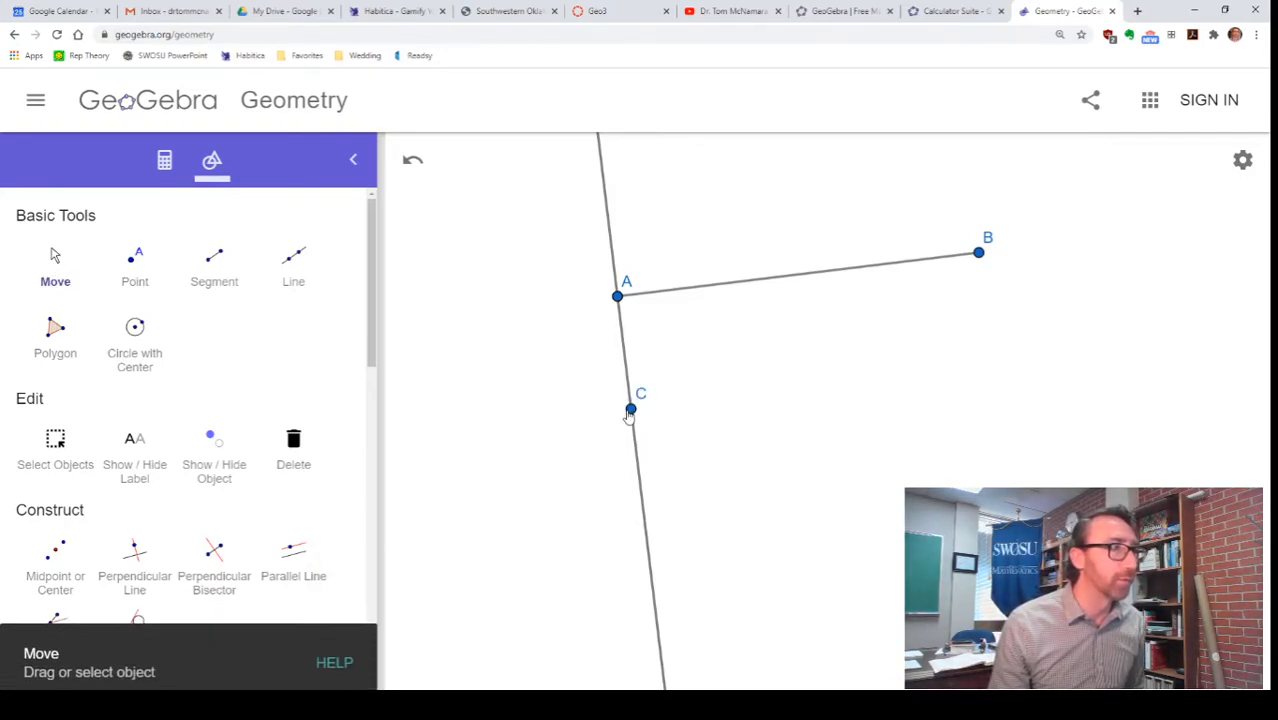
{"action": "left_click_drag", "start_coordinate": [628, 410], "coordinate": [636, 444]}
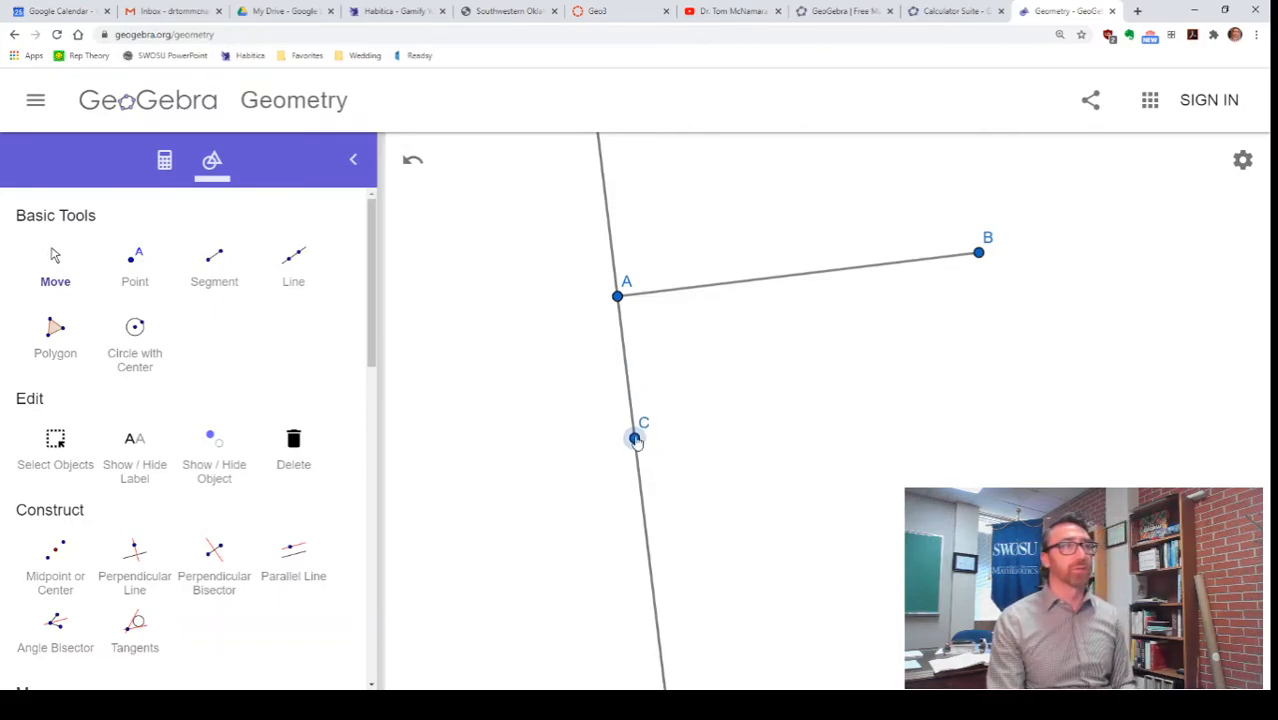
{"action": "left_click_drag", "start_coordinate": [636, 438], "coordinate": [640, 470]}
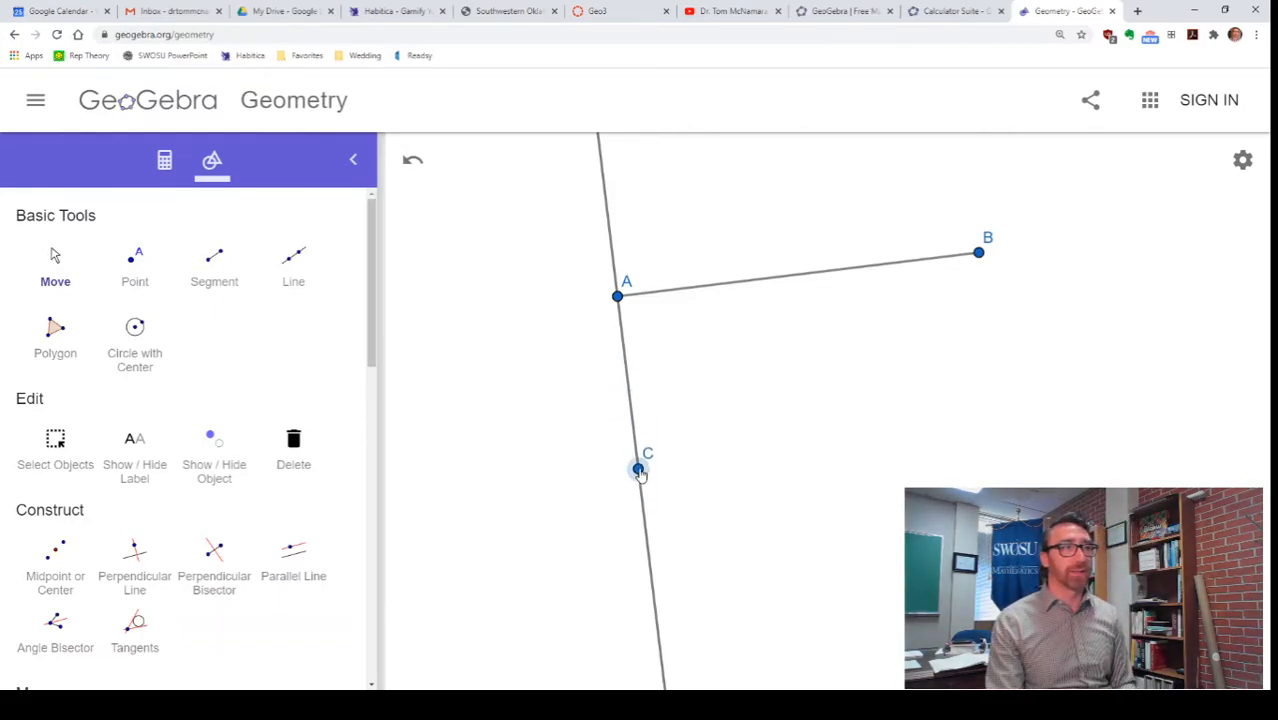
{"action": "left_click_drag", "start_coordinate": [640, 470], "coordinate": [636, 444]}
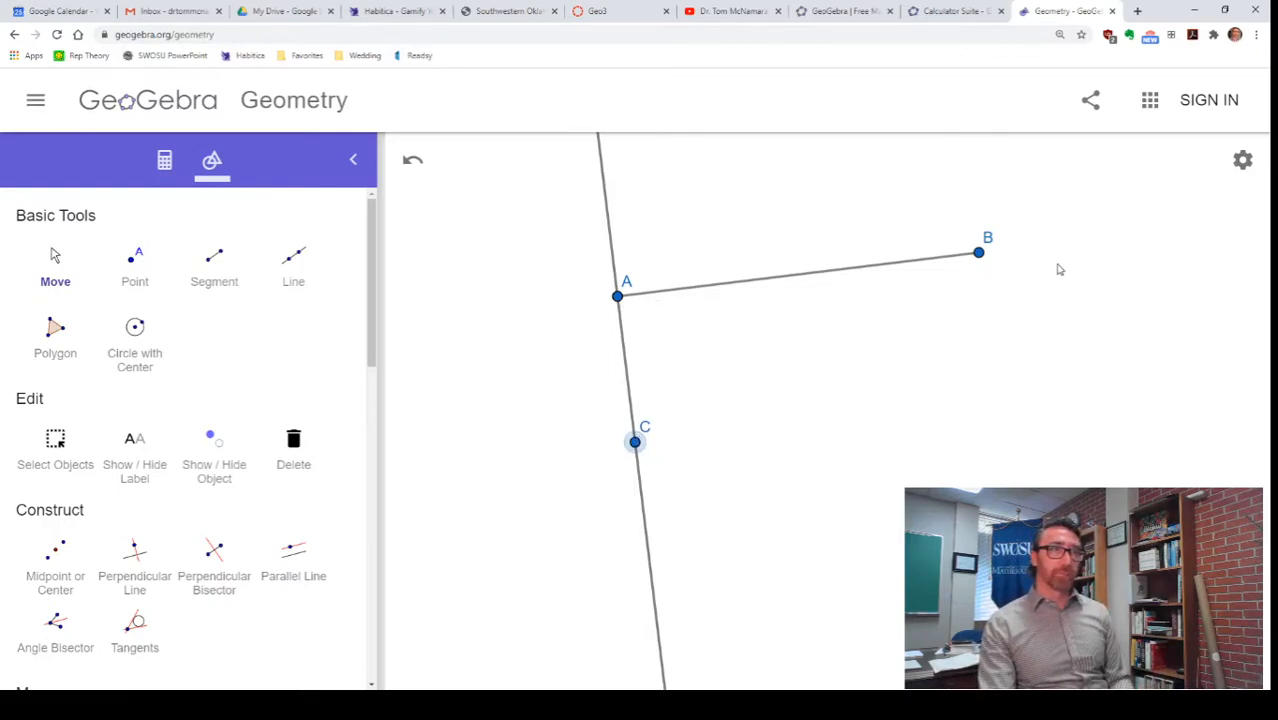
{"action": "mouse_move", "coordinate": [582, 322]}
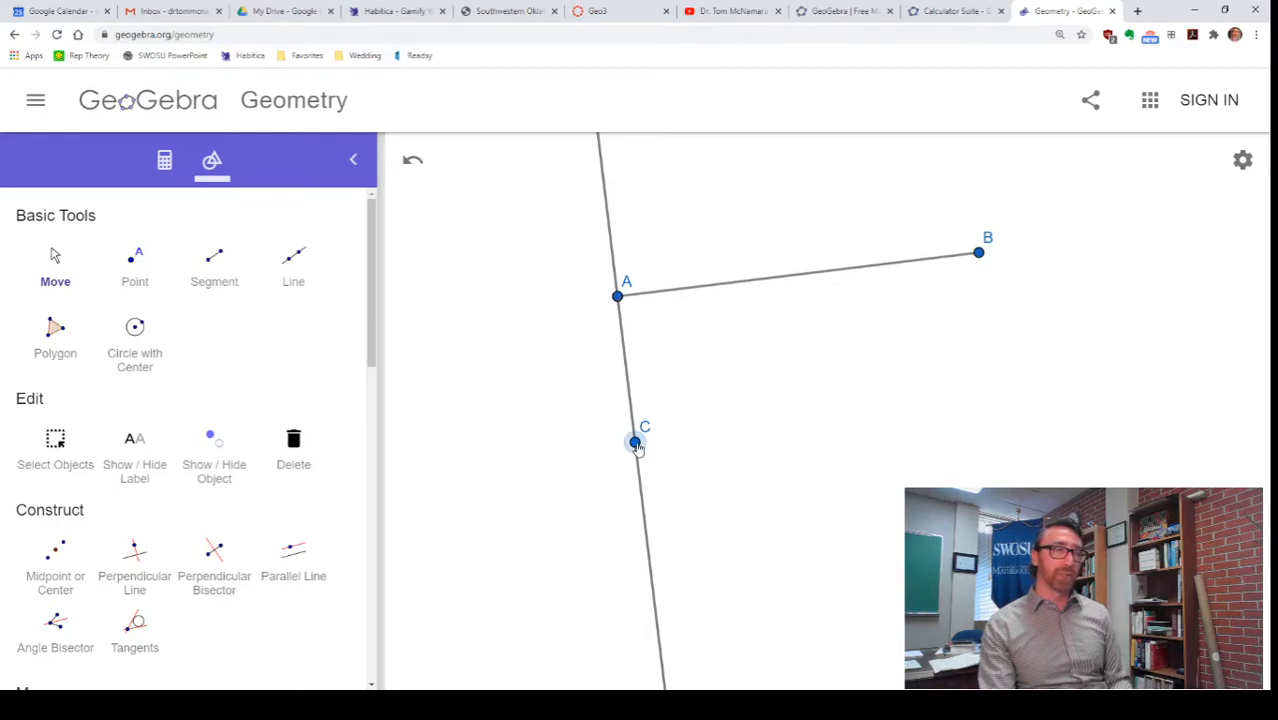
{"action": "mouse_move", "coordinate": [766, 456]}
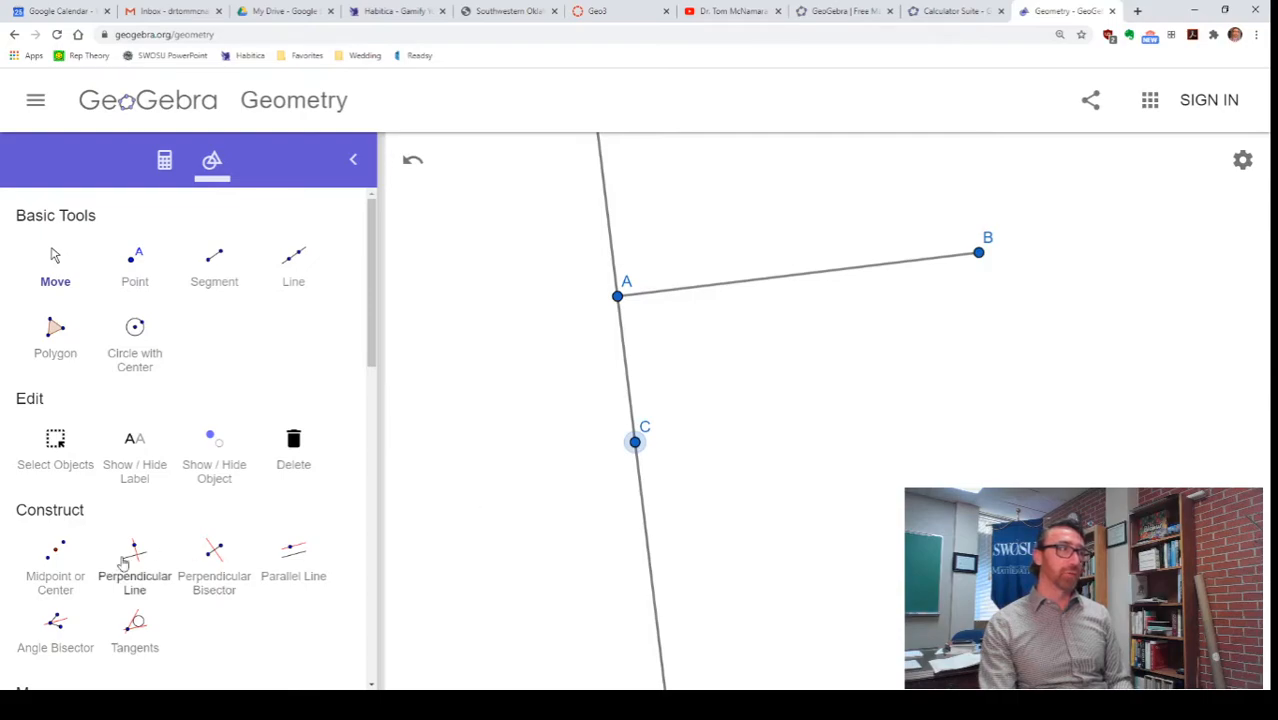
Construct a line through C perpendicular to AC, then move A and B to tilt the construction
{"action": "left_click", "coordinate": [134, 556]}
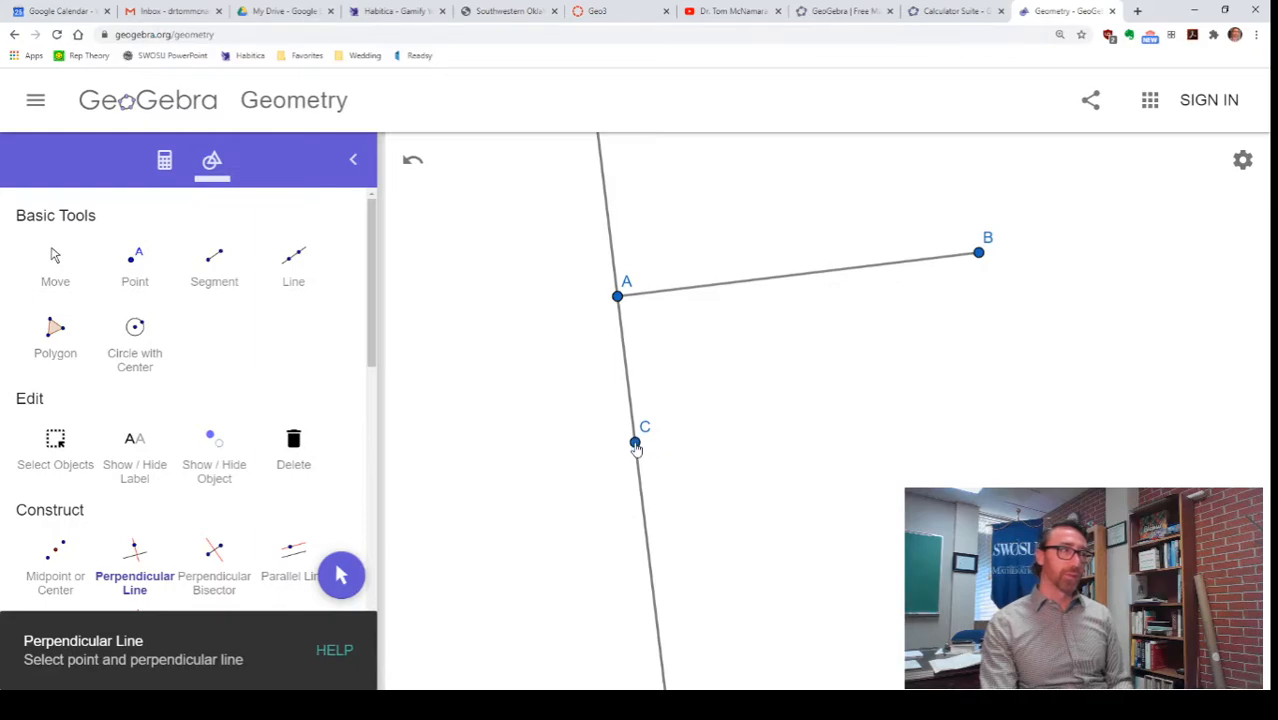
{"action": "left_click", "coordinate": [636, 444]}
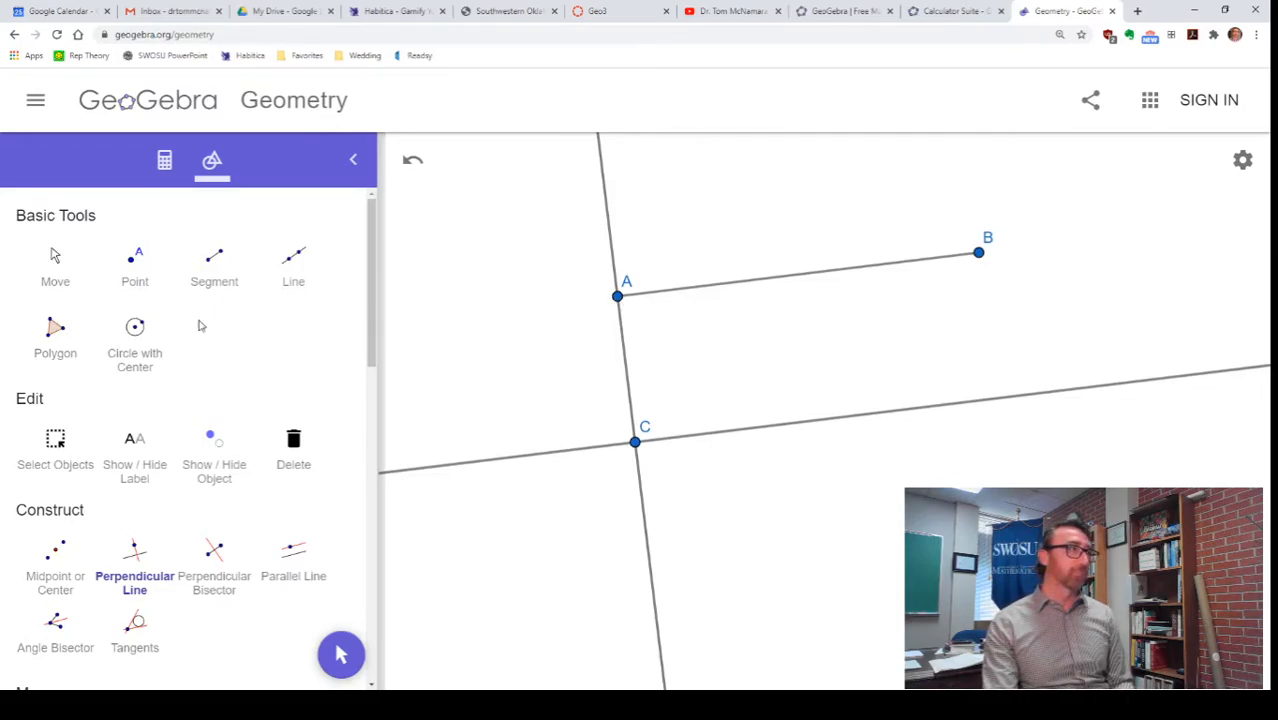
{"action": "left_click", "coordinate": [54, 260]}
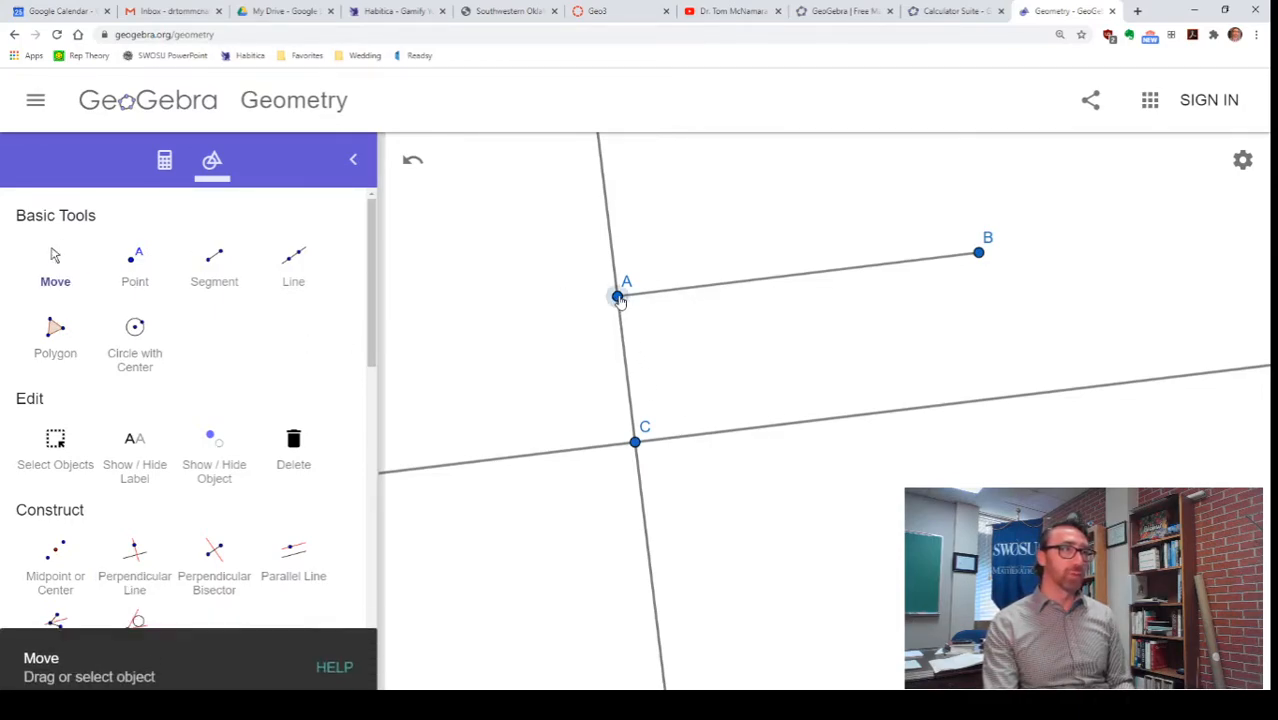
{"action": "left_click_drag", "start_coordinate": [618, 298], "coordinate": [596, 292]}
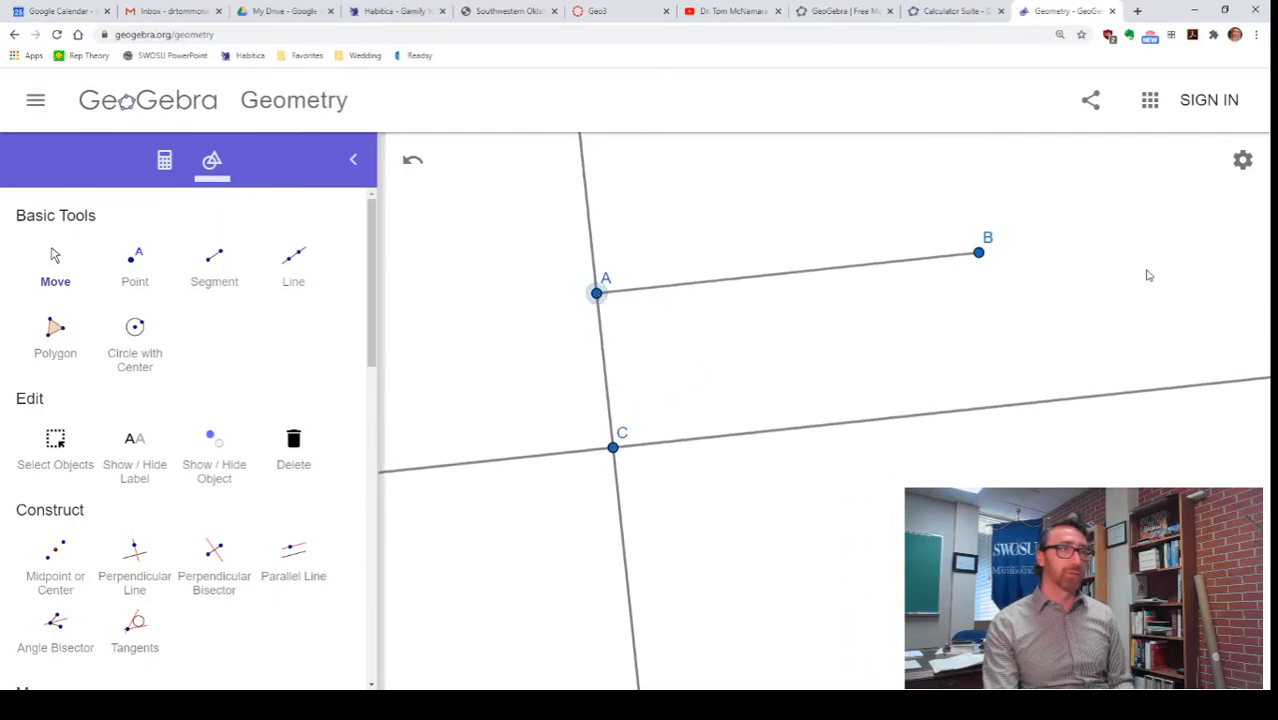
{"action": "left_click_drag", "start_coordinate": [978, 252], "coordinate": [932, 308]}
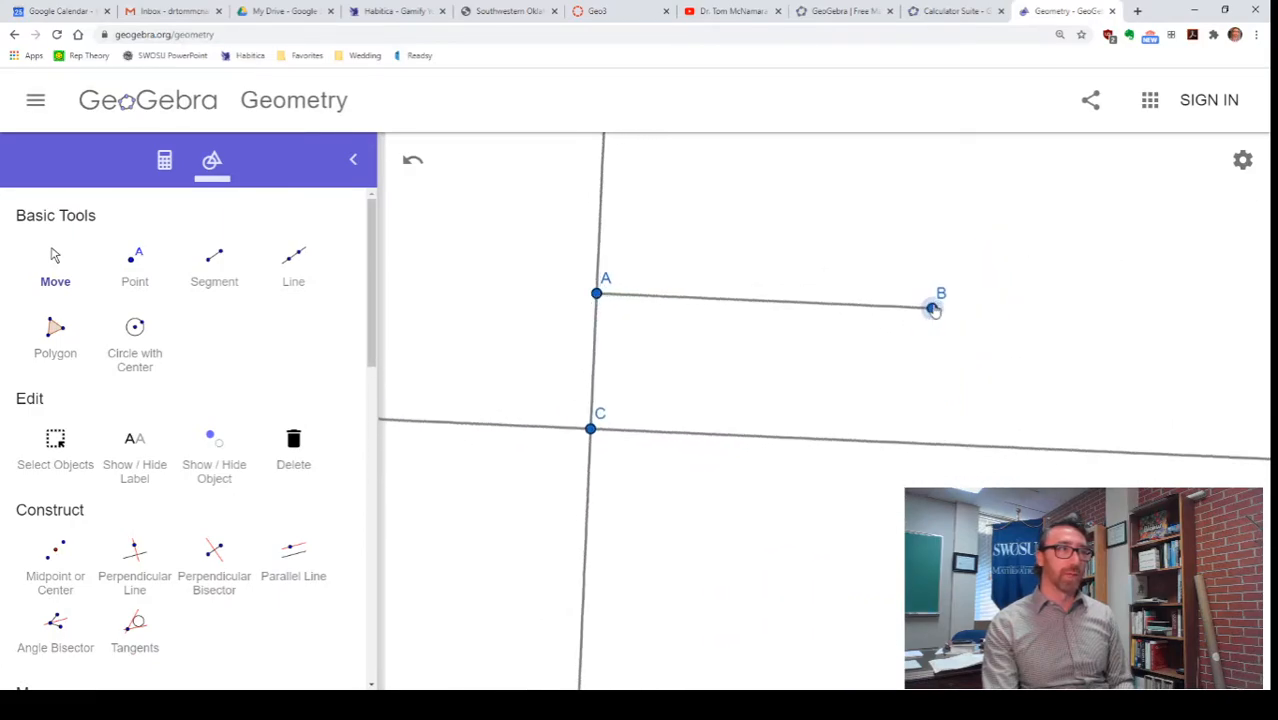
{"action": "left_click_drag", "start_coordinate": [932, 308], "coordinate": [1076, 428]}
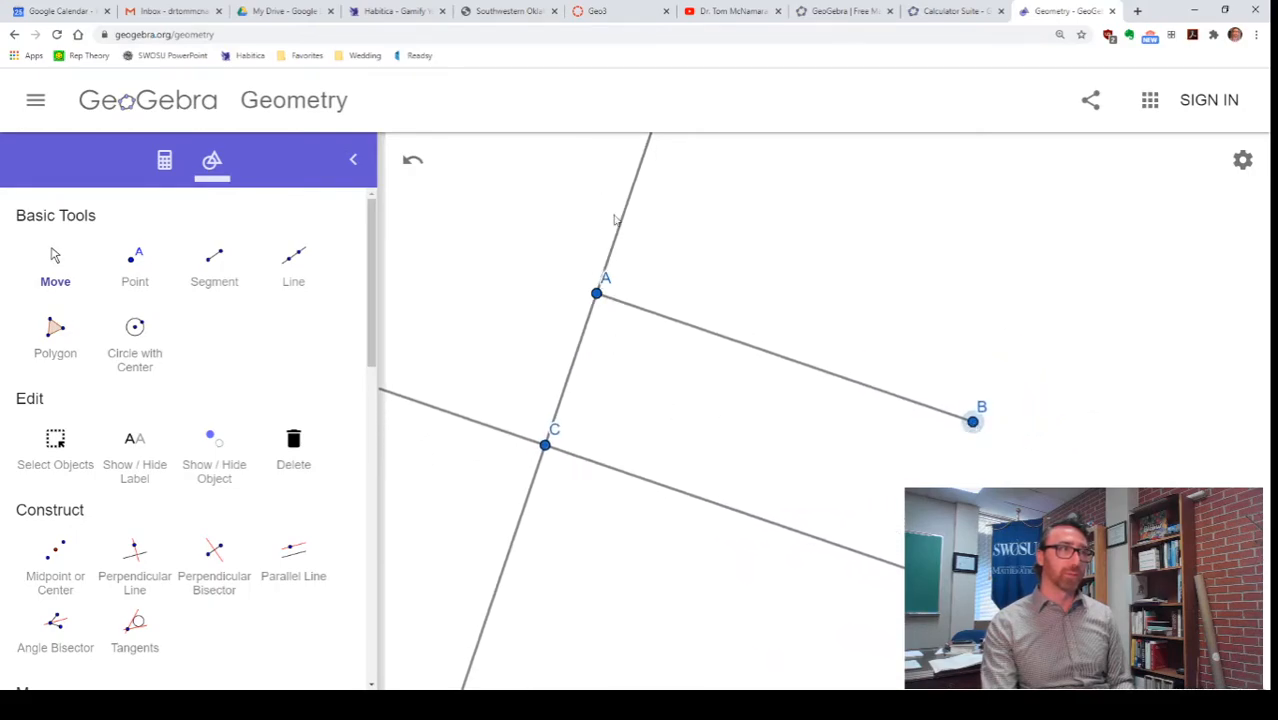
{"action": "mouse_move", "coordinate": [602, 356]}
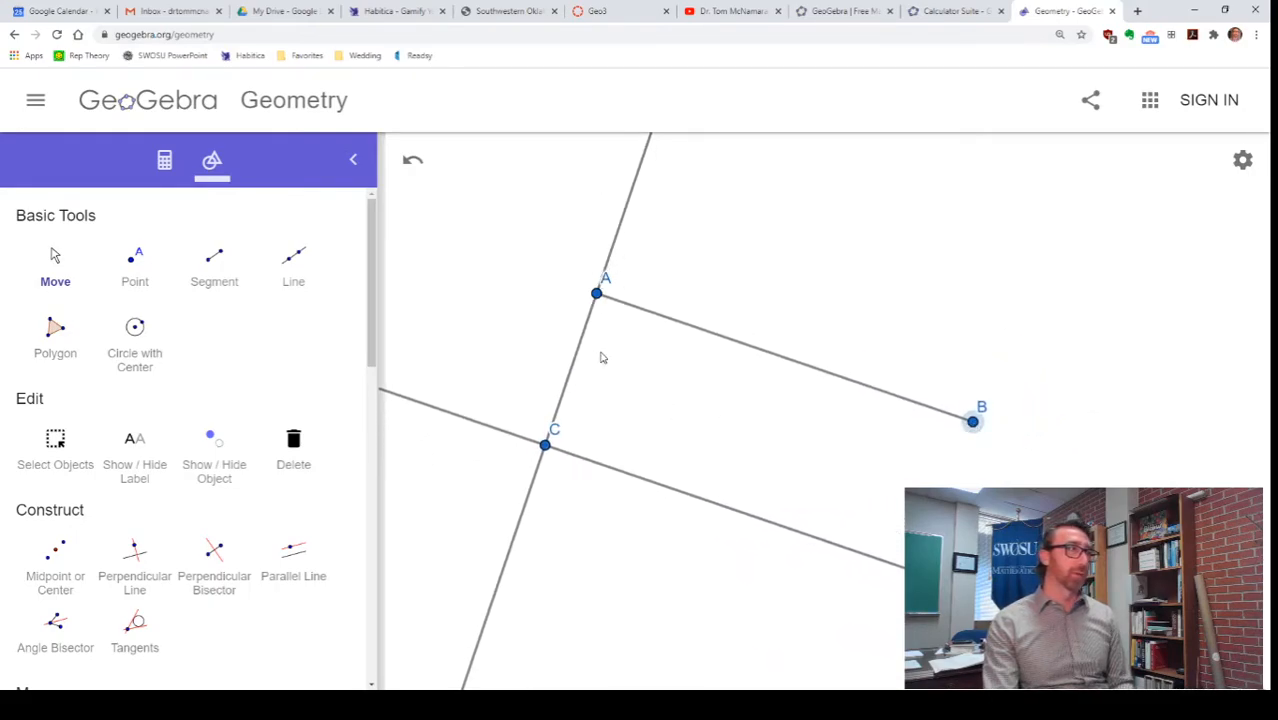
{"action": "mouse_move", "coordinate": [134, 548]}
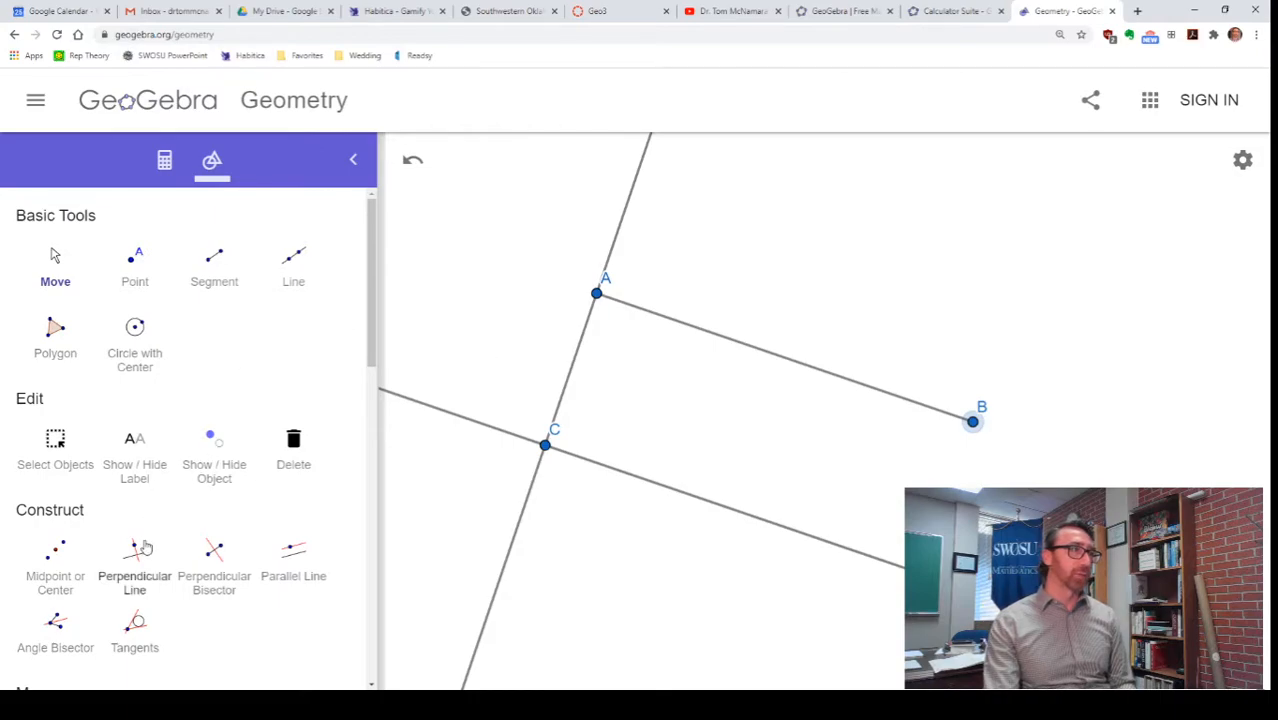
Construct a third line through B perpendicular to AB, completing three sides of the frame
{"action": "left_click", "coordinate": [134, 556]}
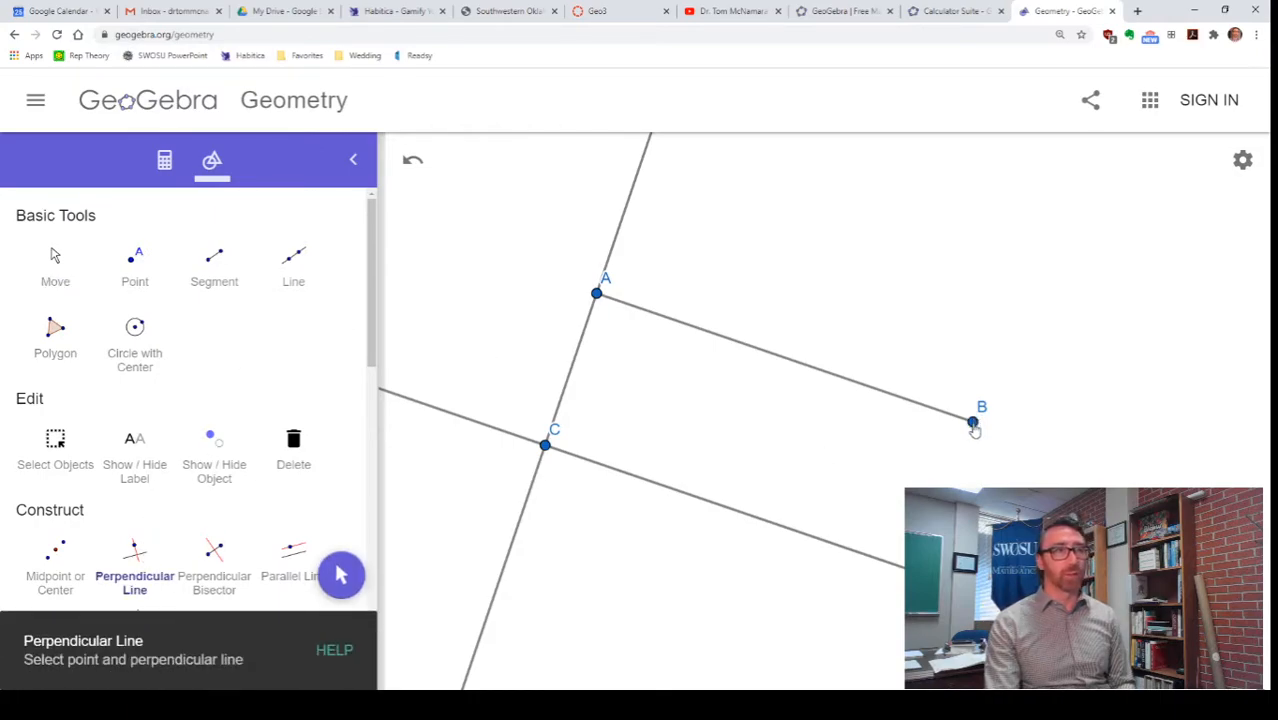
{"action": "left_click", "coordinate": [972, 420]}
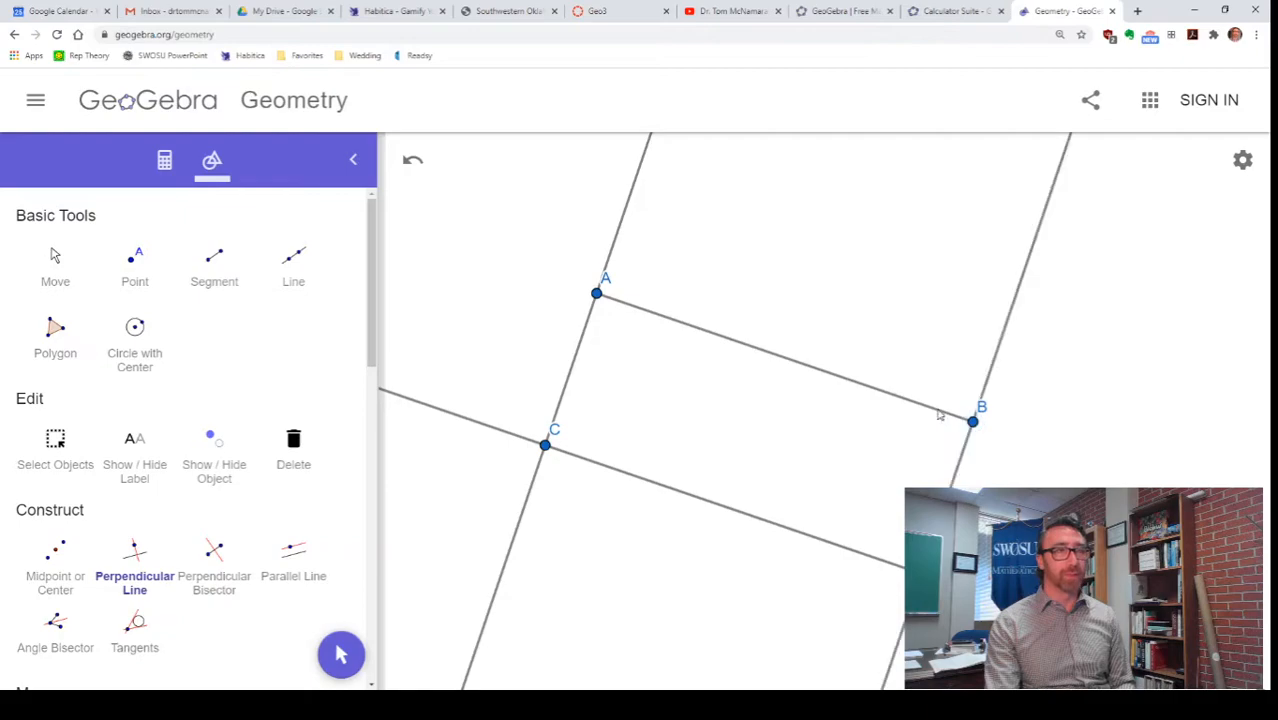
{"action": "mouse_move", "coordinate": [948, 388]}
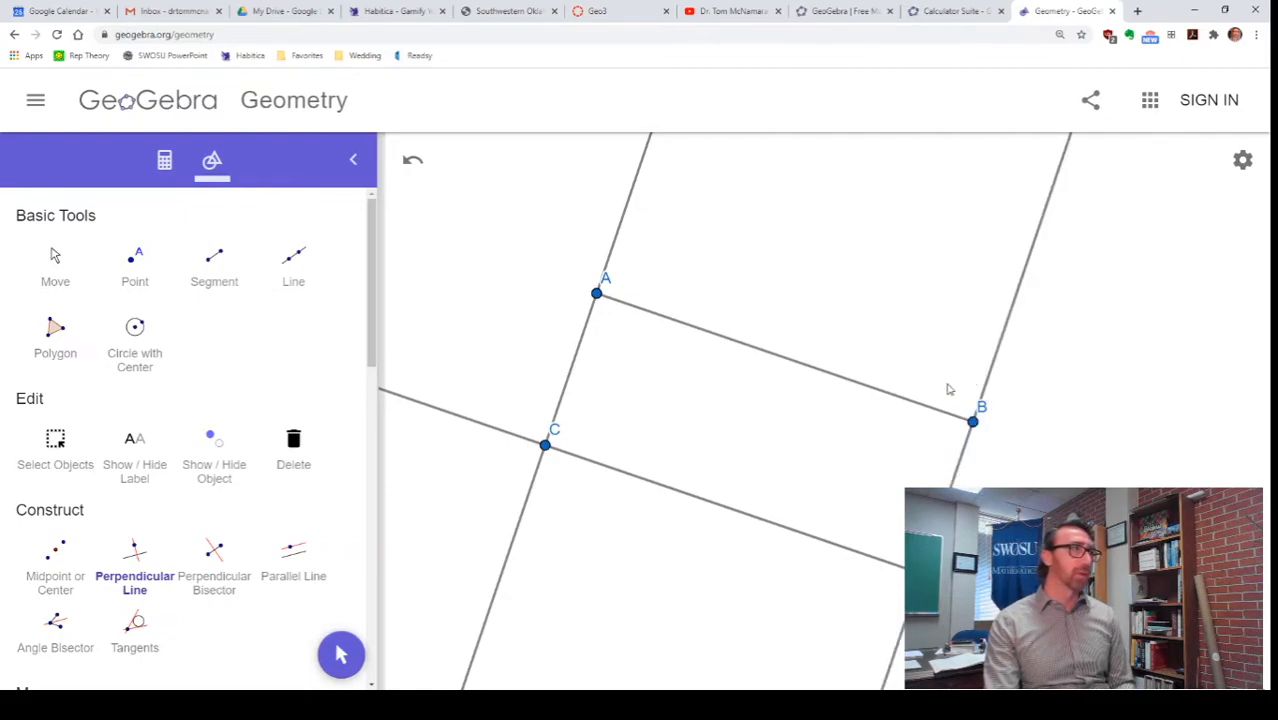
{"action": "mouse_move", "coordinate": [368, 488]}
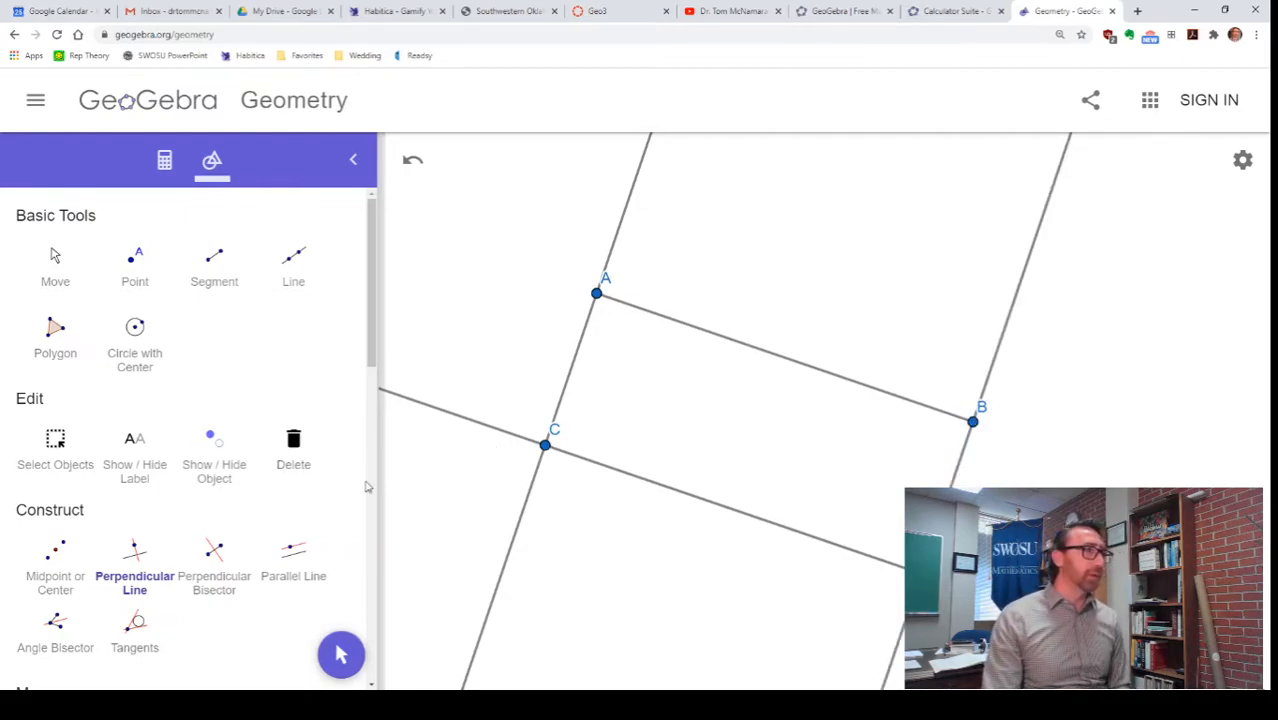
{"action": "mouse_move", "coordinate": [232, 484]}
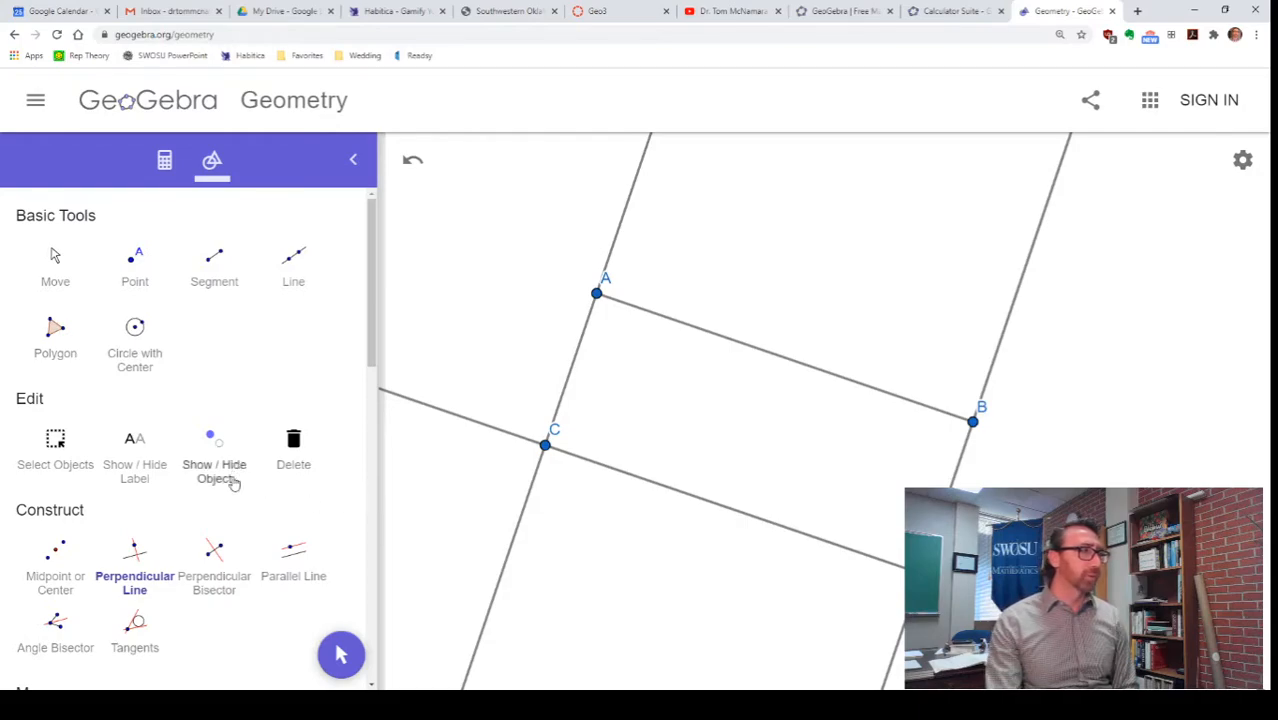
{"action": "mouse_move", "coordinate": [134, 264]}
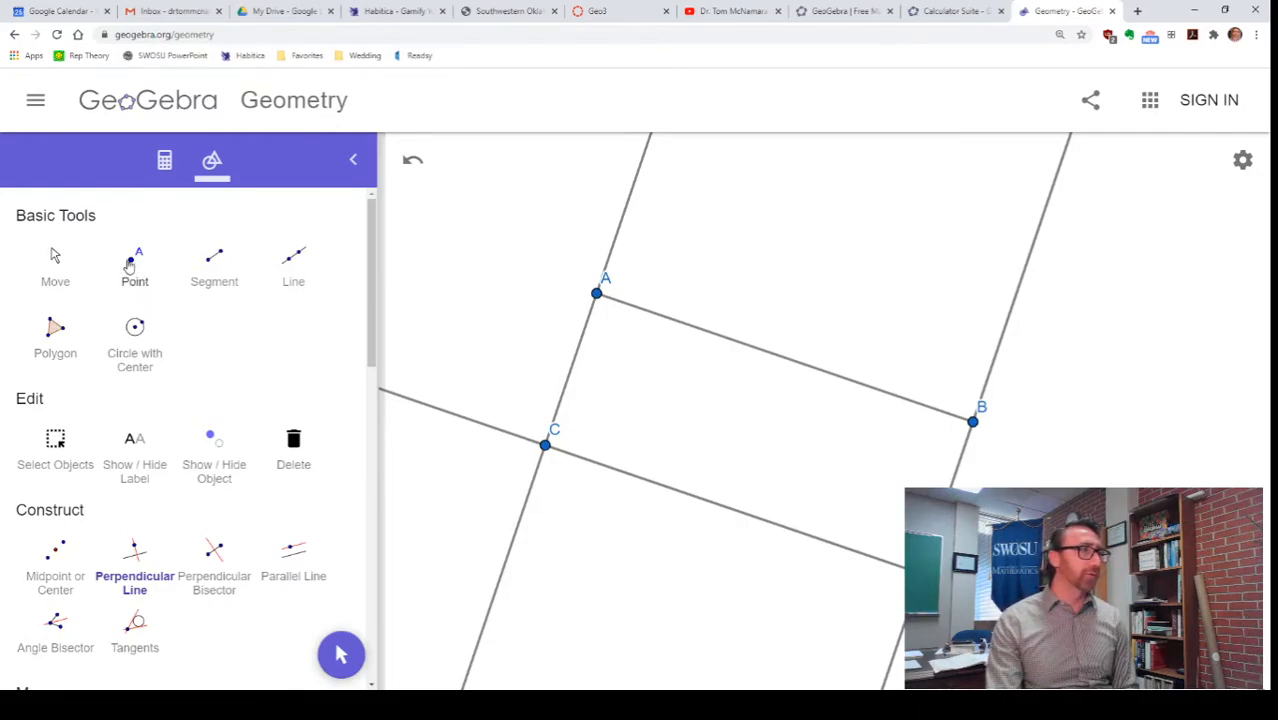
{"action": "left_click", "coordinate": [134, 264]}
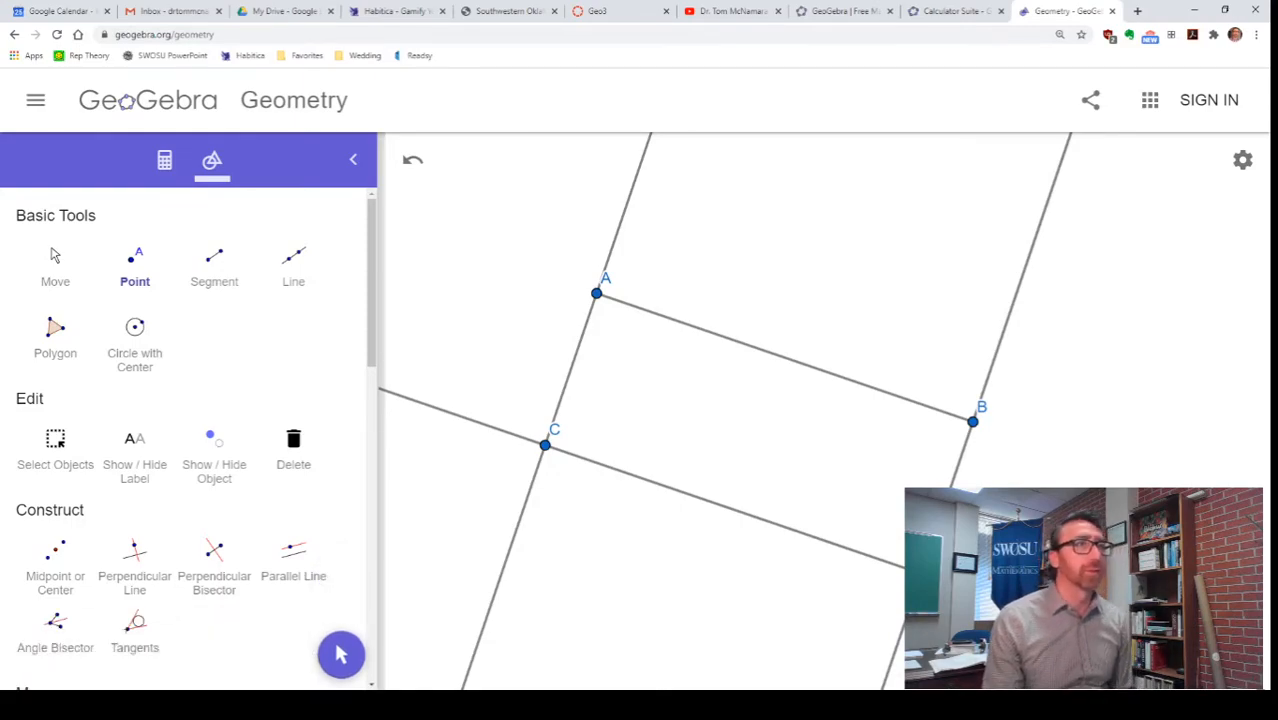
{"action": "mouse_move", "coordinate": [426, 420]}
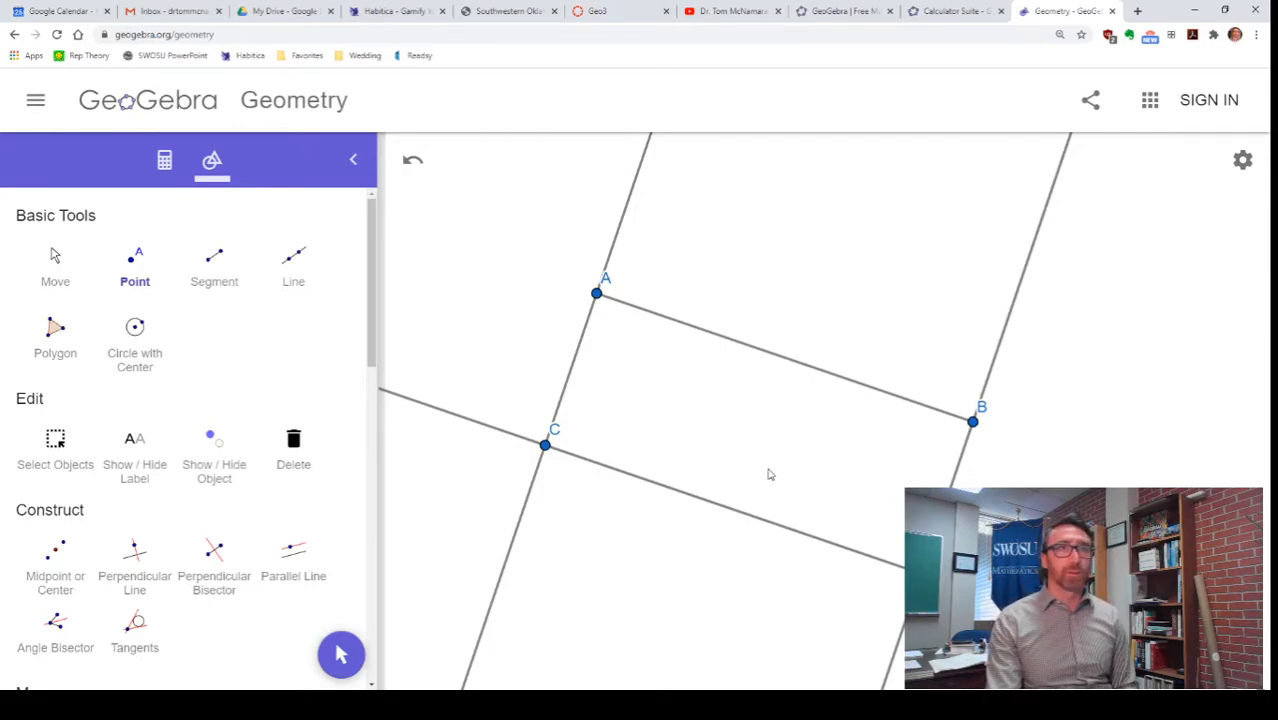
{"action": "mouse_move", "coordinate": [954, 404]}
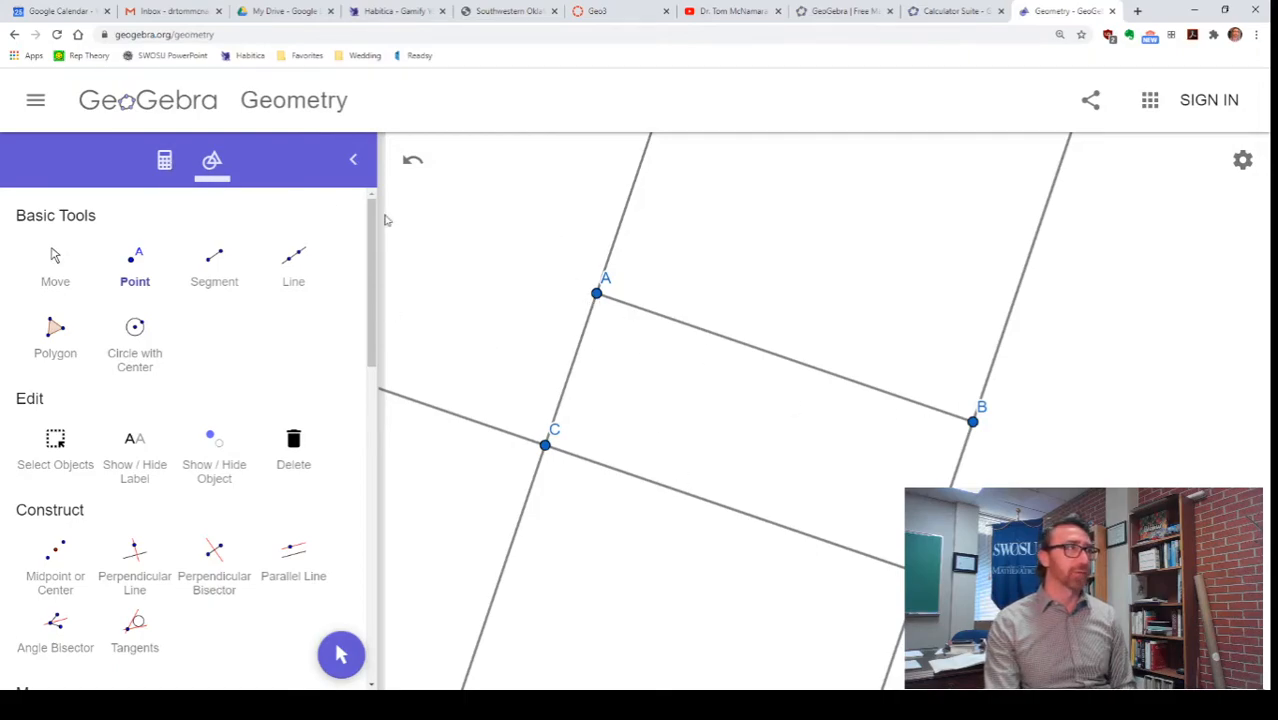
{"action": "mouse_move", "coordinate": [54, 264]}
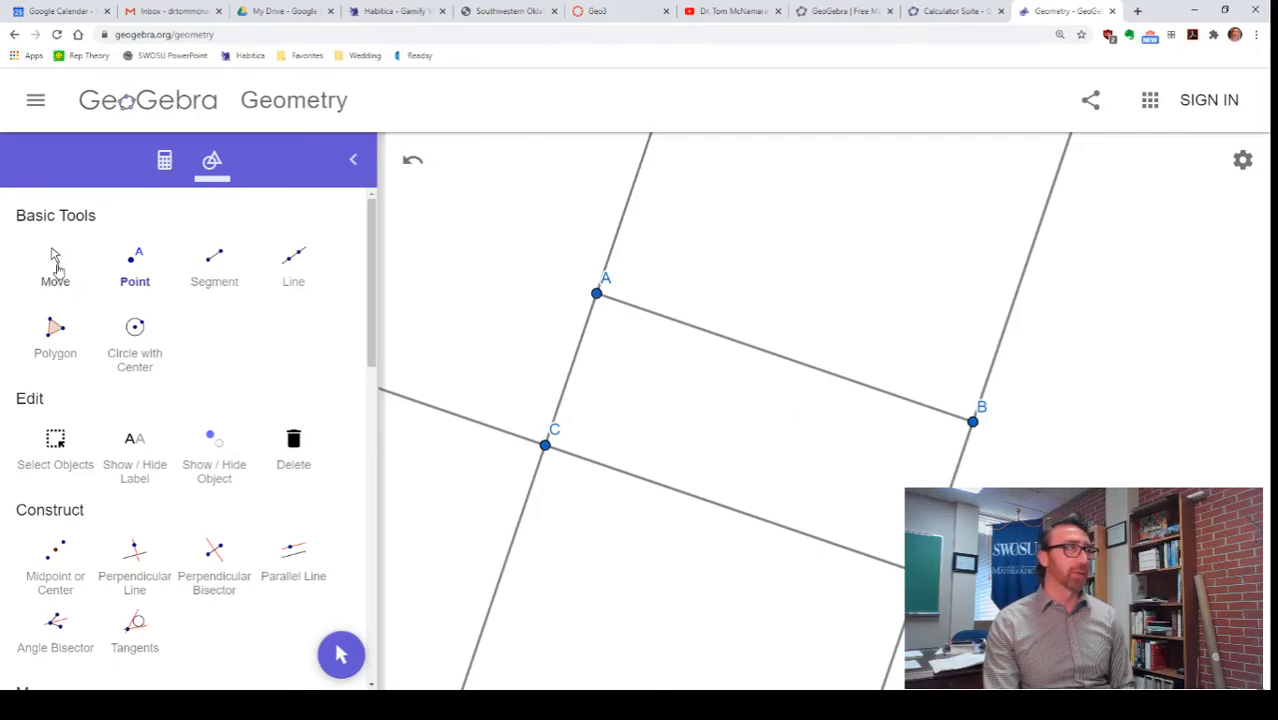
{"action": "left_click_drag", "start_coordinate": [596, 294], "coordinate": [592, 300]}
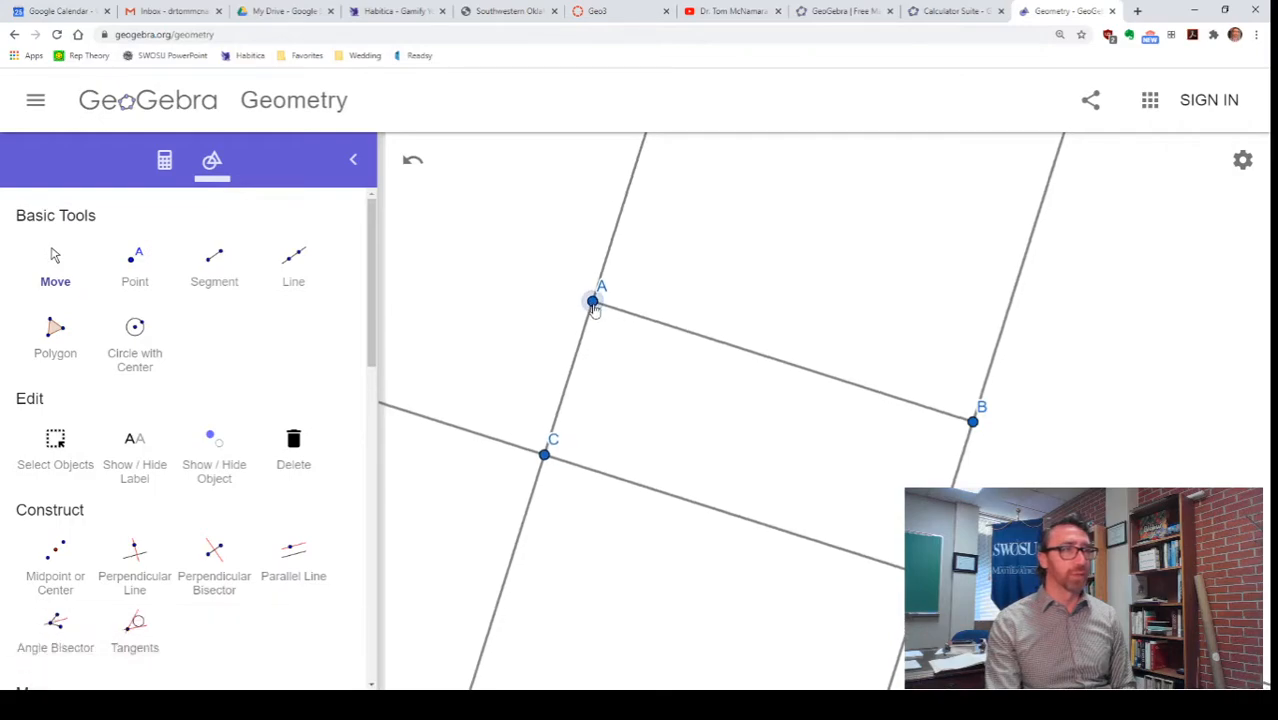
{"action": "left_click_drag", "start_coordinate": [592, 302], "coordinate": [752, 384]}
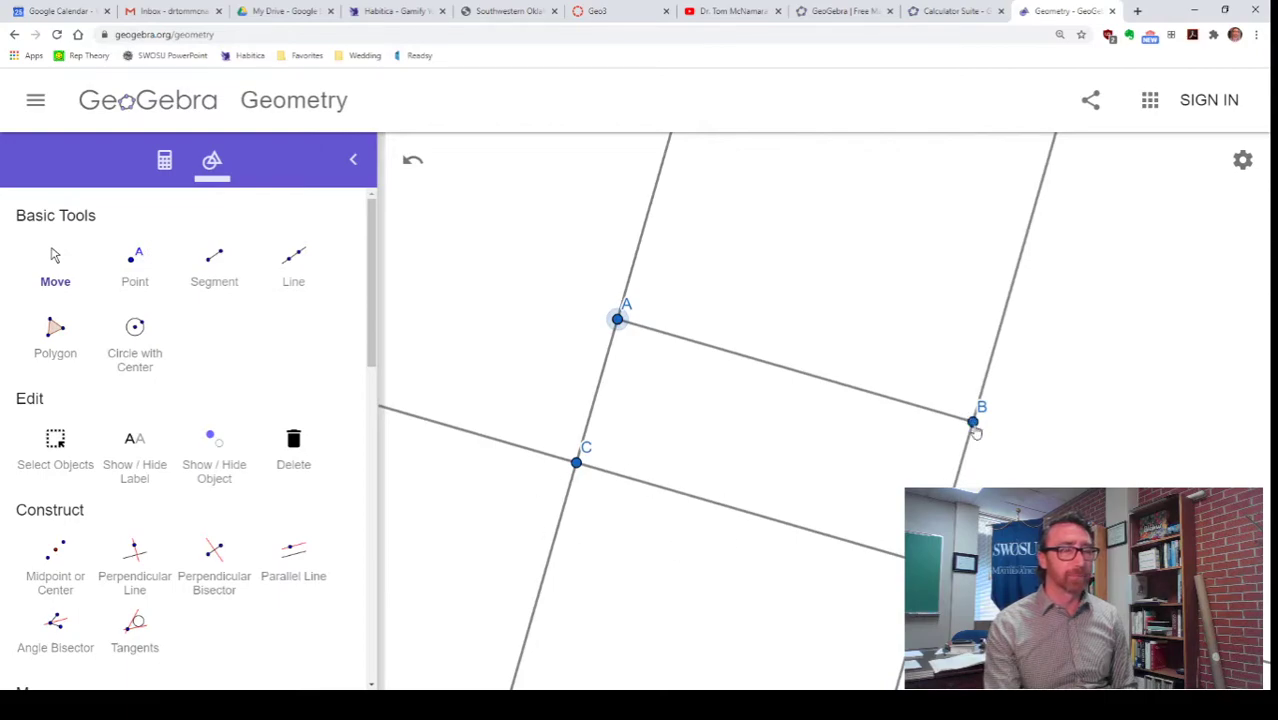
{"action": "left_click_drag", "start_coordinate": [972, 420], "coordinate": [980, 390]}
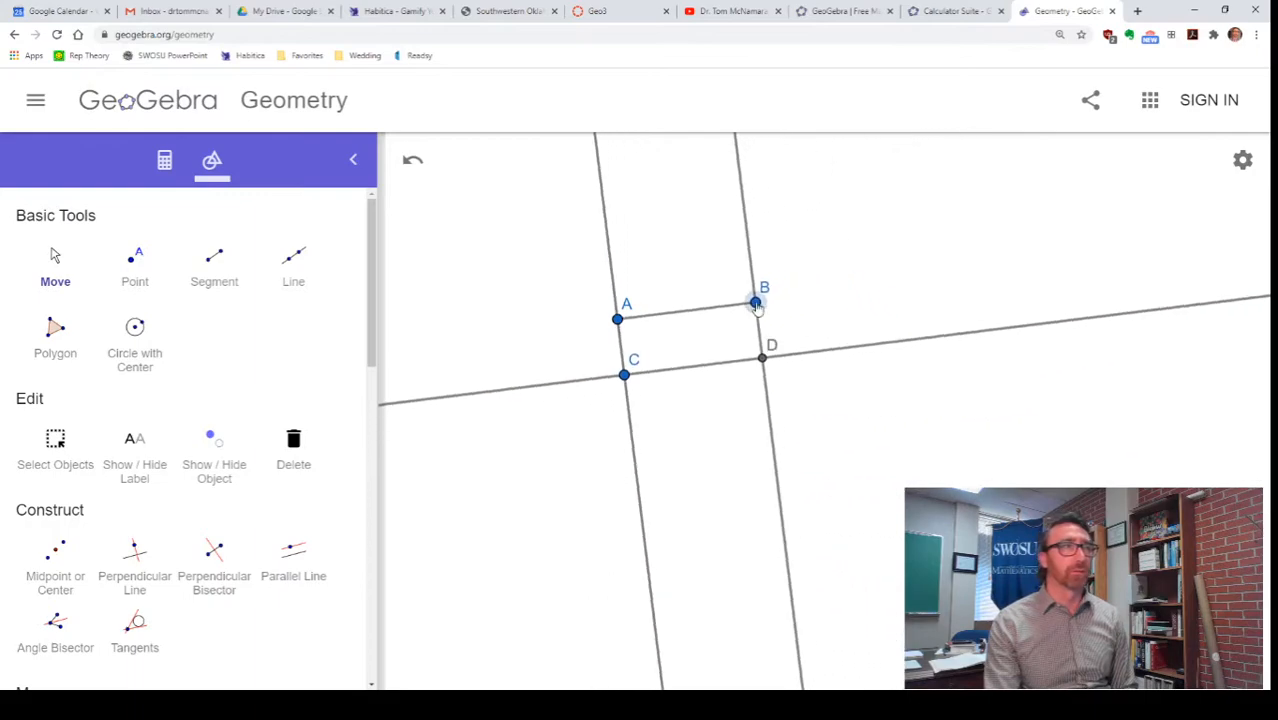
{"action": "left_click_drag", "start_coordinate": [756, 304], "coordinate": [1090, 356]}
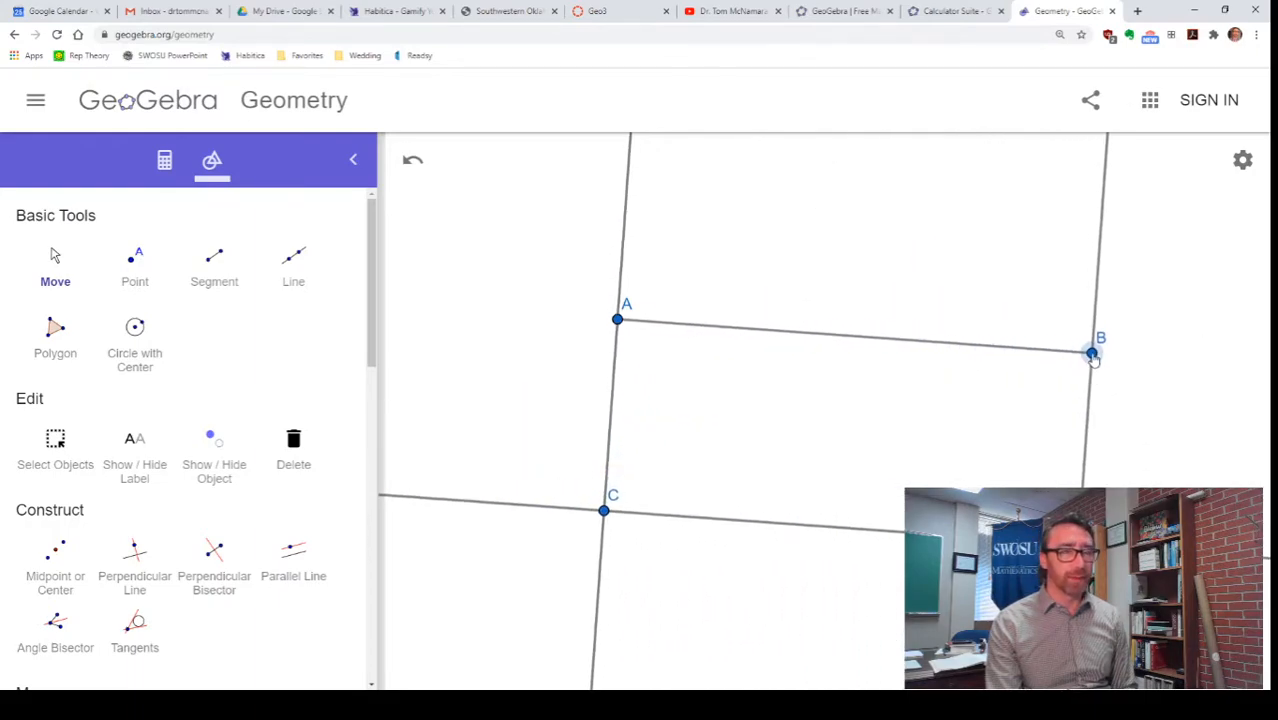
{"action": "left_click_drag", "start_coordinate": [1092, 356], "coordinate": [1076, 362]}
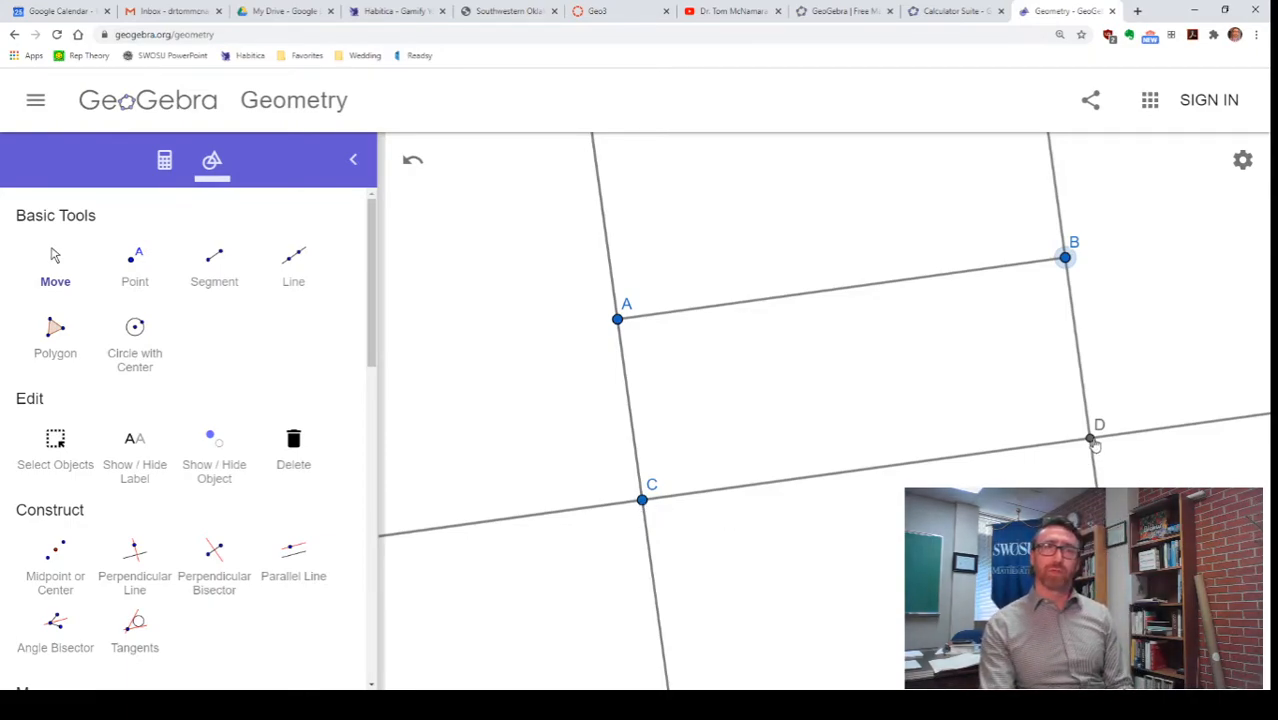
{"action": "left_click_drag", "start_coordinate": [1064, 256], "coordinate": [978, 262]}
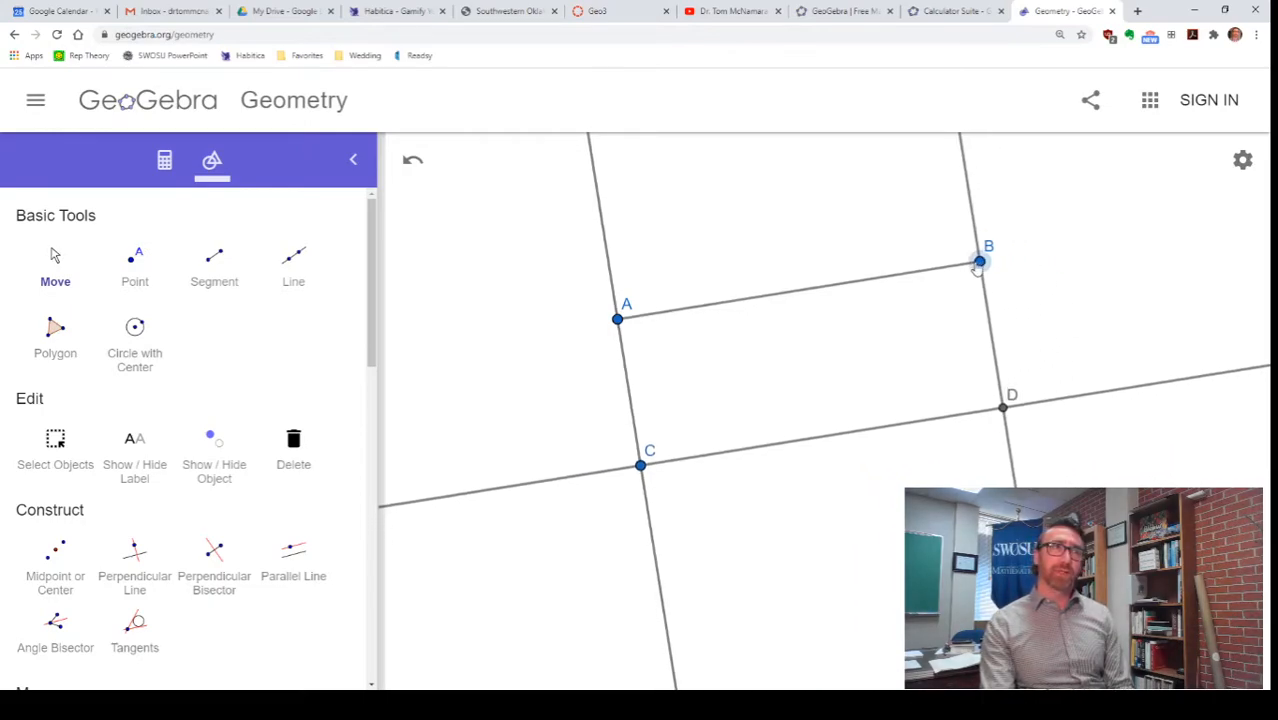
{"action": "left_click_drag", "start_coordinate": [978, 262], "coordinate": [1056, 310]}
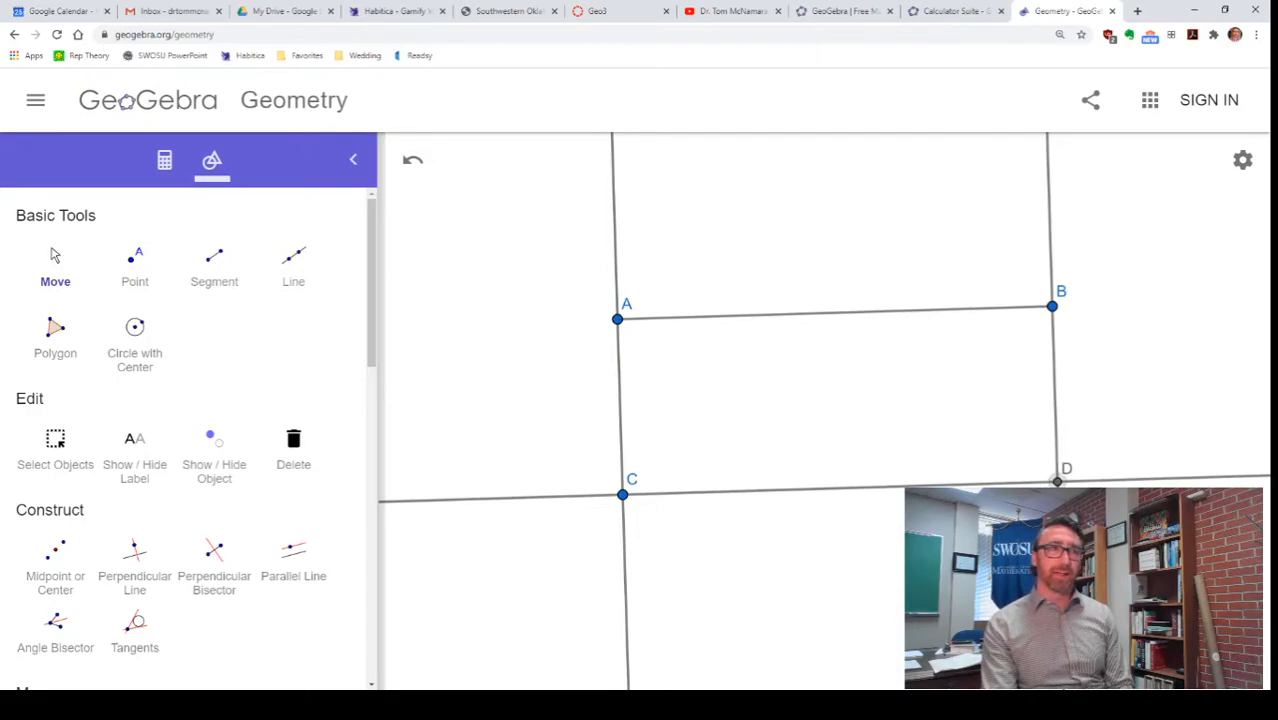
{"action": "left_click_drag", "start_coordinate": [622, 496], "coordinate": [622, 430]}
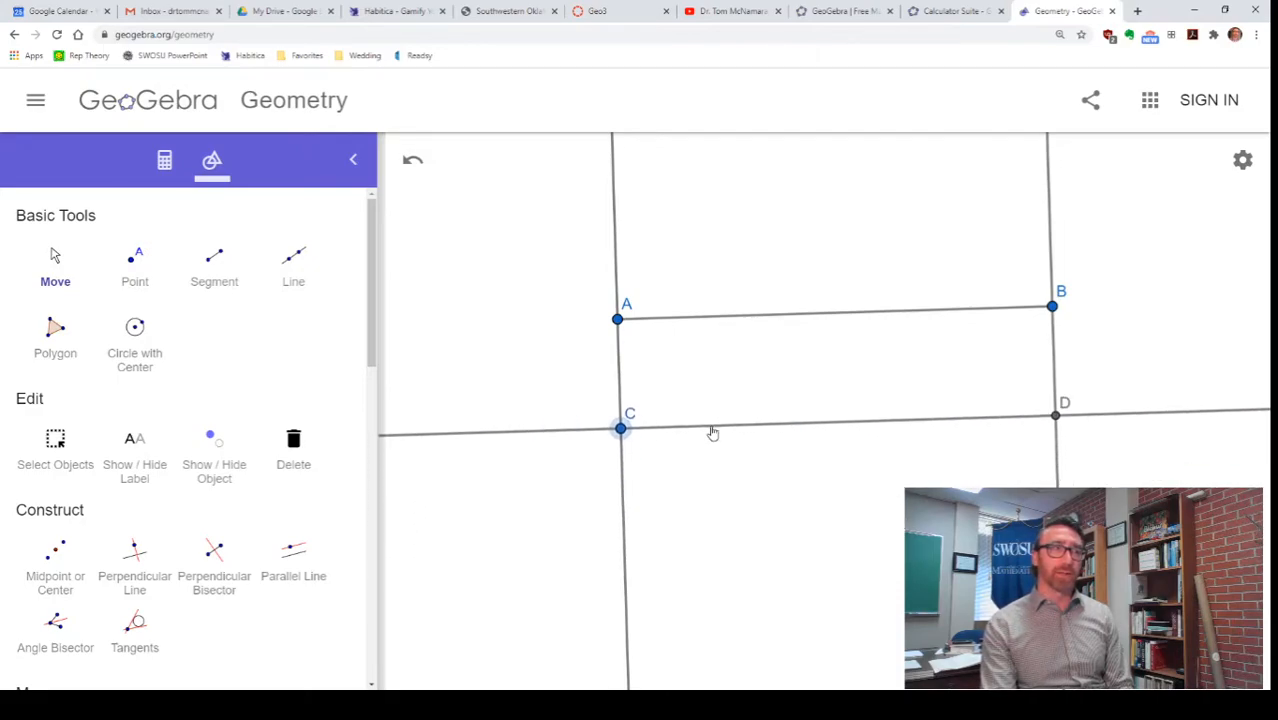
{"action": "left_click_drag", "start_coordinate": [616, 320], "coordinate": [548, 328]}
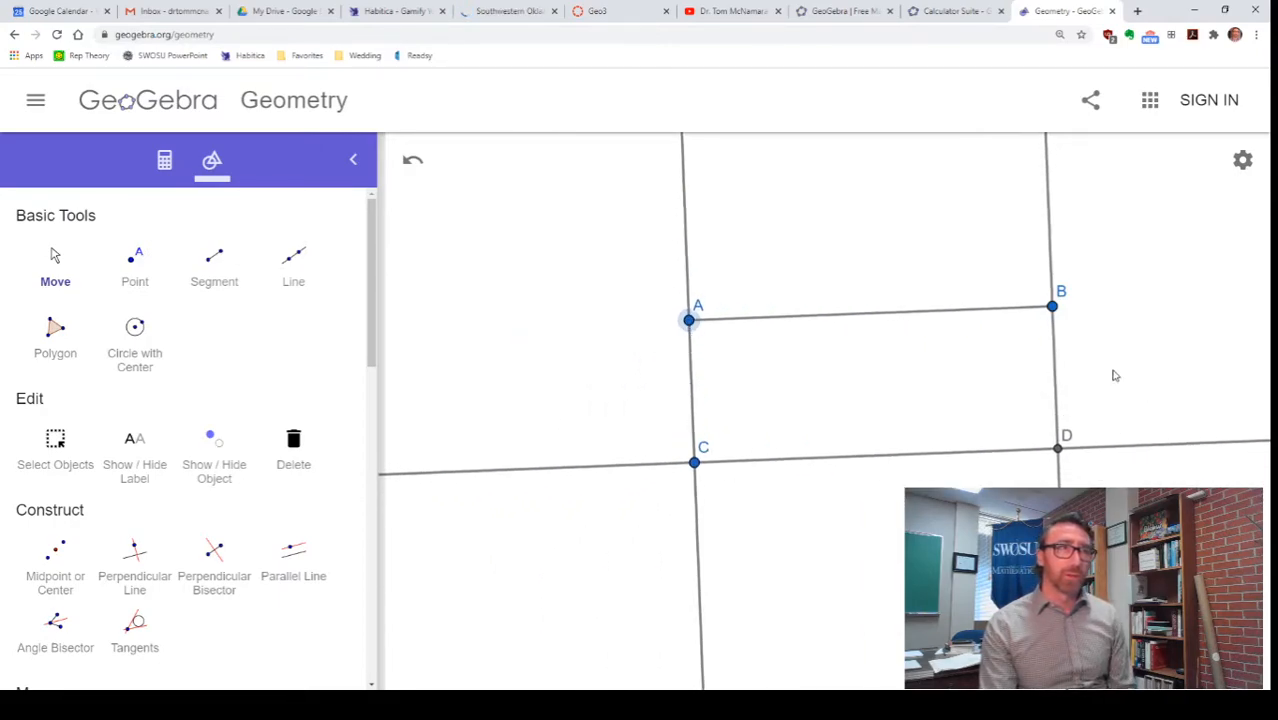
{"action": "left_click_drag", "start_coordinate": [690, 320], "coordinate": [620, 356]}
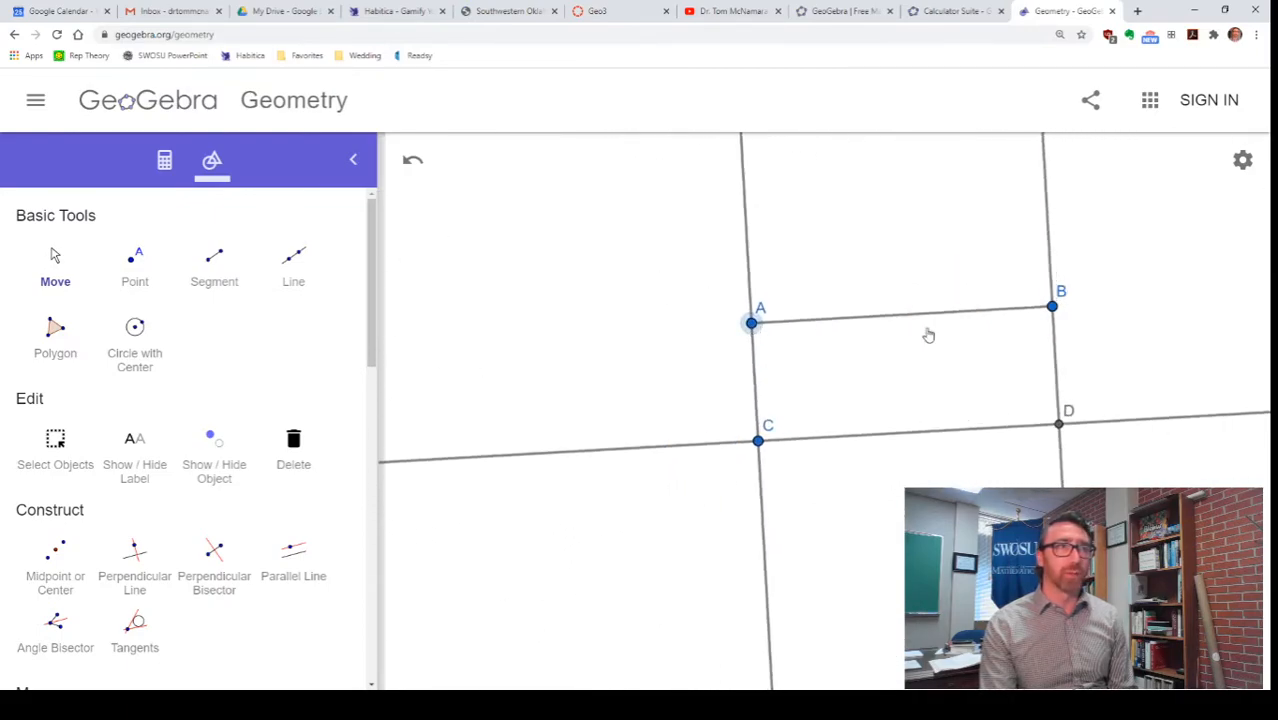
{"action": "left_click_drag", "start_coordinate": [1052, 306], "coordinate": [1092, 302]}
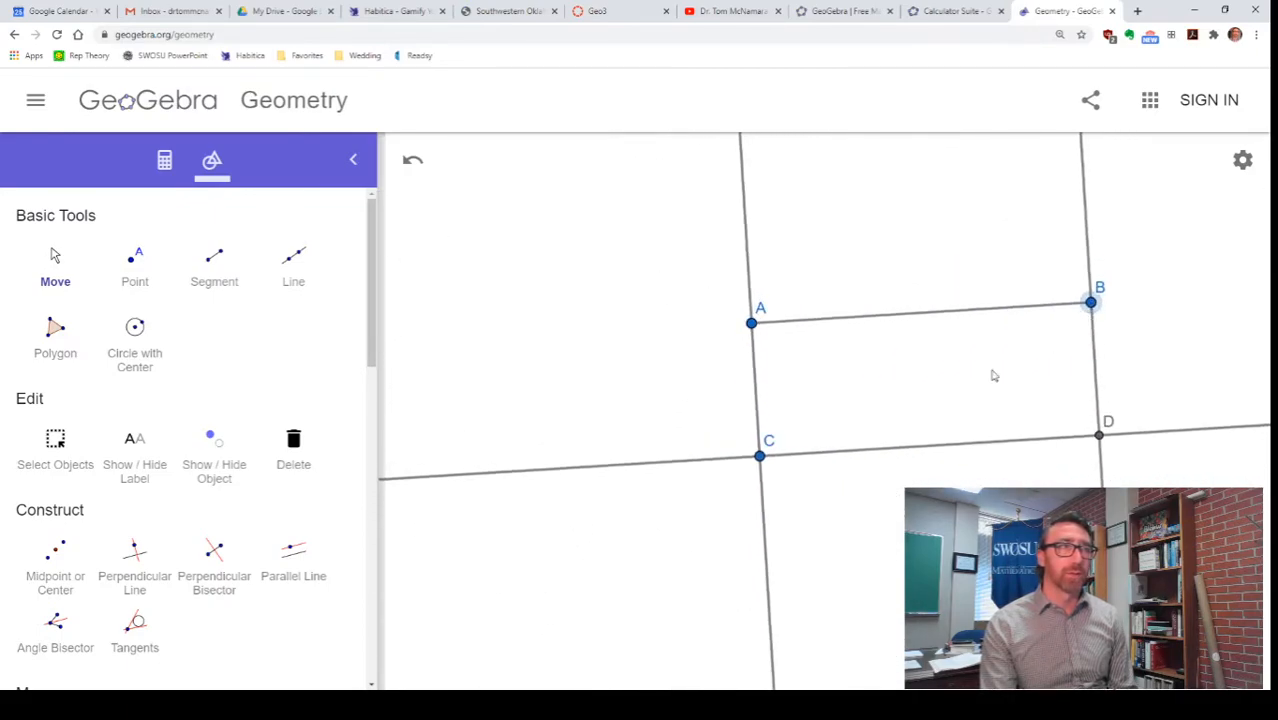
{"action": "left_click_drag", "start_coordinate": [760, 456], "coordinate": [764, 430]}
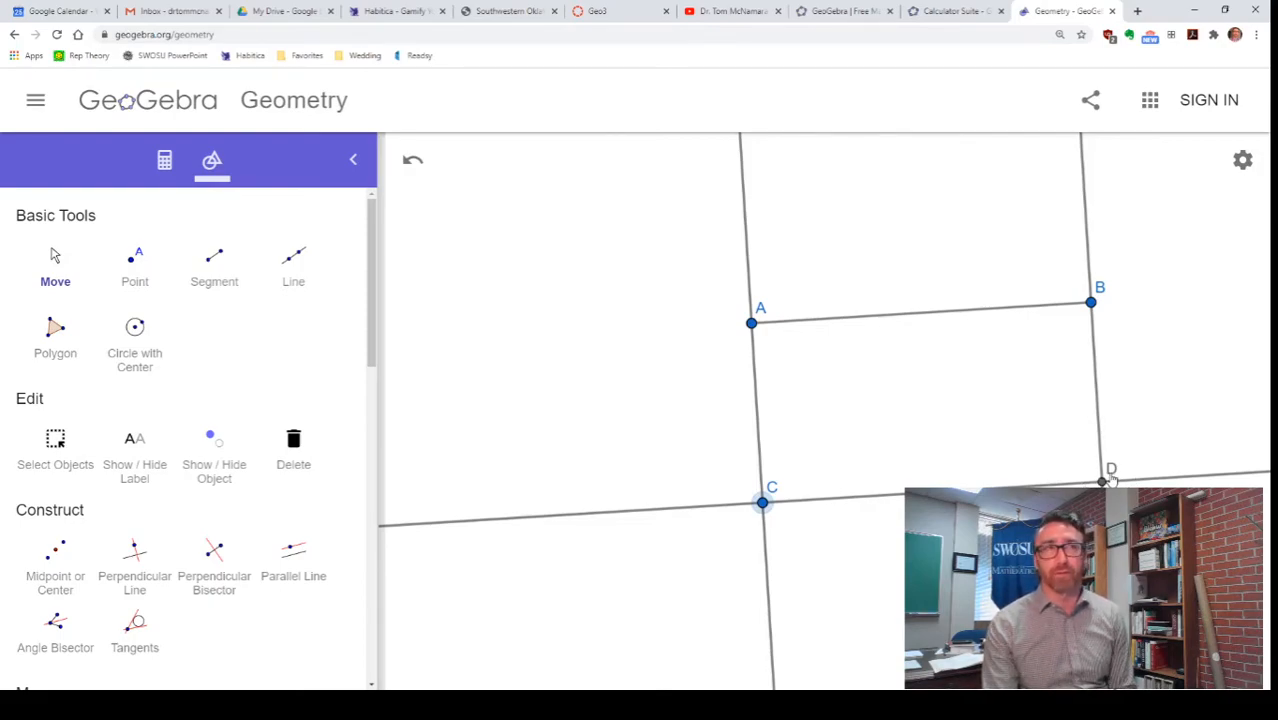
{"action": "left_click_drag", "start_coordinate": [1090, 302], "coordinate": [960, 322]}
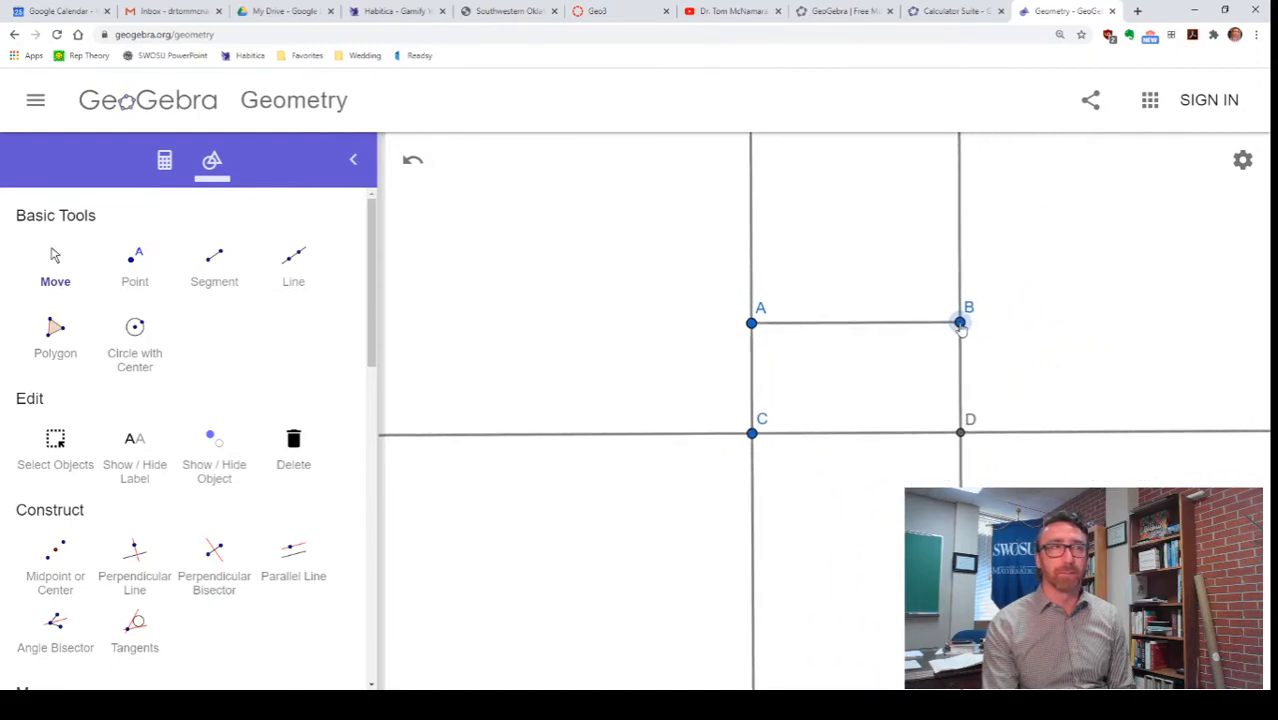
{"action": "left_click_drag", "start_coordinate": [958, 322], "coordinate": [1092, 272]}
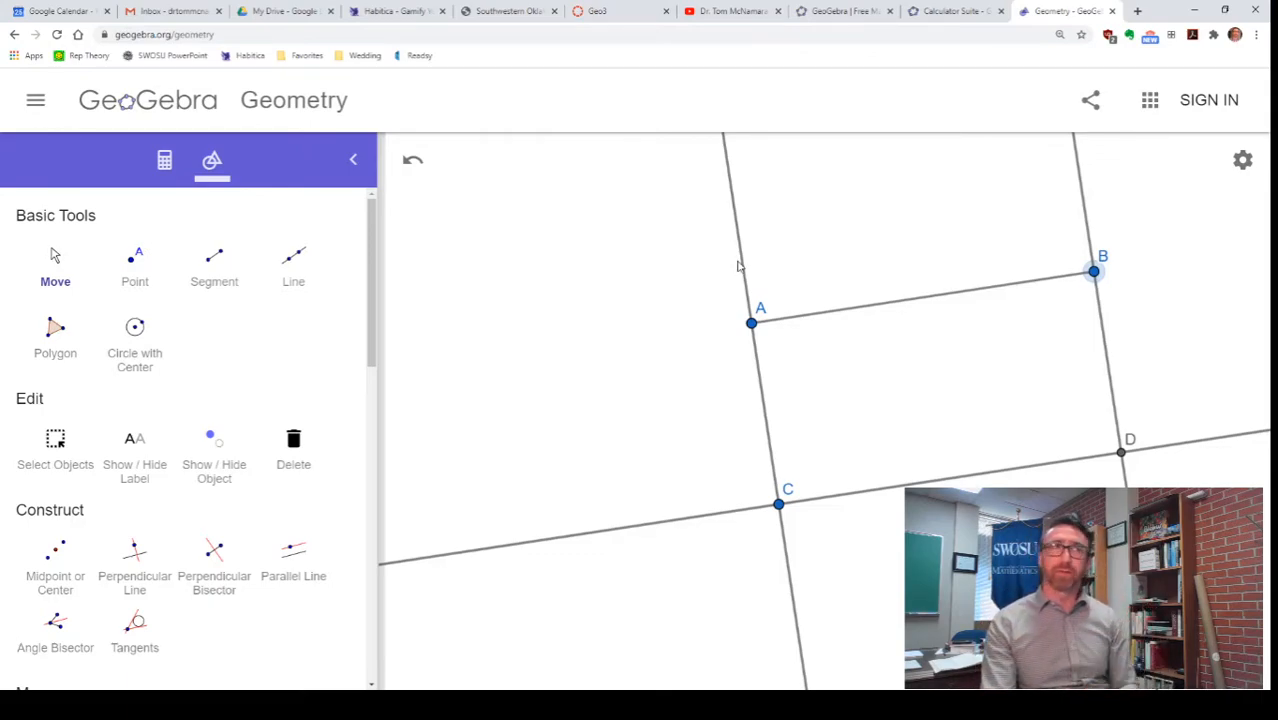
{"action": "mouse_move", "coordinate": [740, 258]}
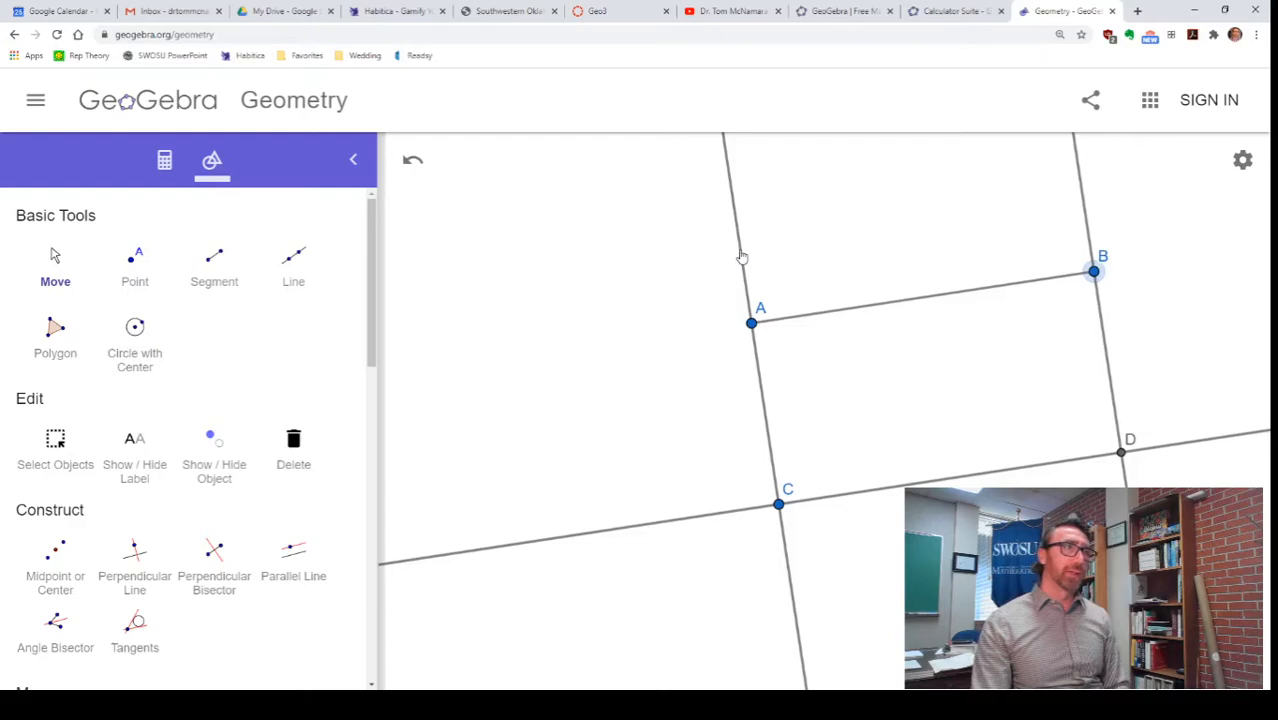
Hide the construction lines via a line's context menu so only the corner points remain
{"action": "right_click", "coordinate": [740, 258]}
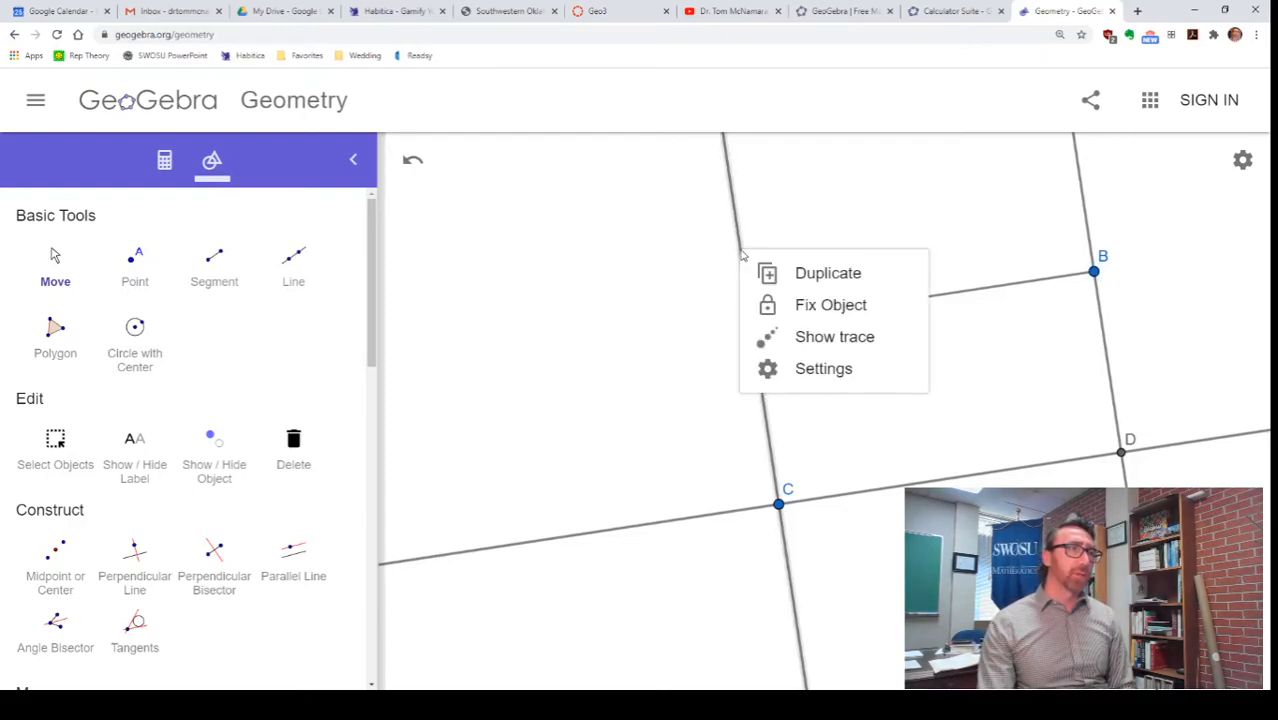
{"action": "left_click", "coordinate": [214, 450]}
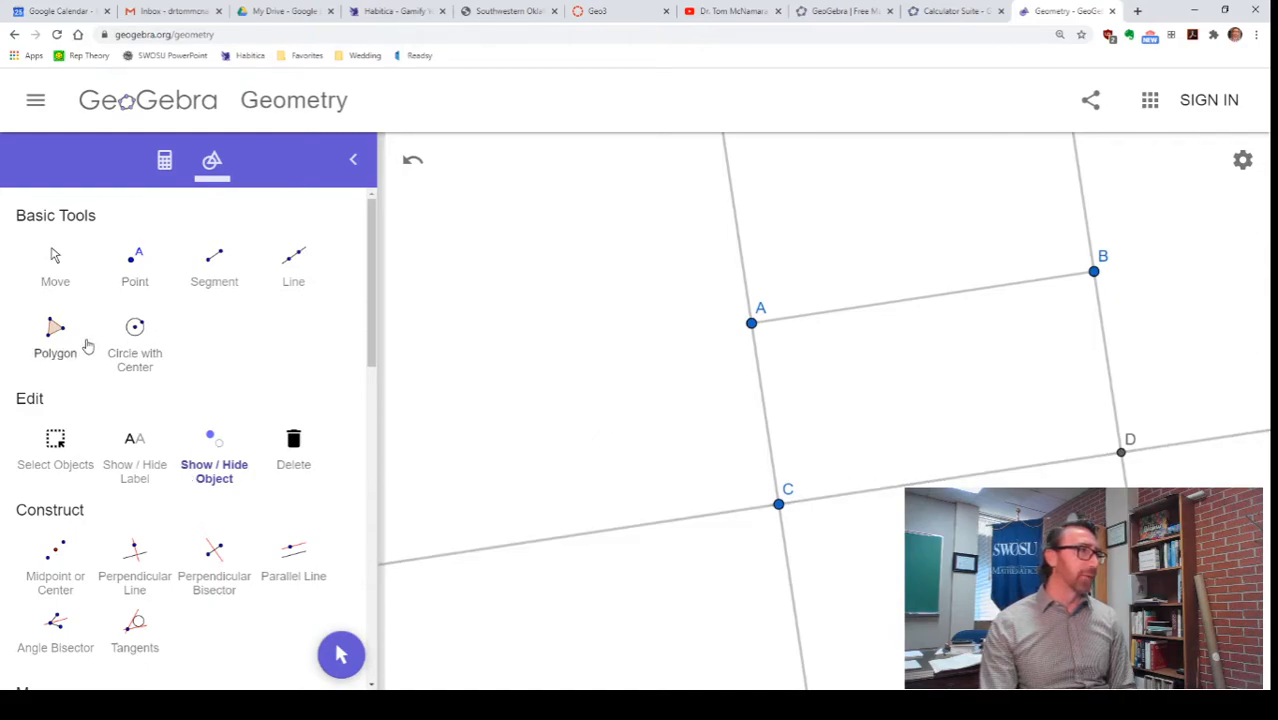
Fill polygon ABCD over the four corners and drag A around to confirm it stays rectangular
{"action": "left_click", "coordinate": [54, 336]}
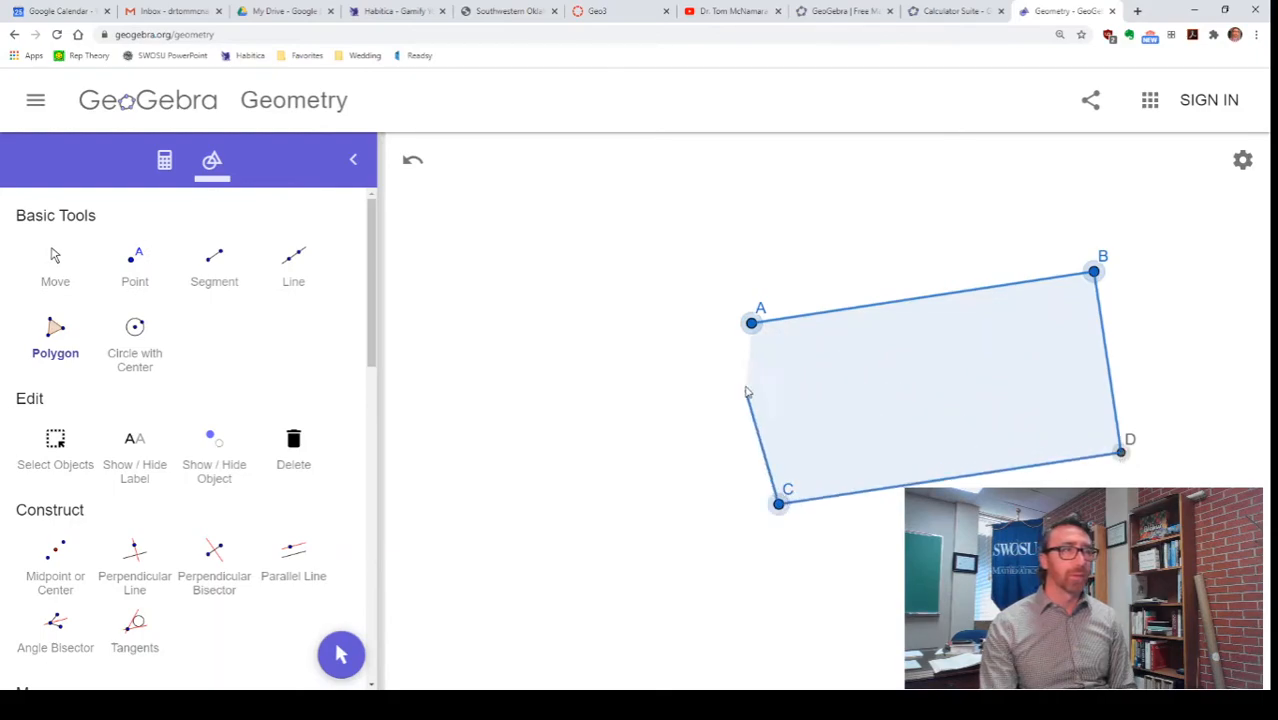
{"action": "left_click", "coordinate": [54, 264]}
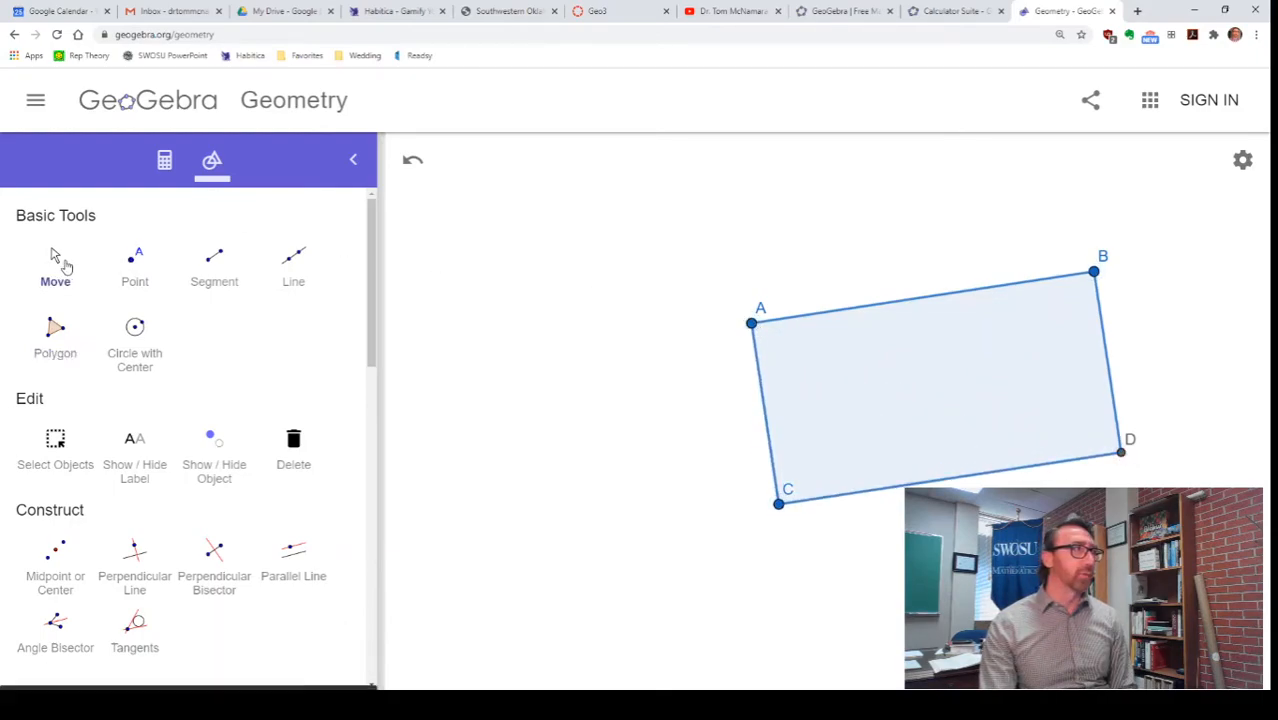
{"action": "left_click_drag", "start_coordinate": [752, 322], "coordinate": [592, 344]}
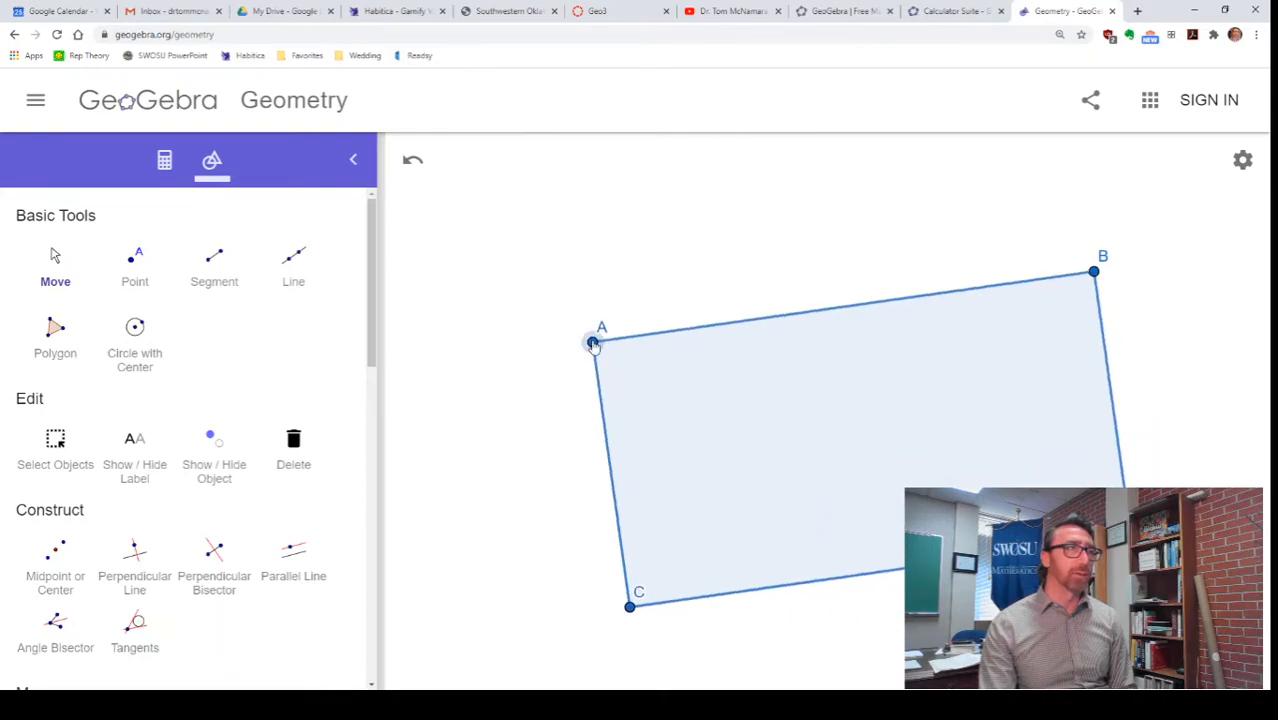
{"action": "left_click_drag", "start_coordinate": [592, 344], "coordinate": [592, 248]}
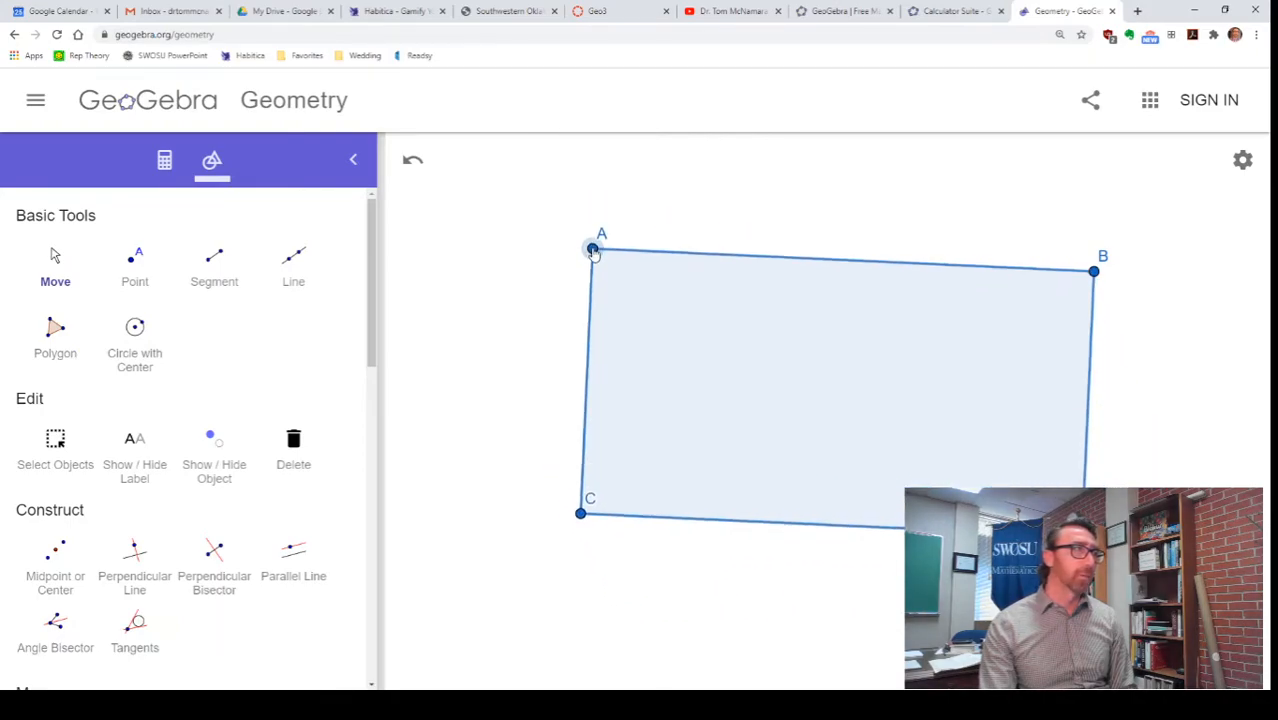
{"action": "left_click_drag", "start_coordinate": [592, 250], "coordinate": [750, 248]}
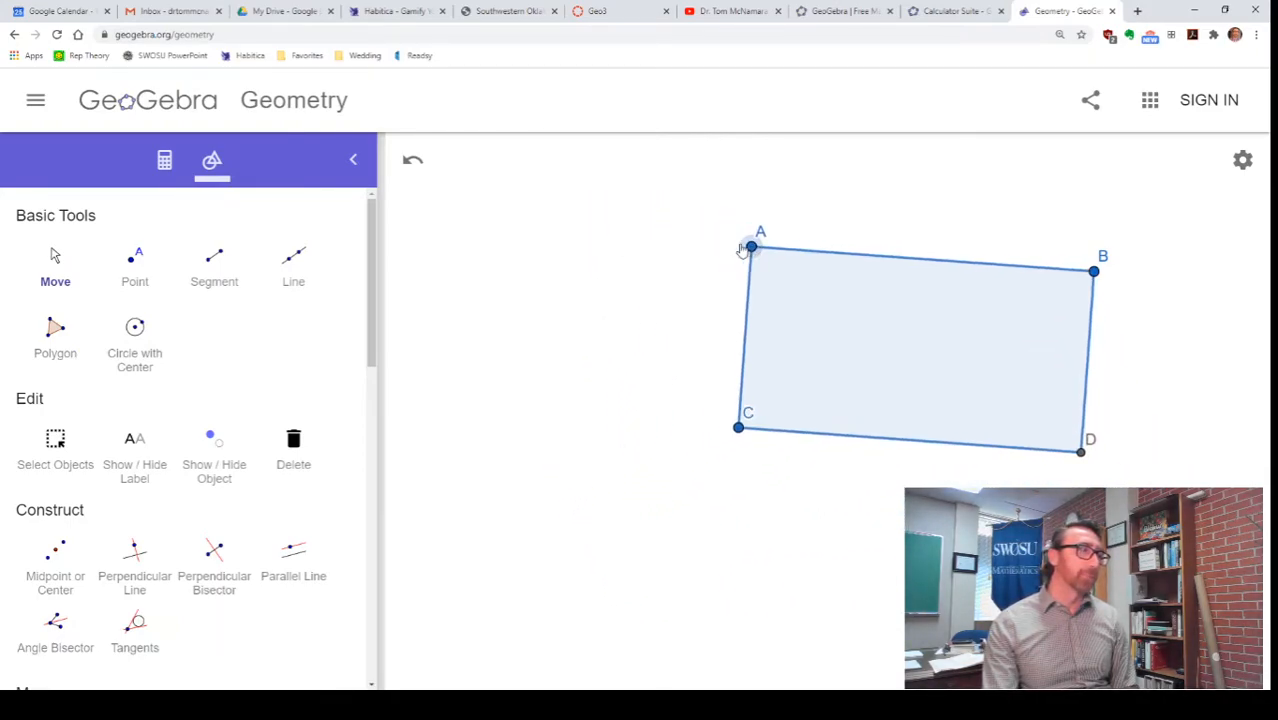
{"action": "left_click_drag", "start_coordinate": [750, 248], "coordinate": [696, 240]}
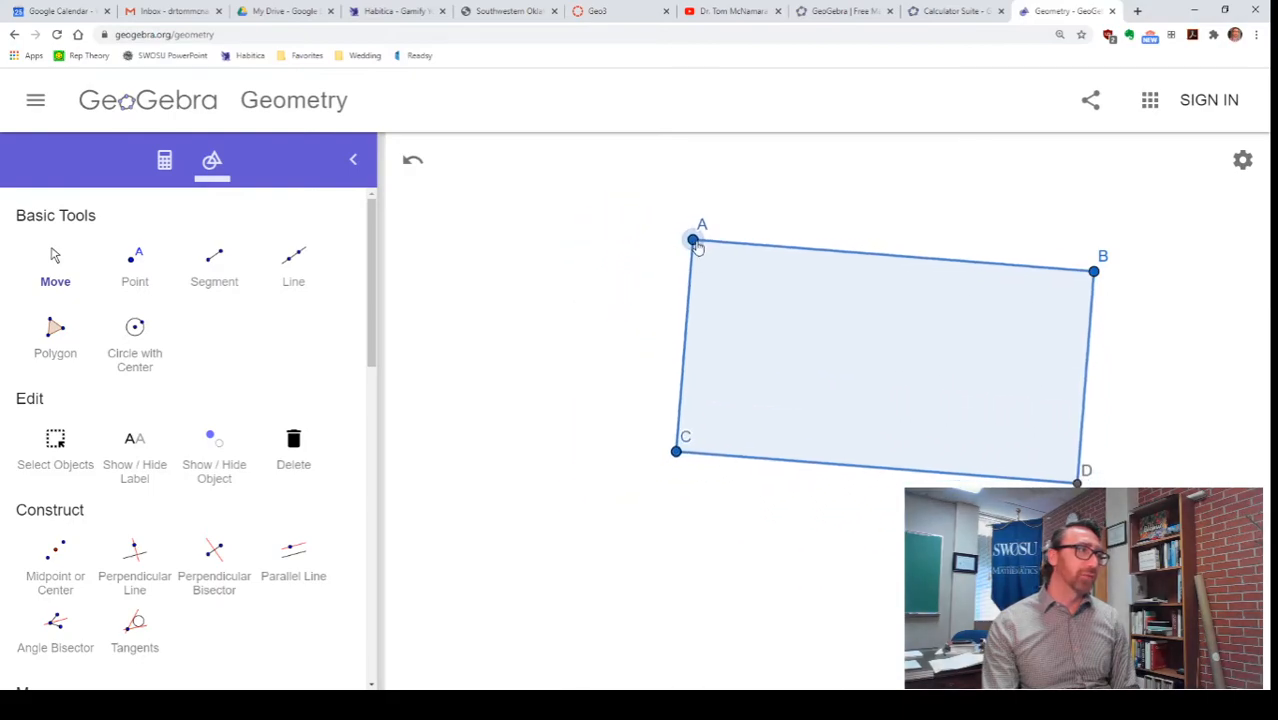
{"action": "left_click_drag", "start_coordinate": [696, 240], "coordinate": [640, 244]}
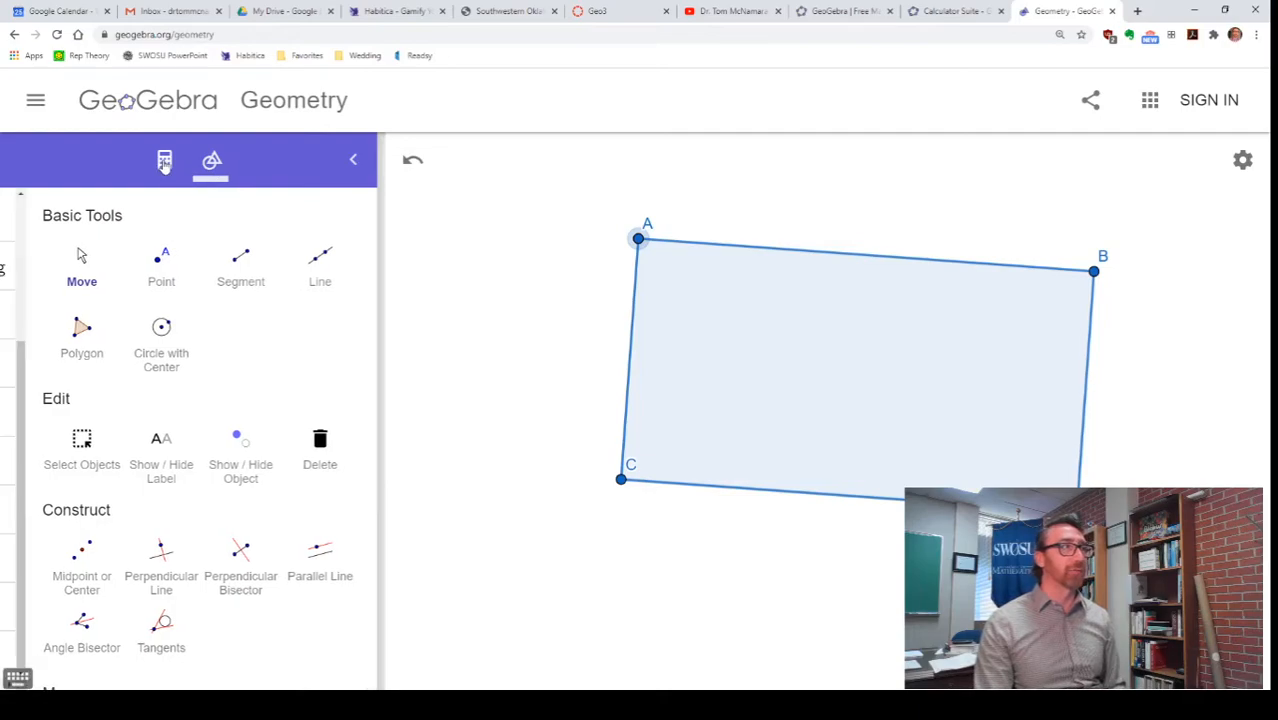
Show the Algebra view and scroll through the construction steps ending in polygon q1
{"action": "left_click", "coordinate": [164, 160]}
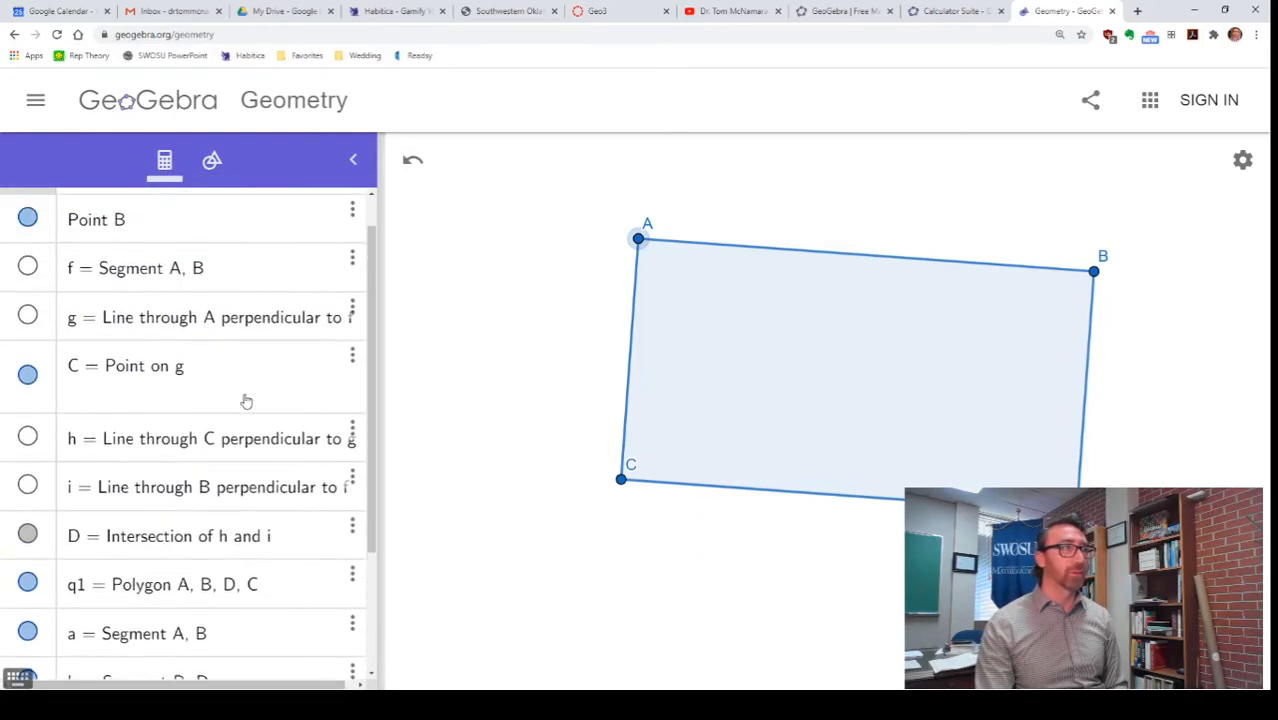
{"action": "scroll", "scroll_direction": "up", "scroll_amount": 3}
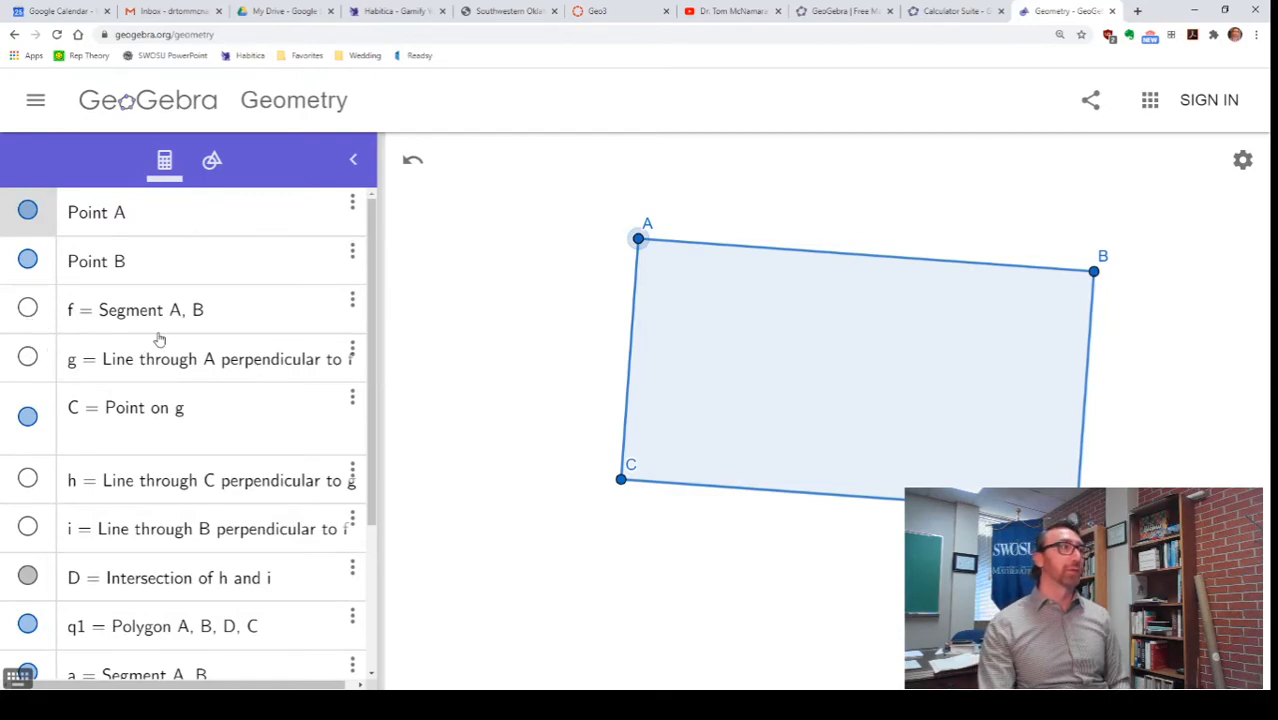
{"action": "left_click", "coordinate": [28, 358]}
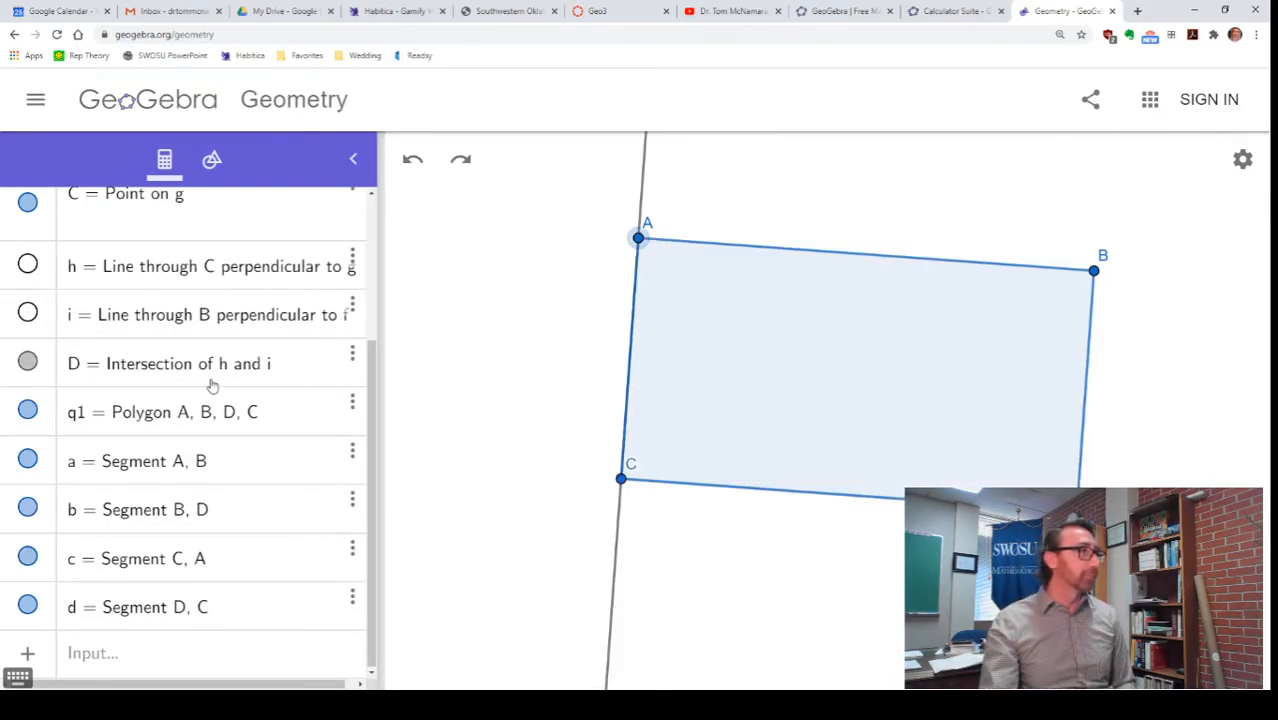
{"action": "scroll", "scroll_direction": "up", "scroll_amount": 3}
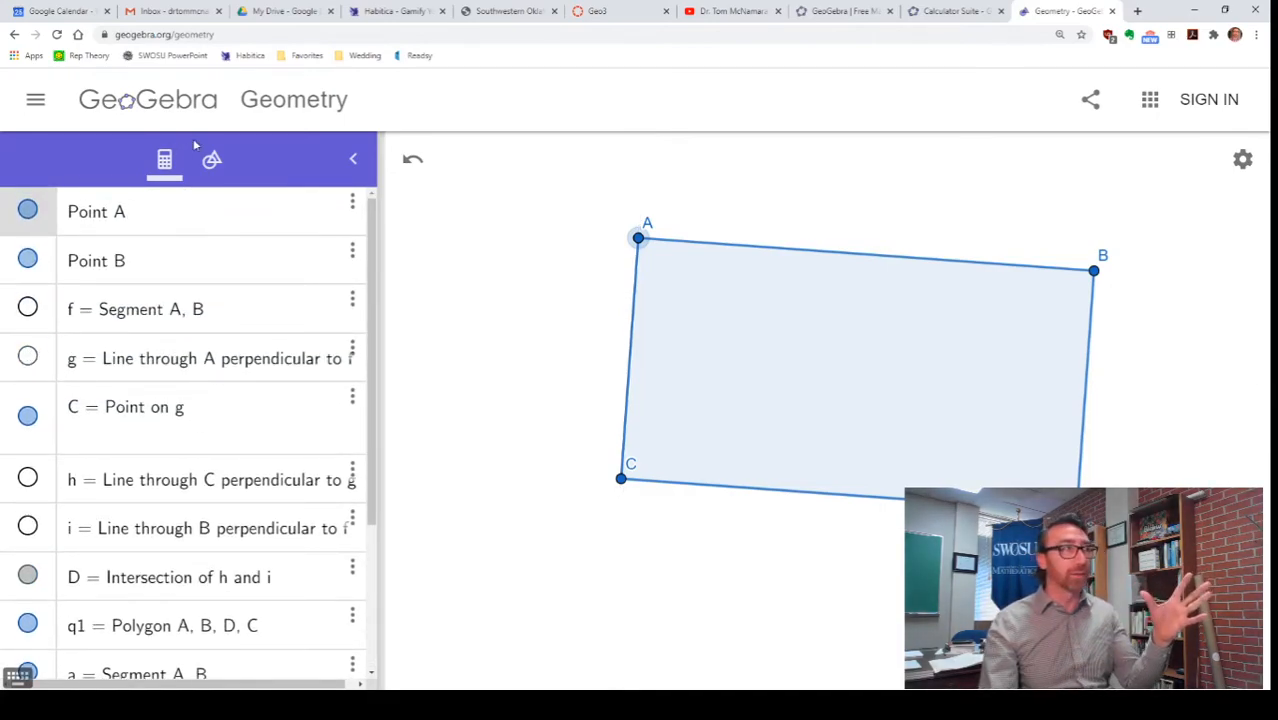
Return to the tools and drag corners A and B so the rectangle tilts while keeping right angles
{"action": "left_click", "coordinate": [212, 160]}
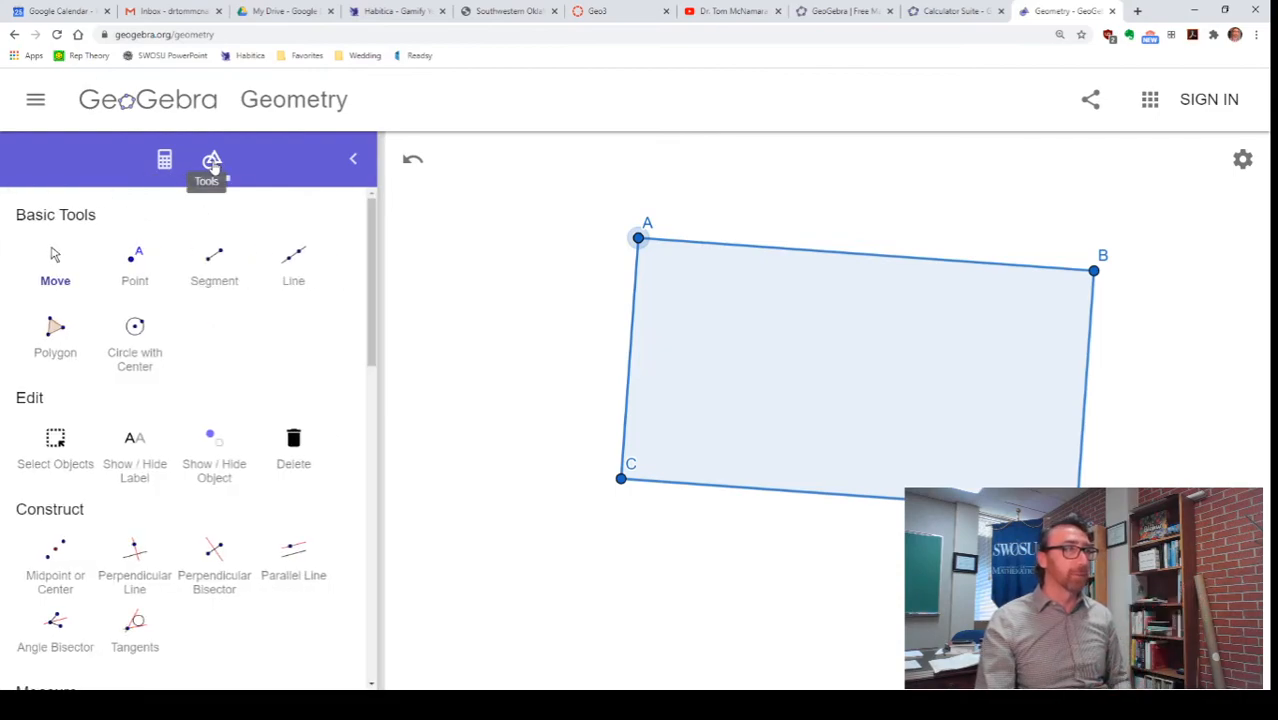
{"action": "left_click_drag", "start_coordinate": [640, 238], "coordinate": [552, 288]}
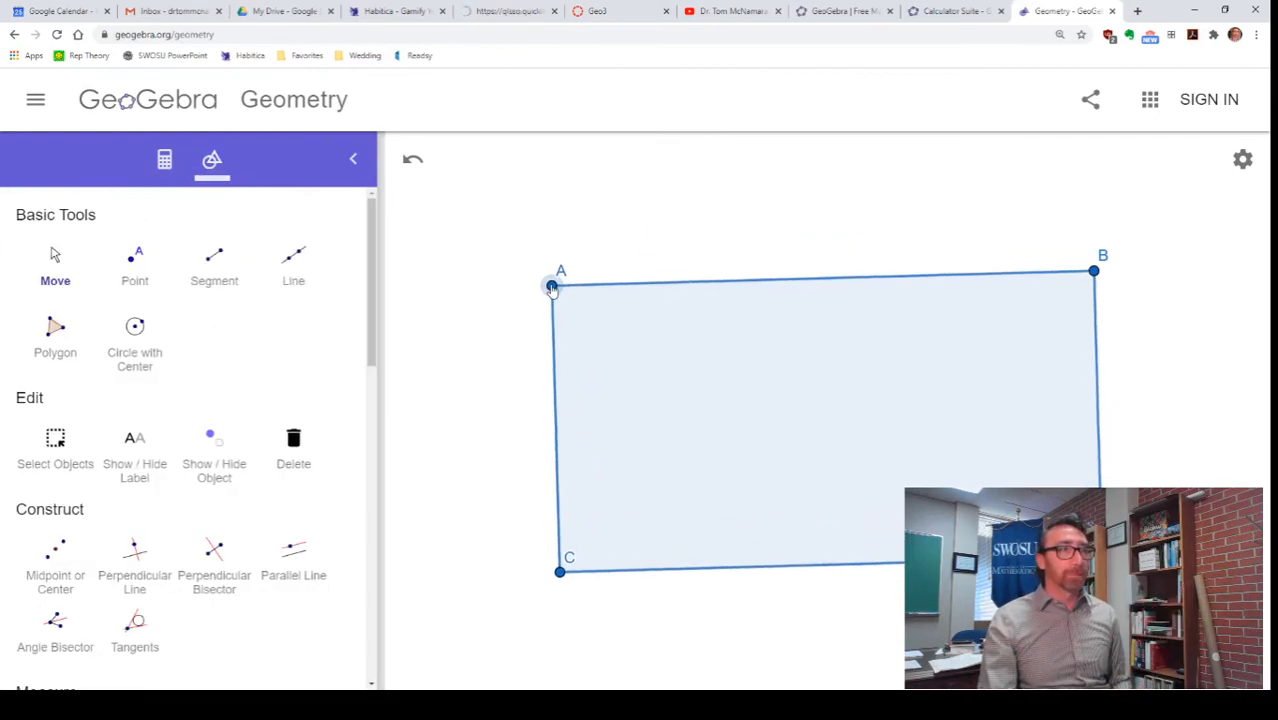
{"action": "left_click_drag", "start_coordinate": [552, 288], "coordinate": [636, 276]}
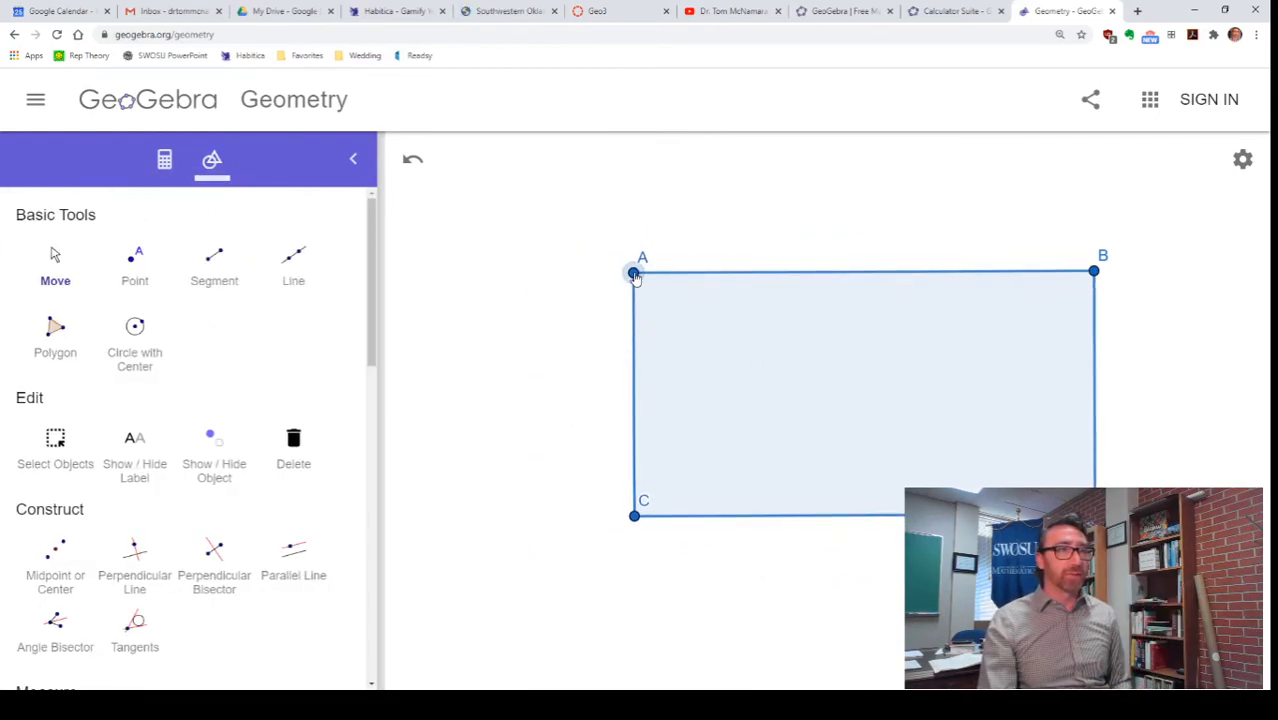
{"action": "left_click_drag", "start_coordinate": [636, 272], "coordinate": [584, 296]}
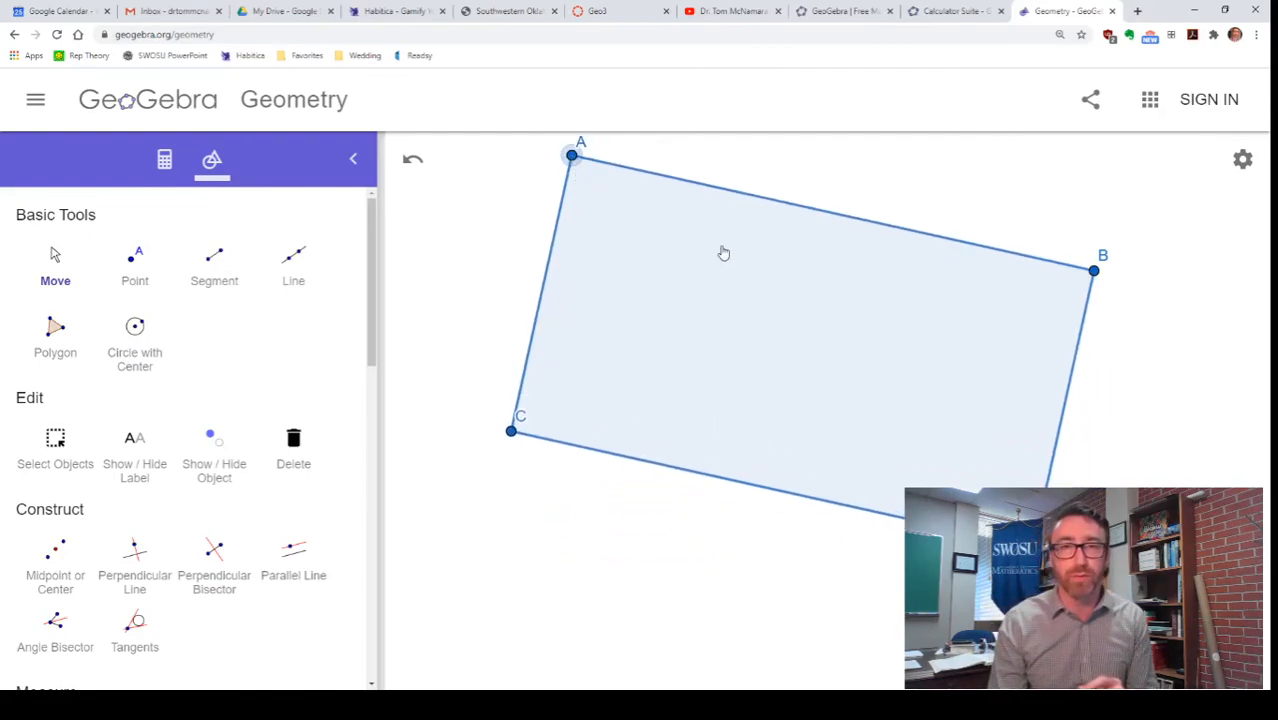
{"action": "left_click_drag", "start_coordinate": [1092, 272], "coordinate": [940, 312]}
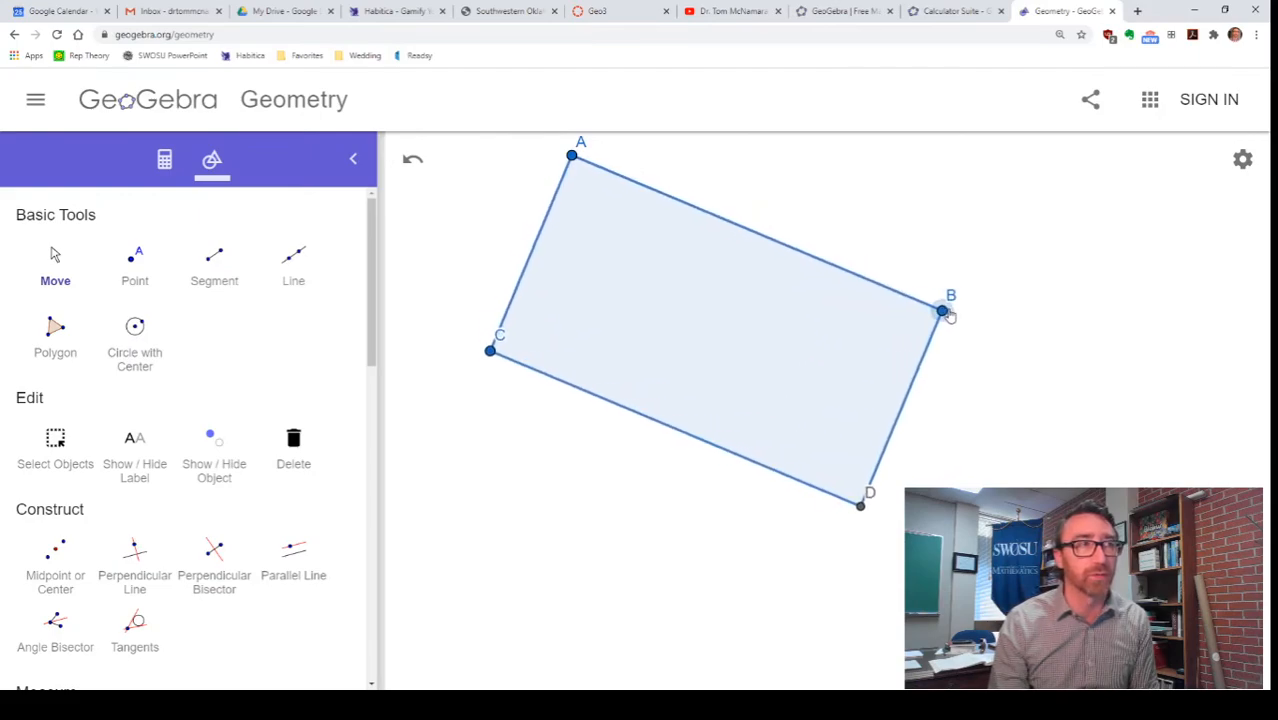
{"action": "left_click_drag", "start_coordinate": [940, 310], "coordinate": [1024, 218]}
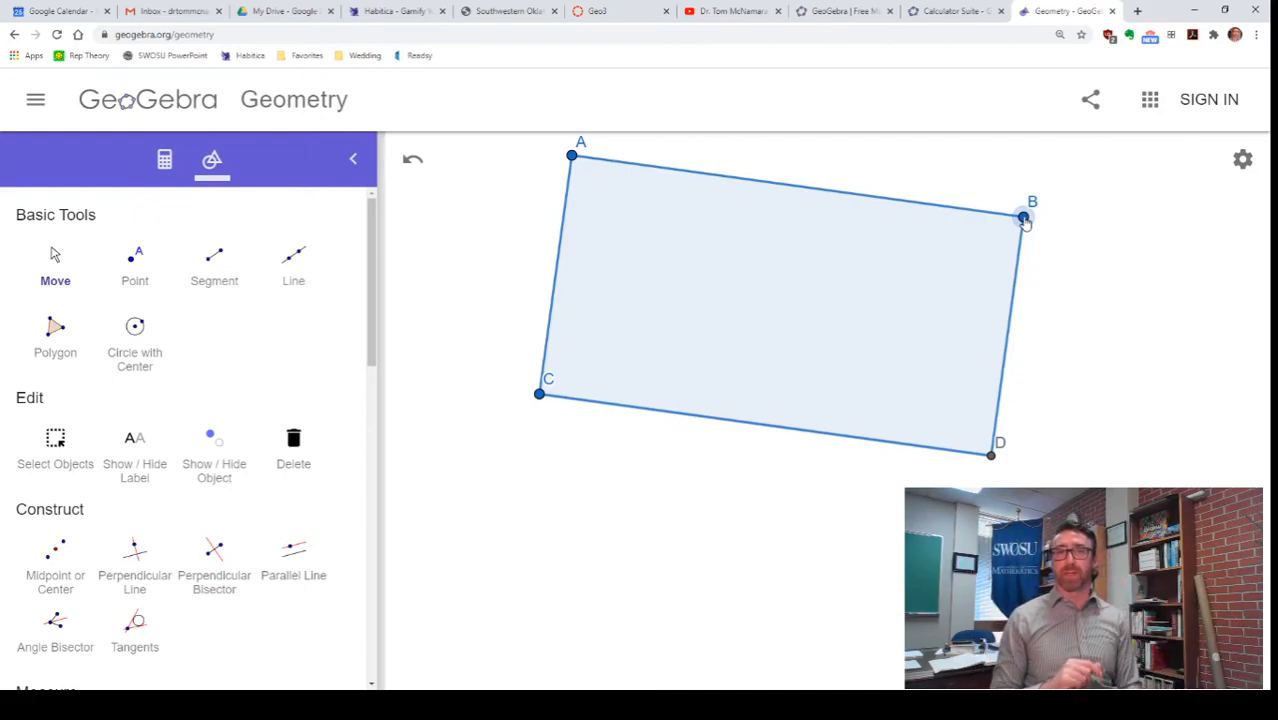
{"action": "mouse_move", "coordinate": [544, 428]}
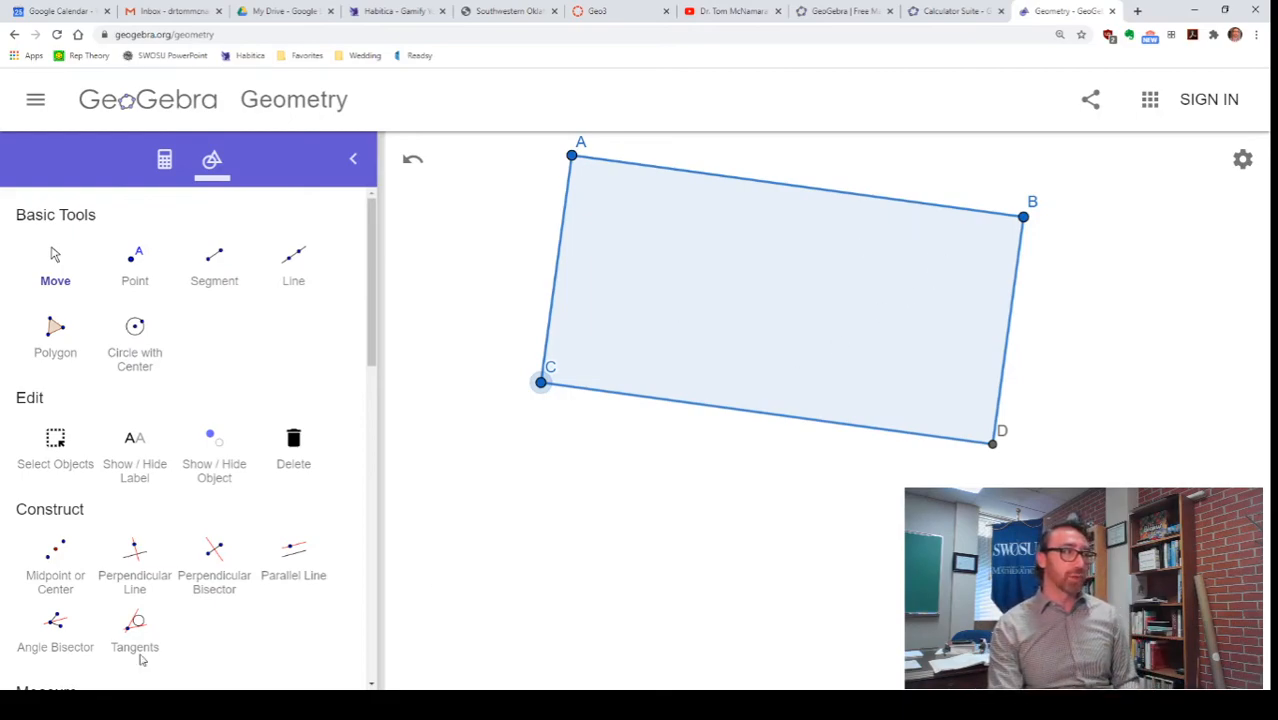
{"action": "scroll", "scroll_direction": "down", "scroll_amount": 3}
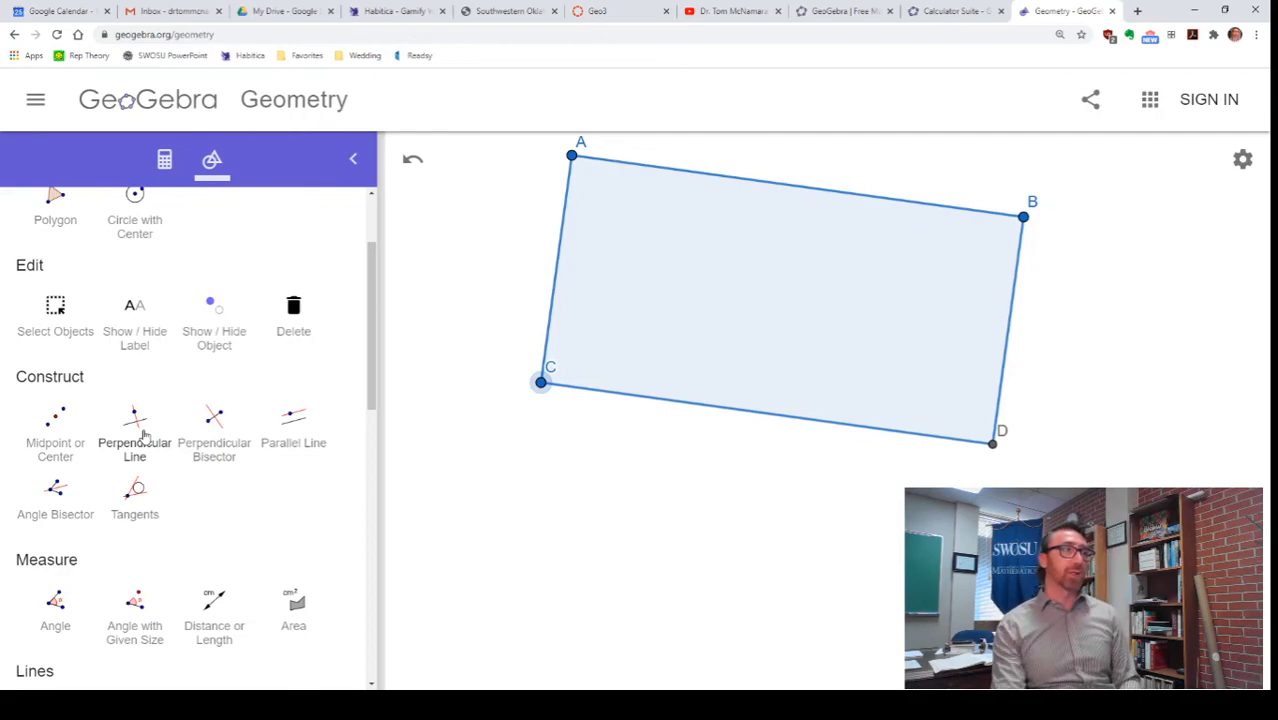
{"action": "scroll", "scroll_direction": "down", "scroll_amount": 3}
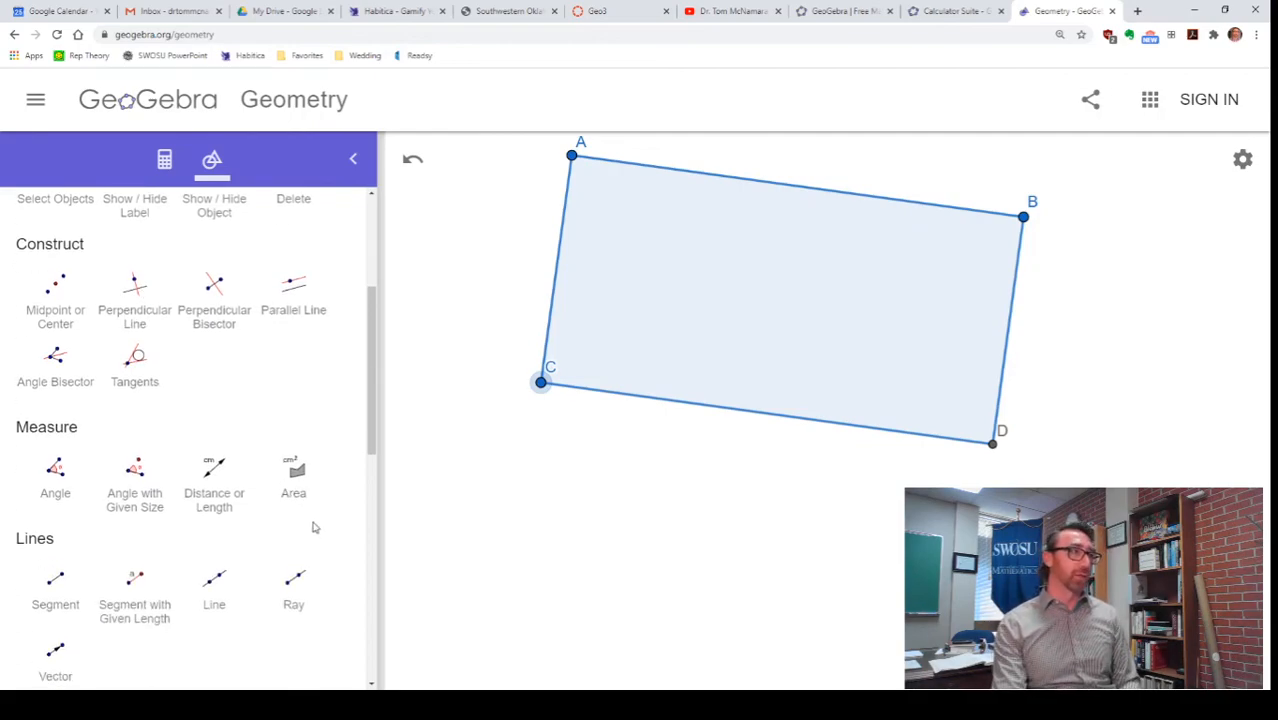
{"action": "scroll", "scroll_direction": "up", "scroll_amount": 3}
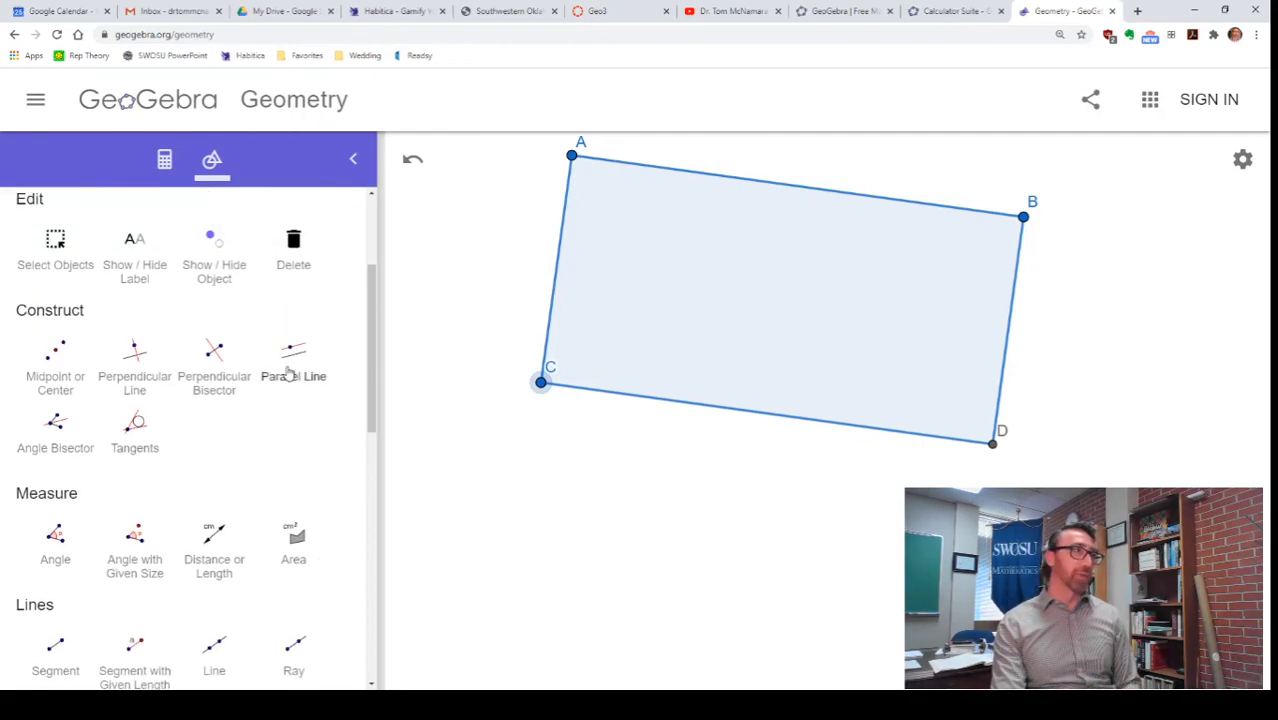
{"action": "scroll", "scroll_direction": "down", "scroll_amount": 3}
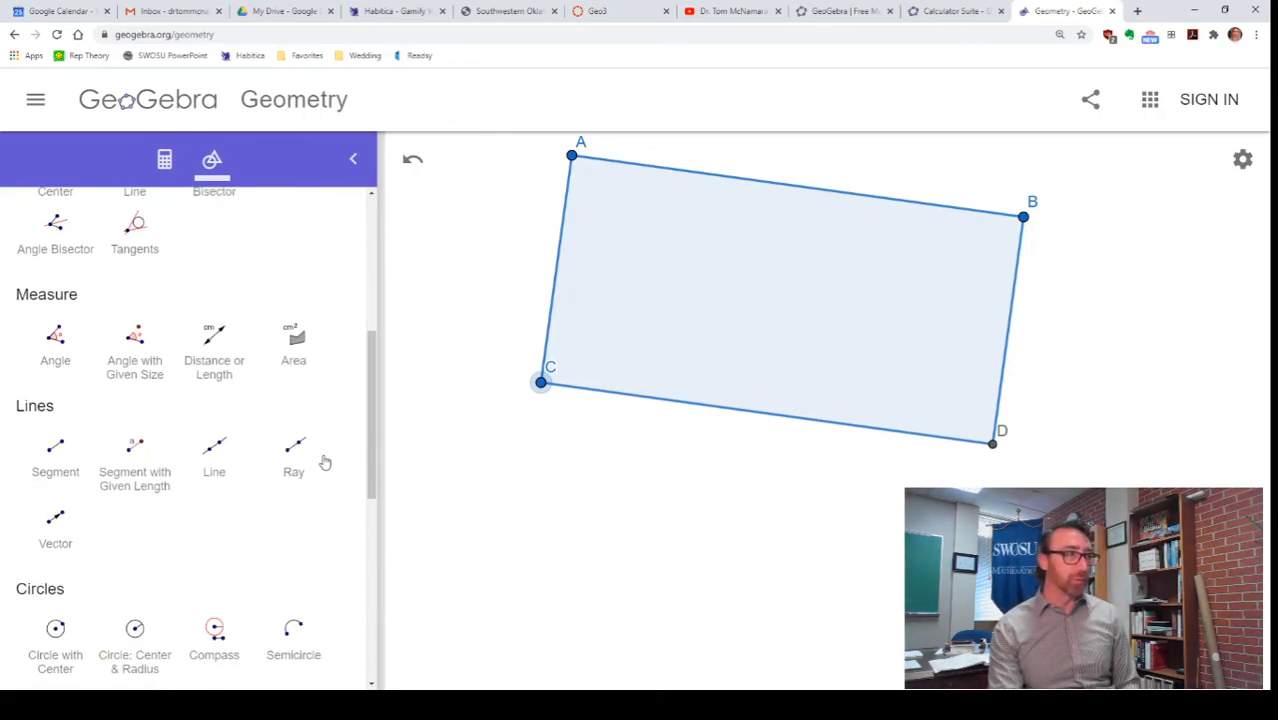
{"action": "scroll", "scroll_direction": "down", "scroll_amount": 3}
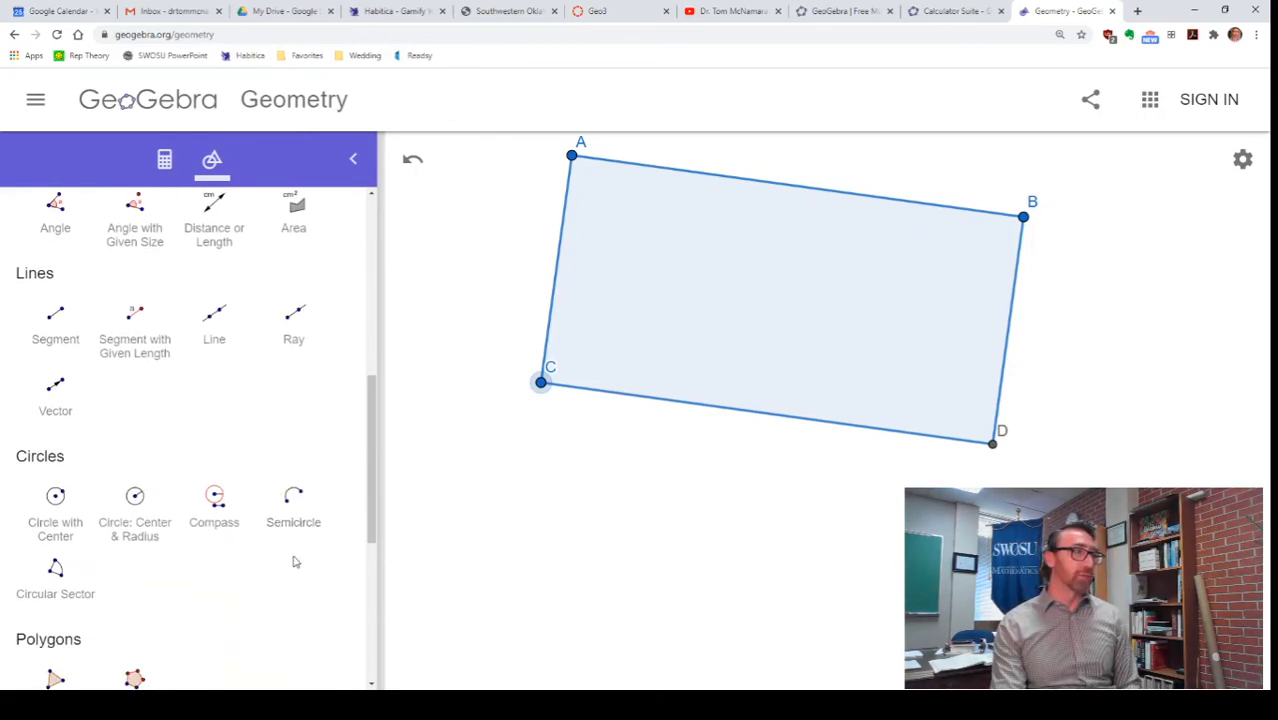